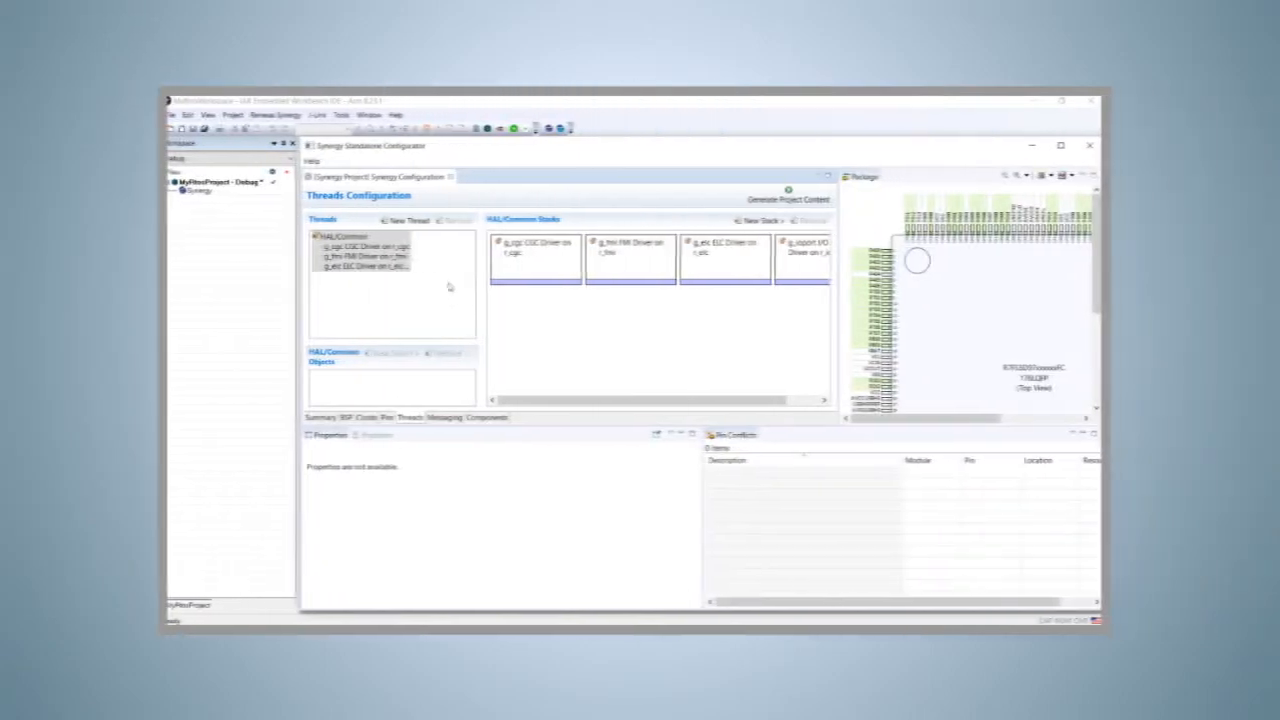
Add a new thread in the Threads configuration, then show the desktop app list.
click(408, 220)
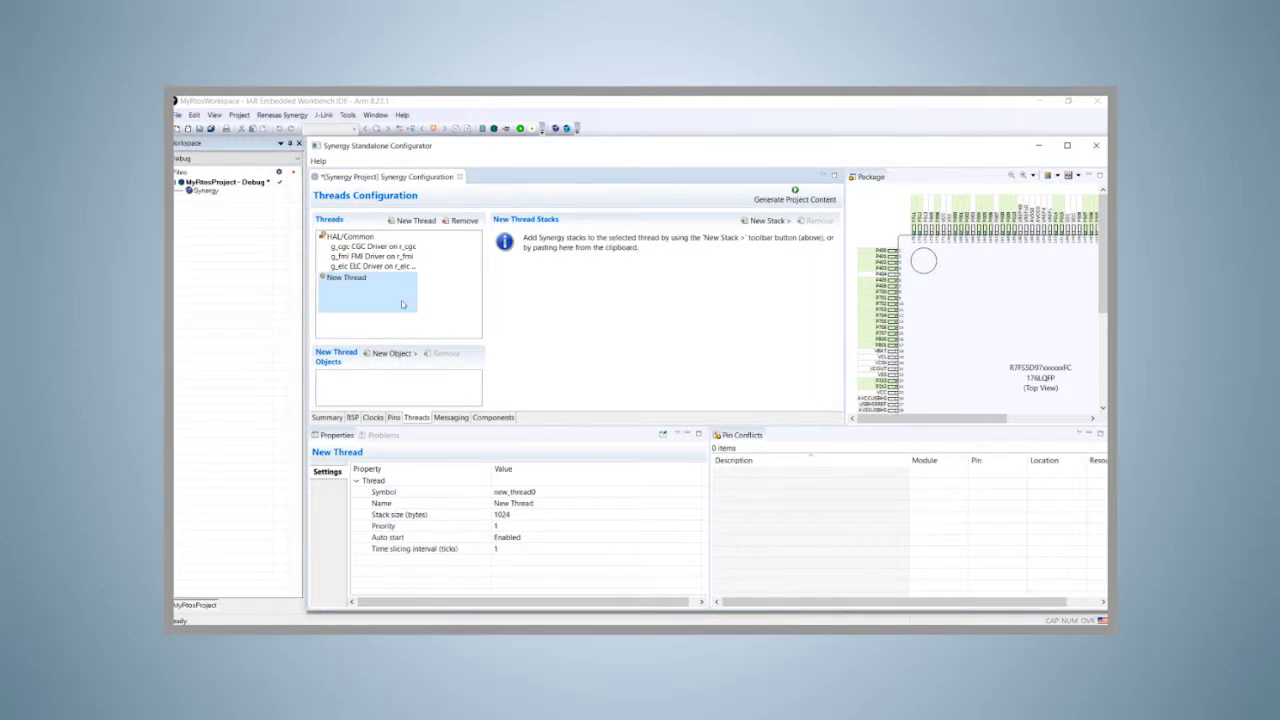
click(14, 708)
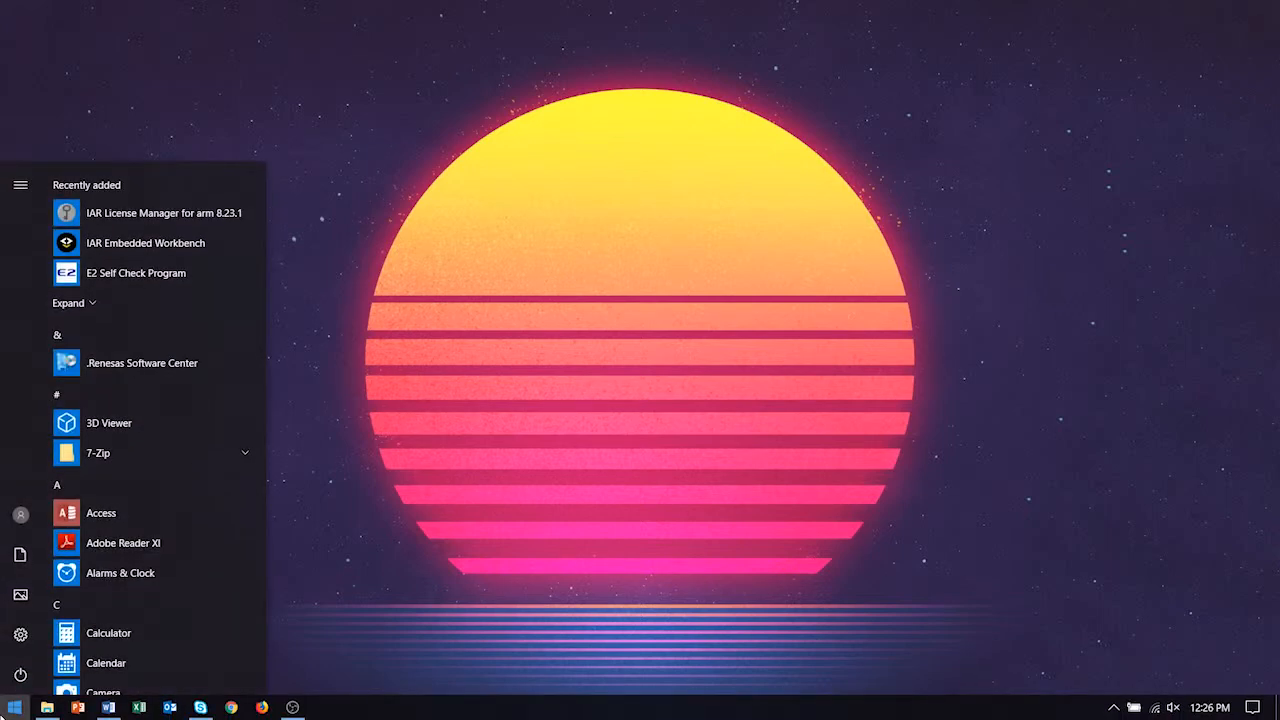
Search Start for 'iar' and launch IAR Embedded Workbench.
text(iar)
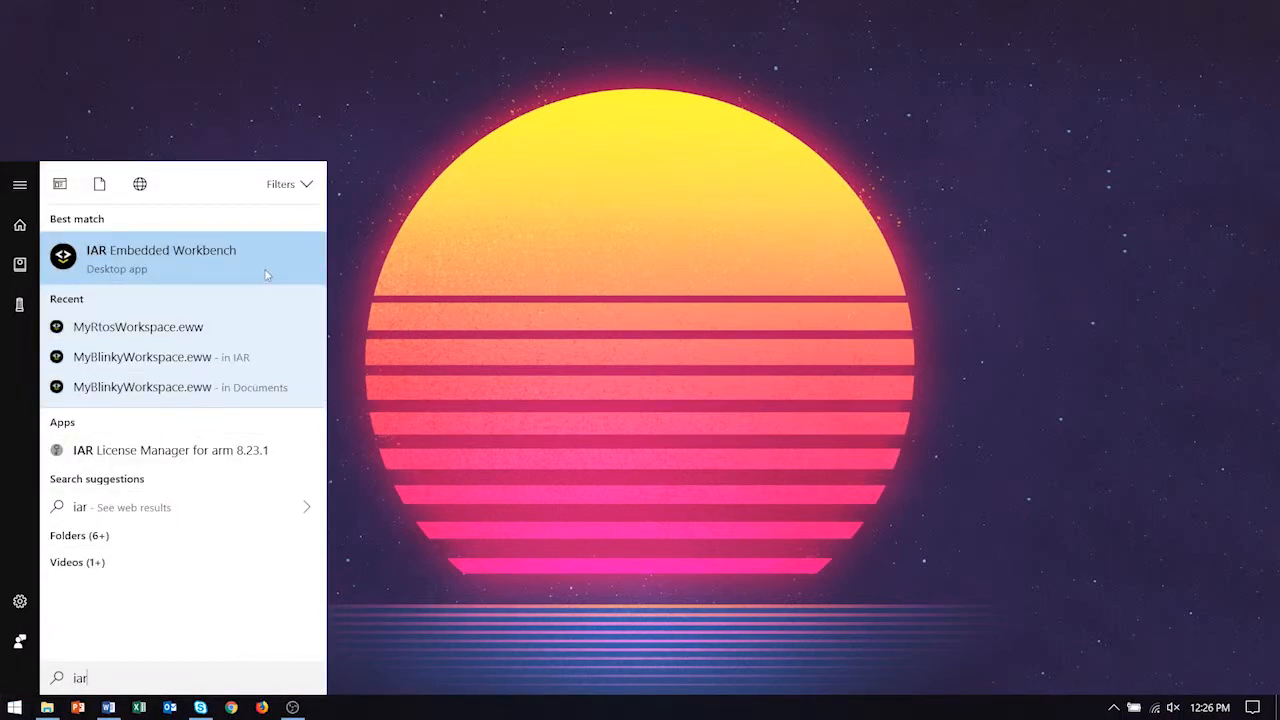
click(160, 258)
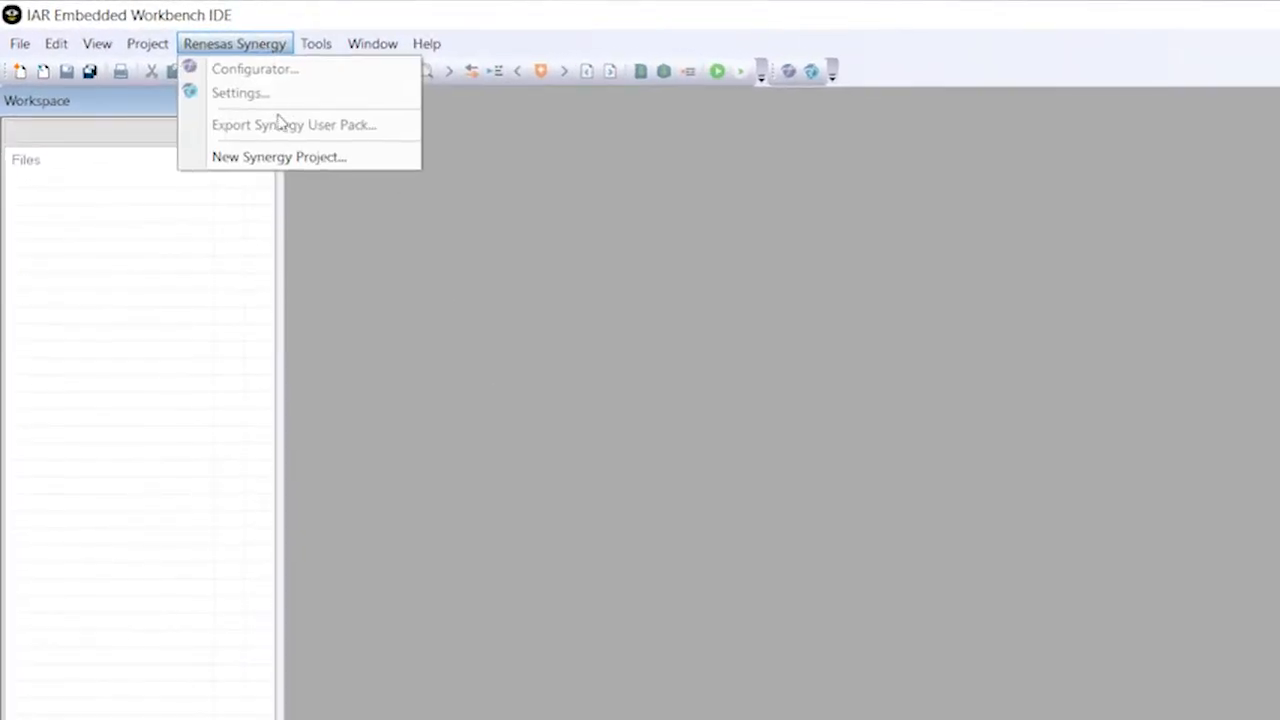
mouse_move(324, 156)
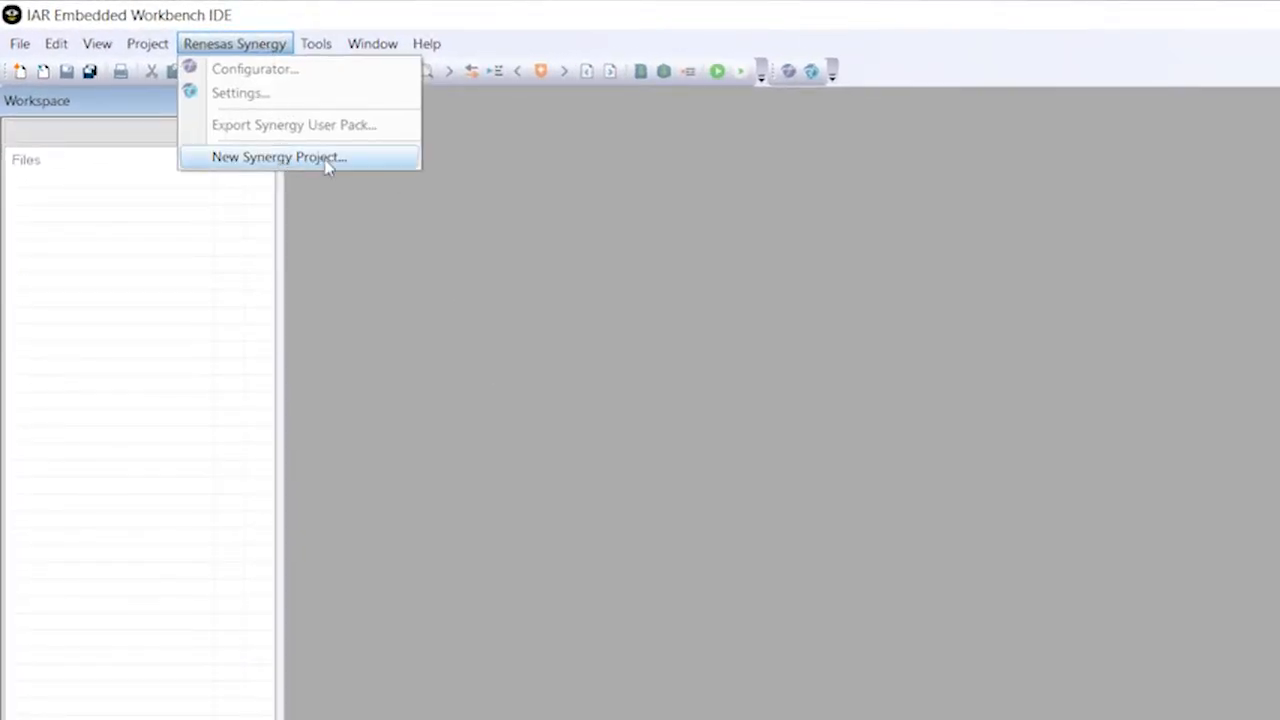
Start a New Synergy Project and save its workspace as MyRtosWorkspace.
click(280, 156)
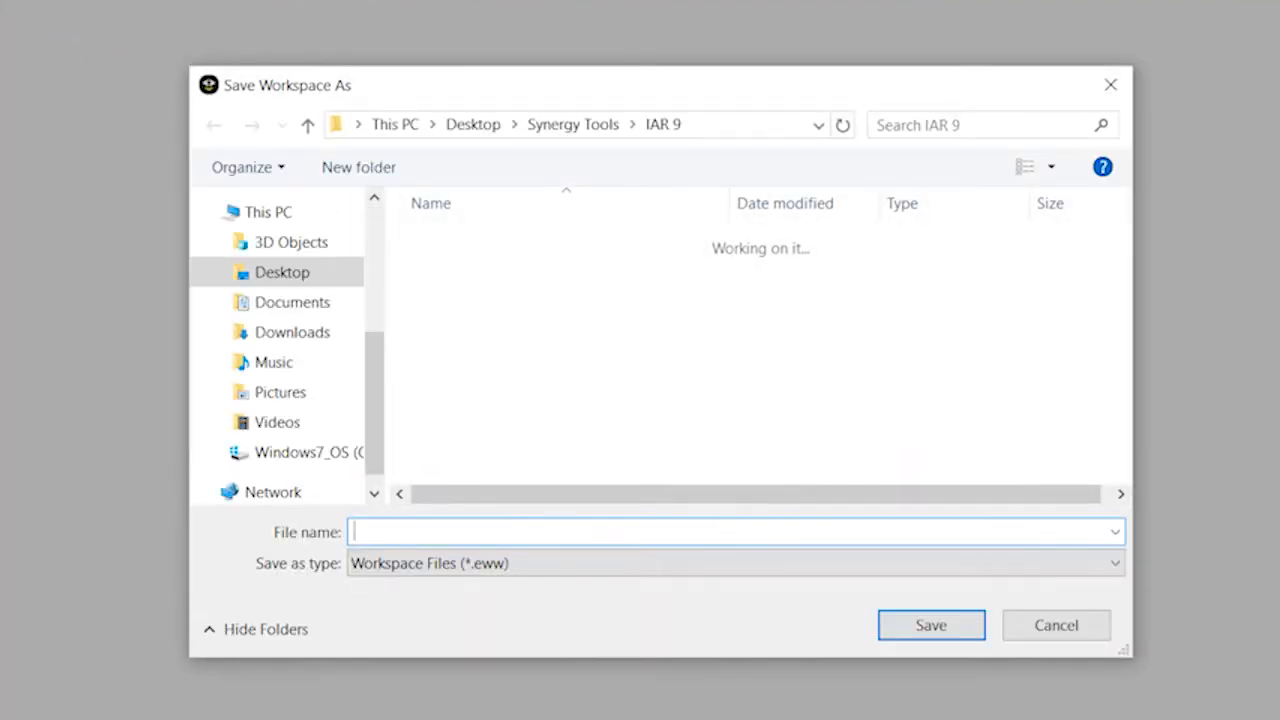
text(MyRt)
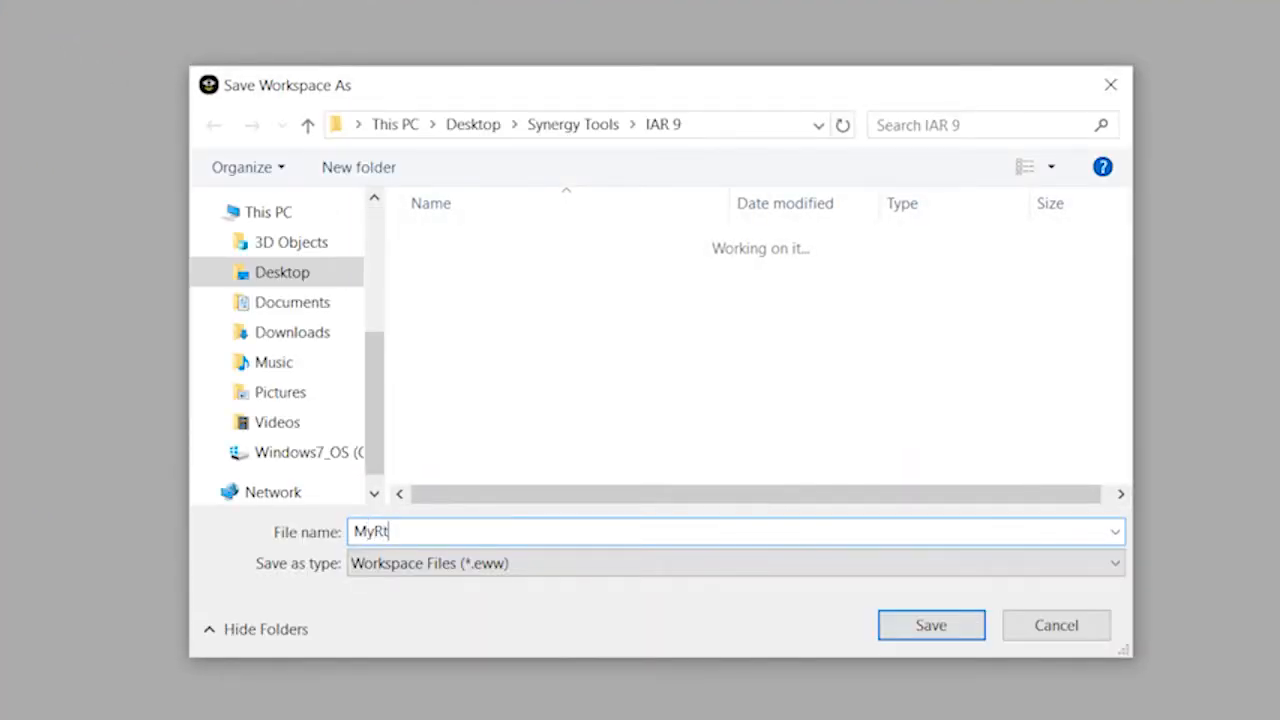
text(osWorkspace)
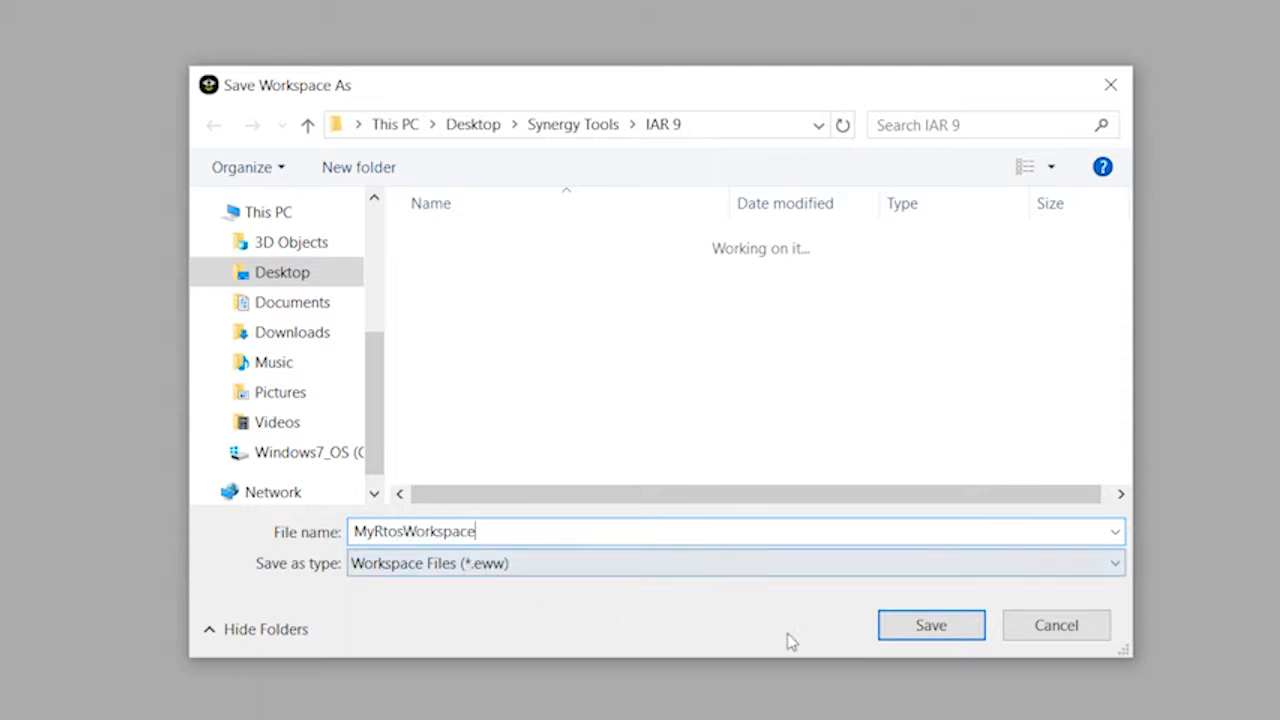
click(930, 624)
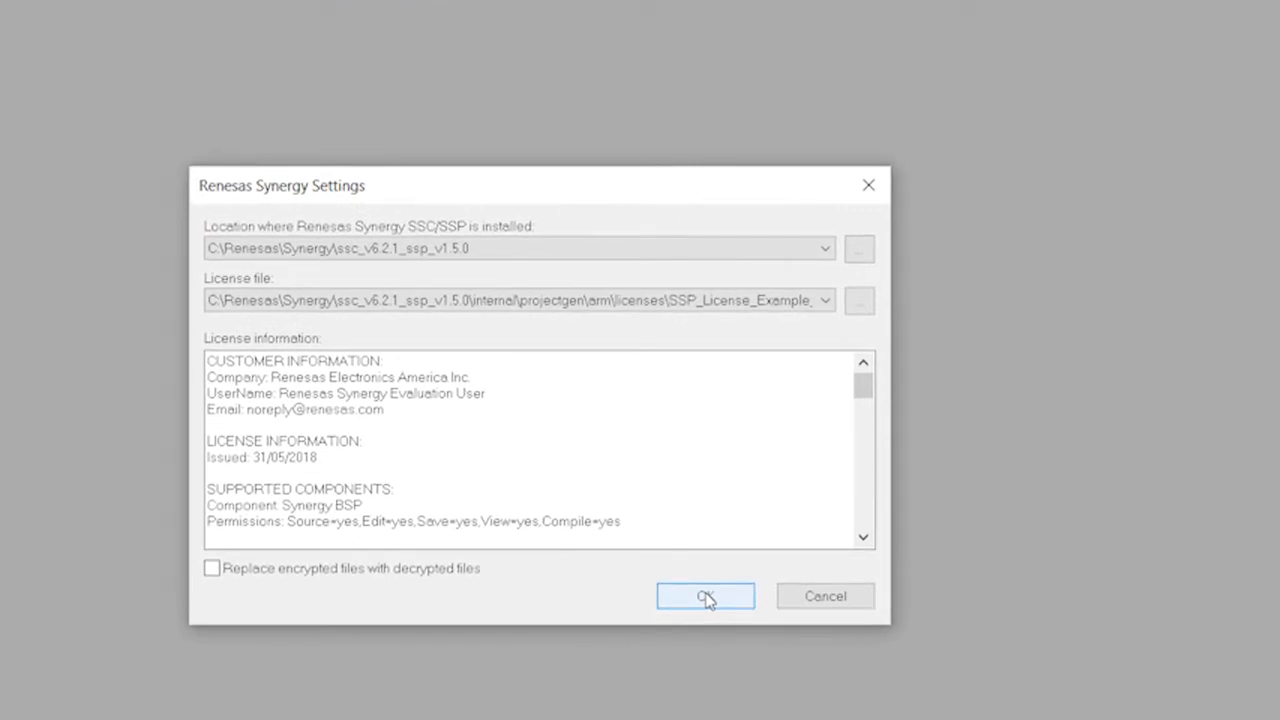
Accept the Synergy SSP and license settings and save the project as MyRtosProject.
click(704, 596)
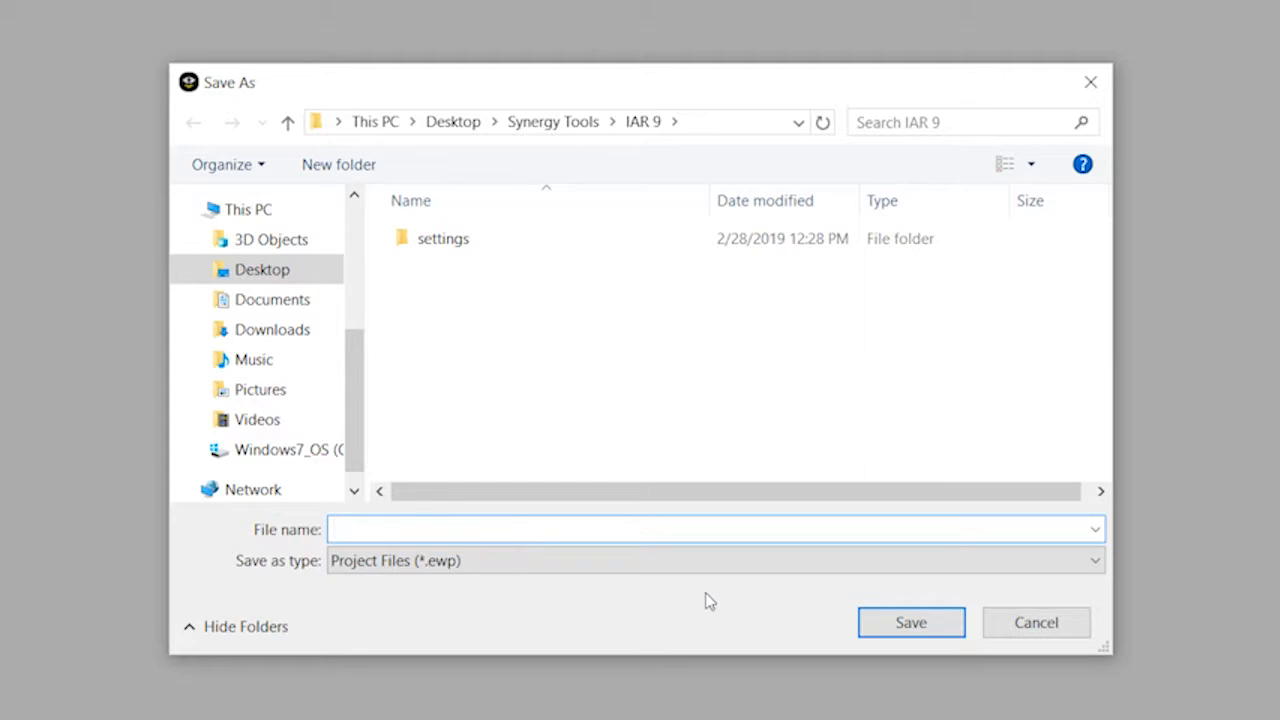
text(MyRtosProject)
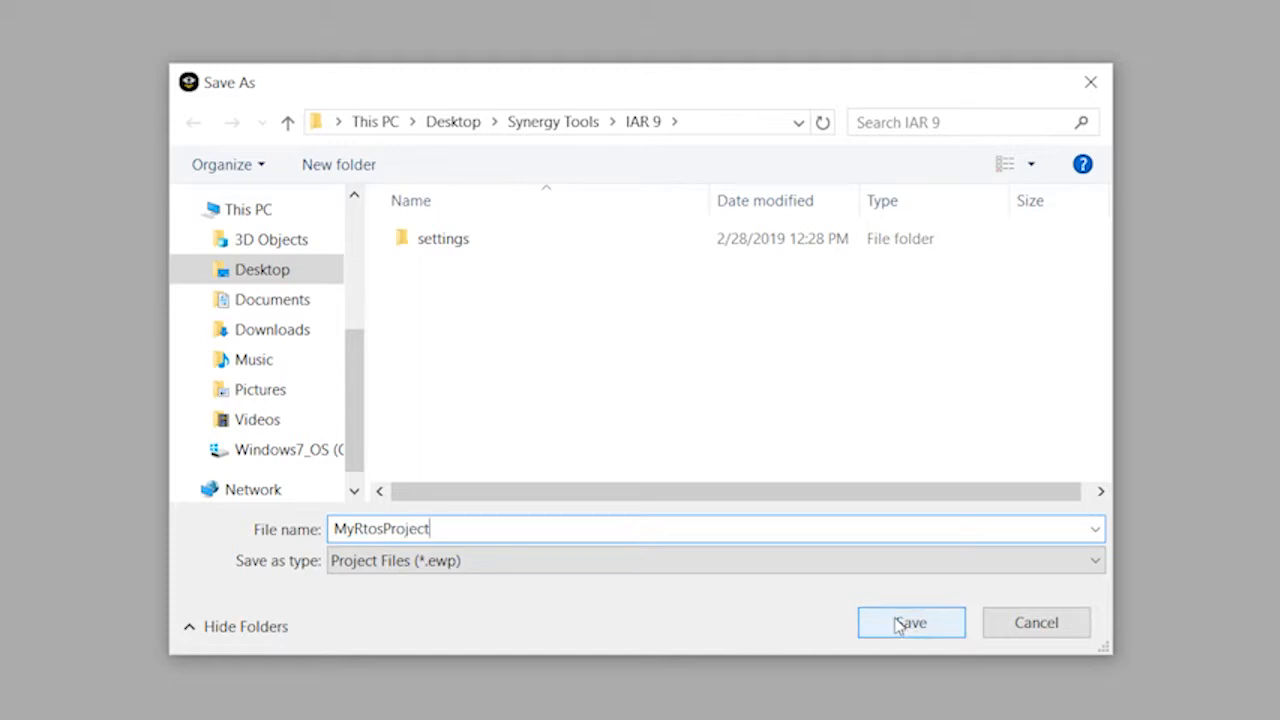
click(908, 622)
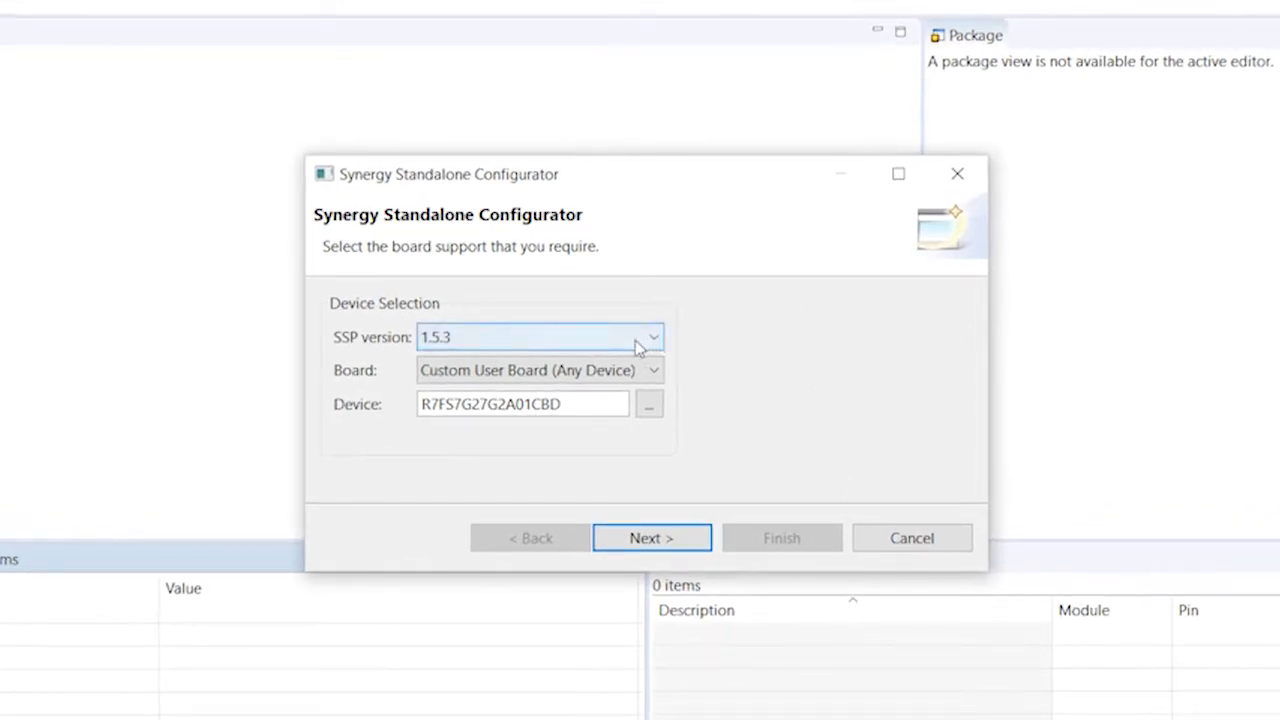
Select the S5D9 PK board and the BSP project template, then finish project creation.
click(652, 370)
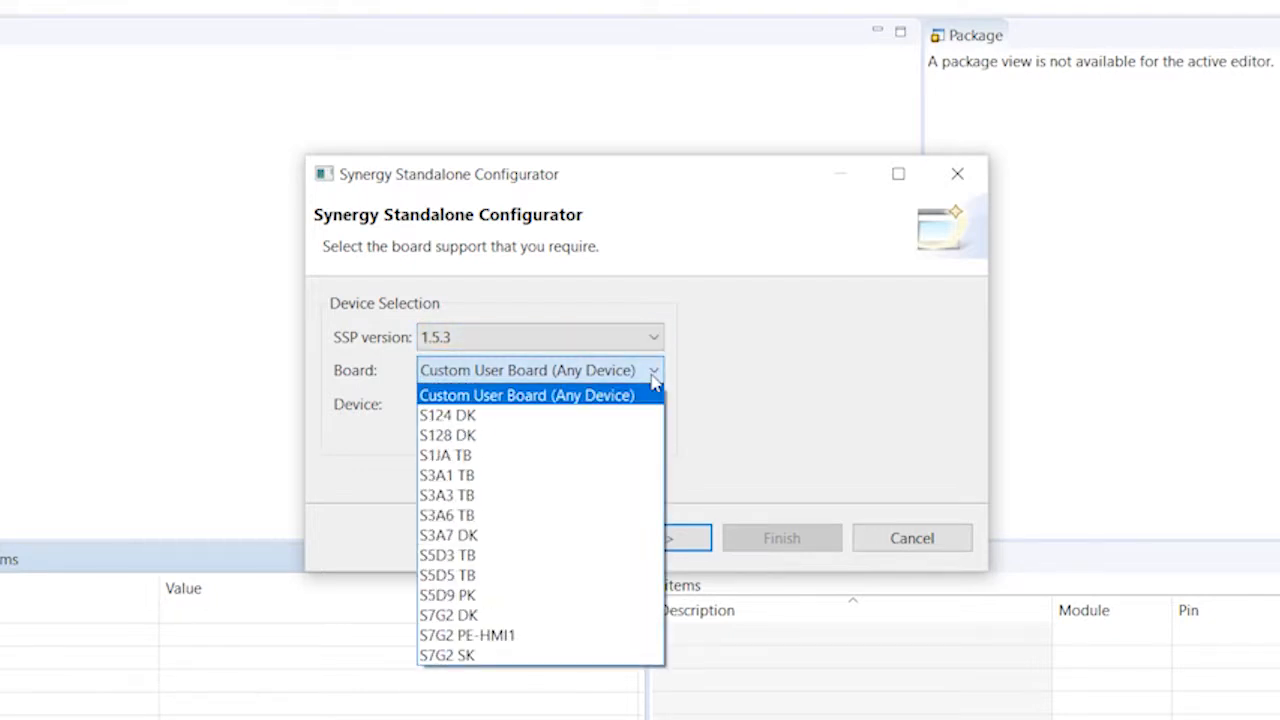
mouse_move(540, 596)
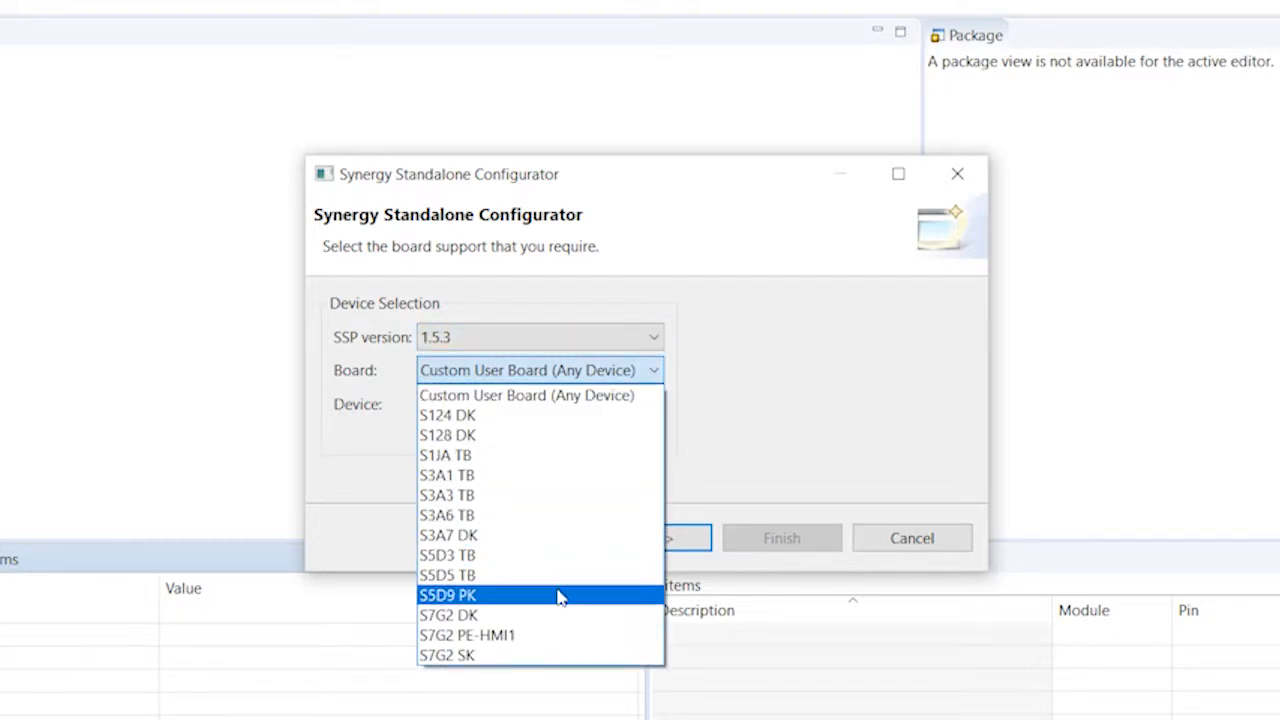
click(448, 596)
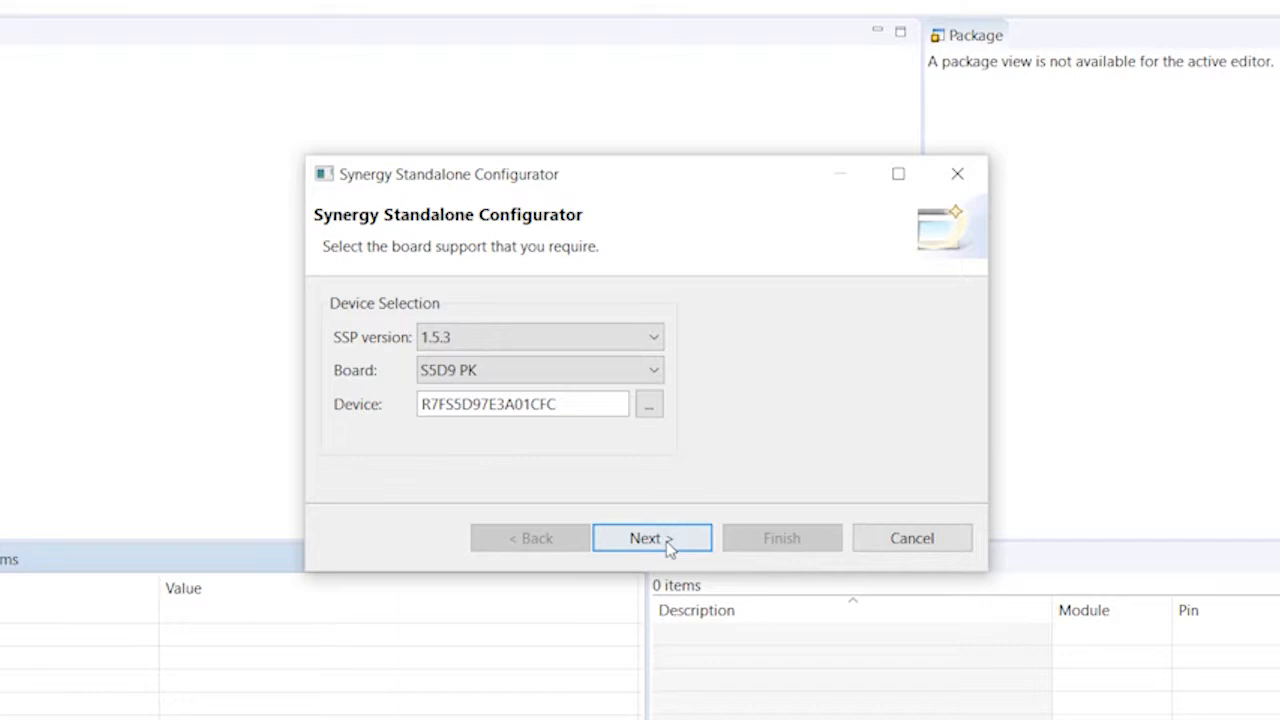
click(652, 538)
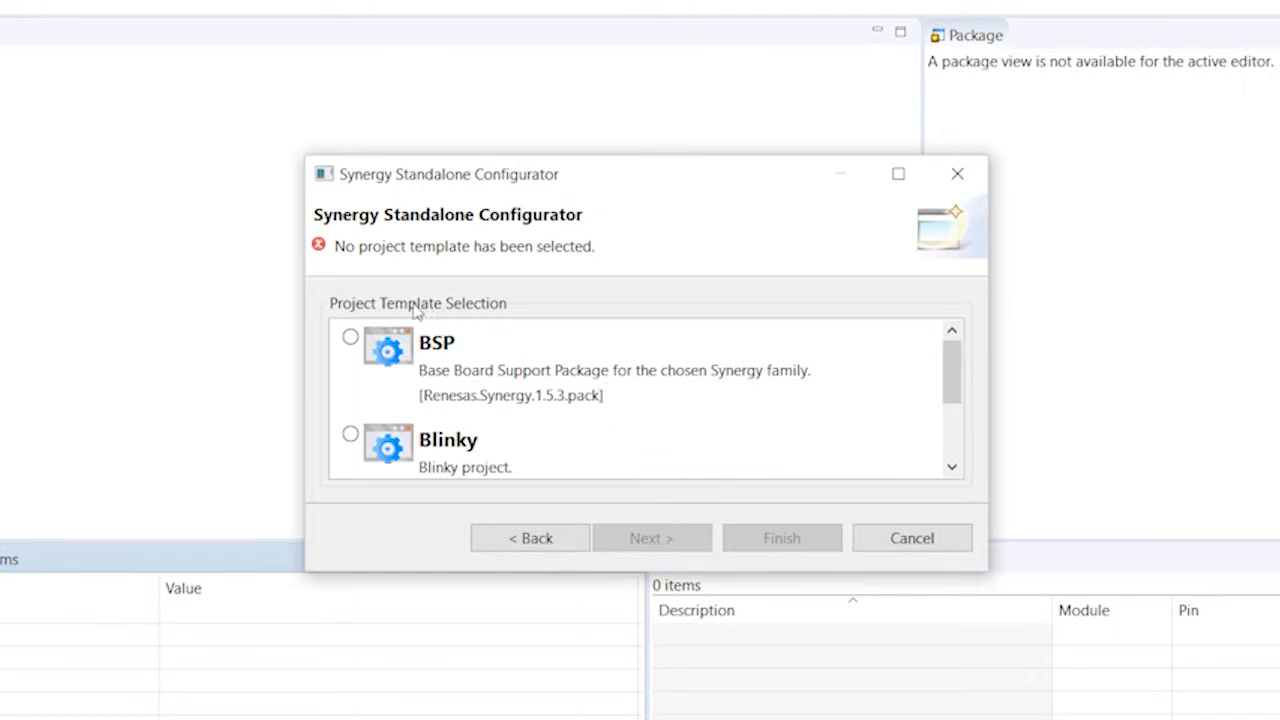
click(350, 336)
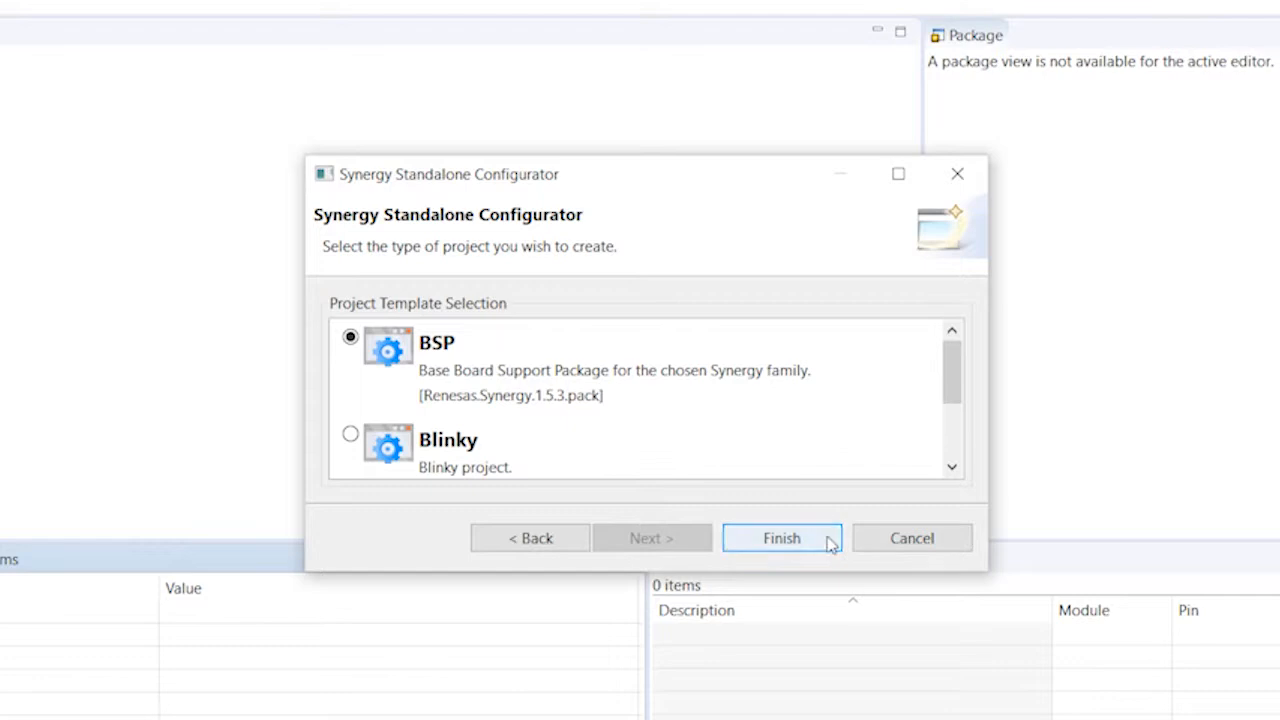
click(782, 538)
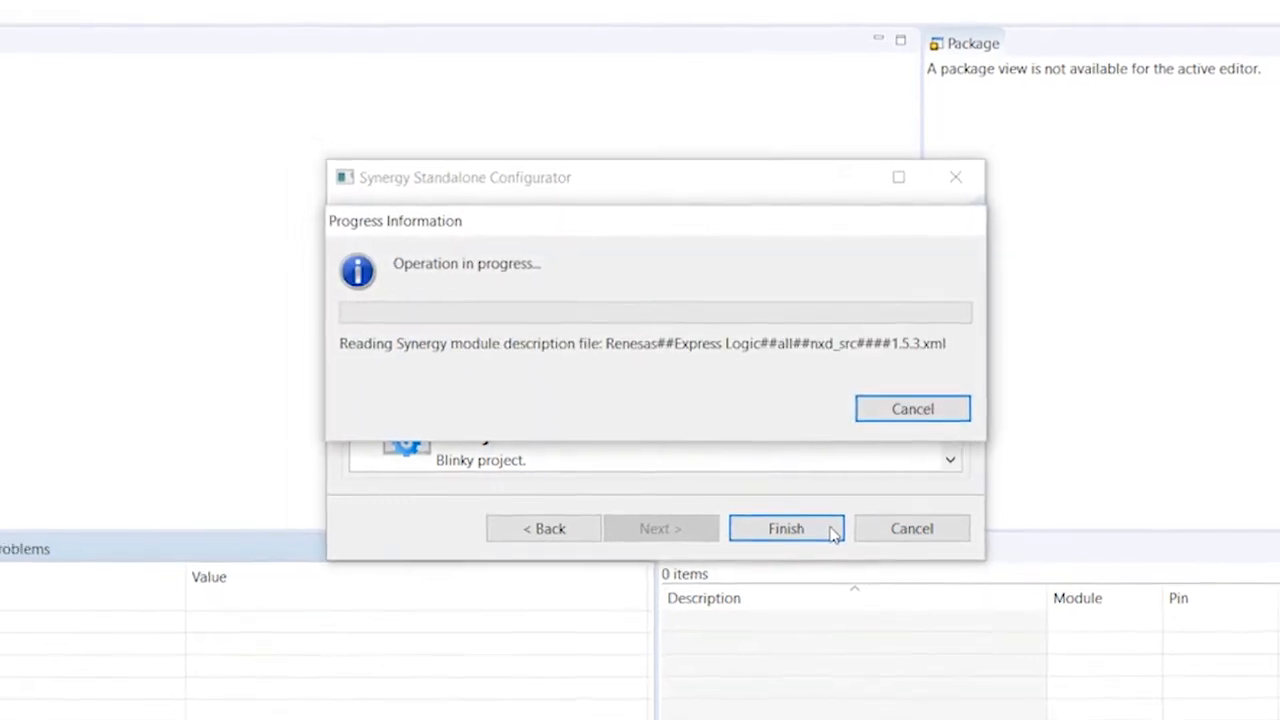
click(786, 528)
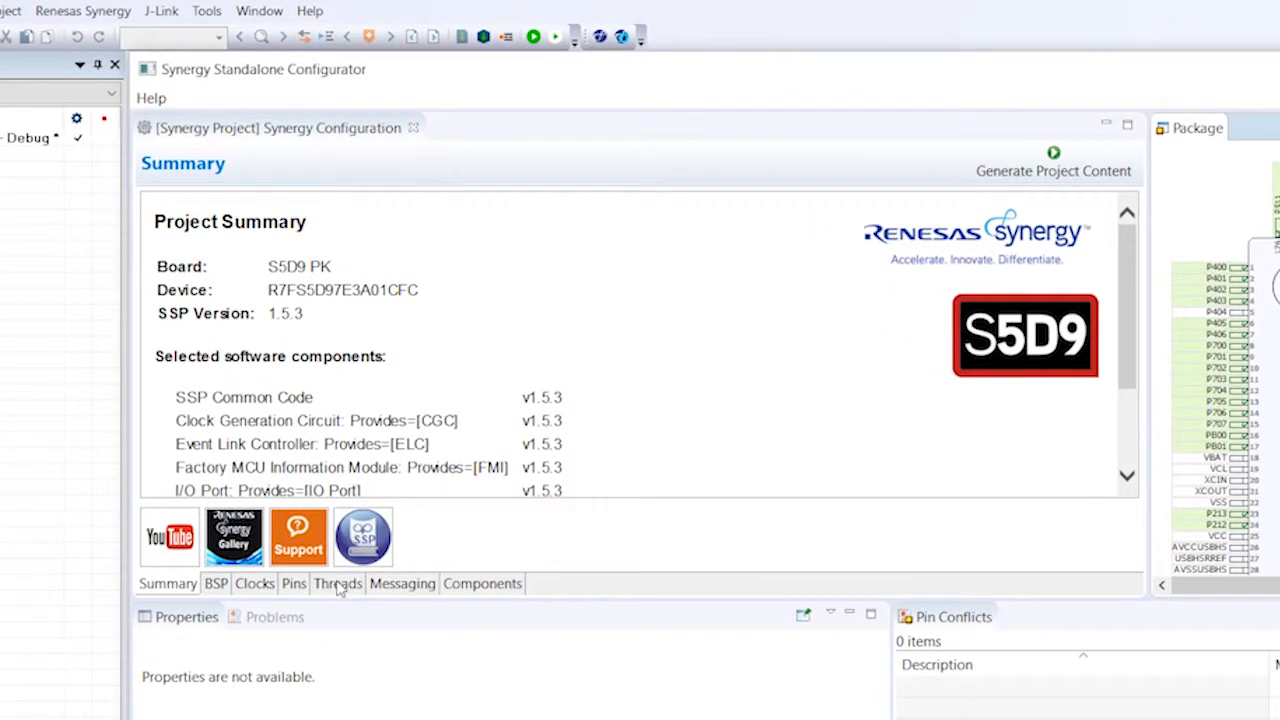
Show the Threads Configuration listing HAL/Common driver stacks.
click(336, 584)
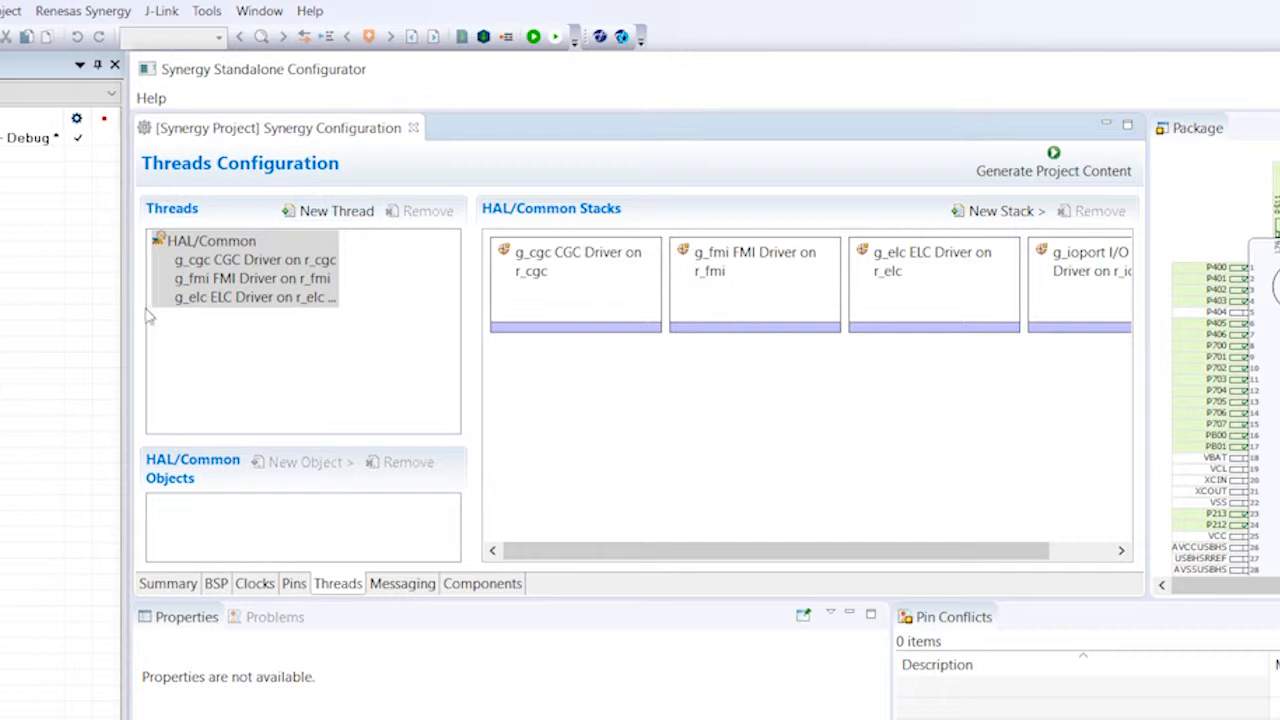
mouse_move(636, 308)
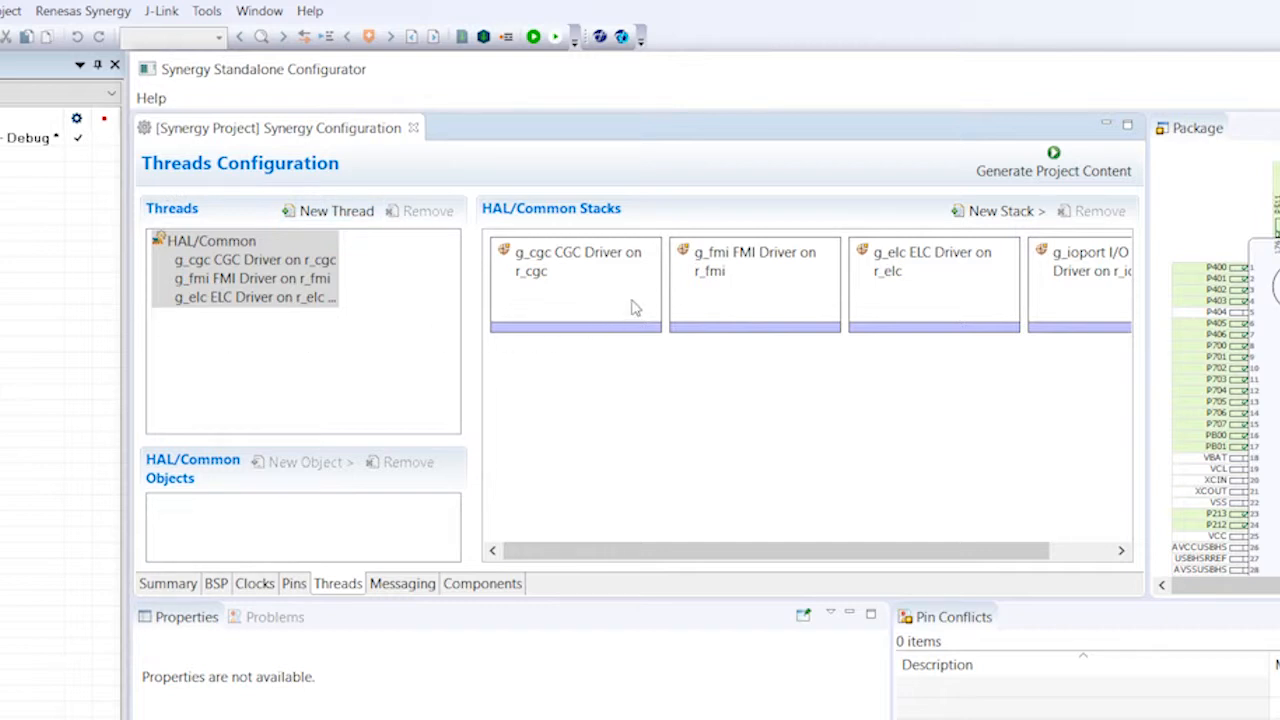
mouse_move(978, 336)
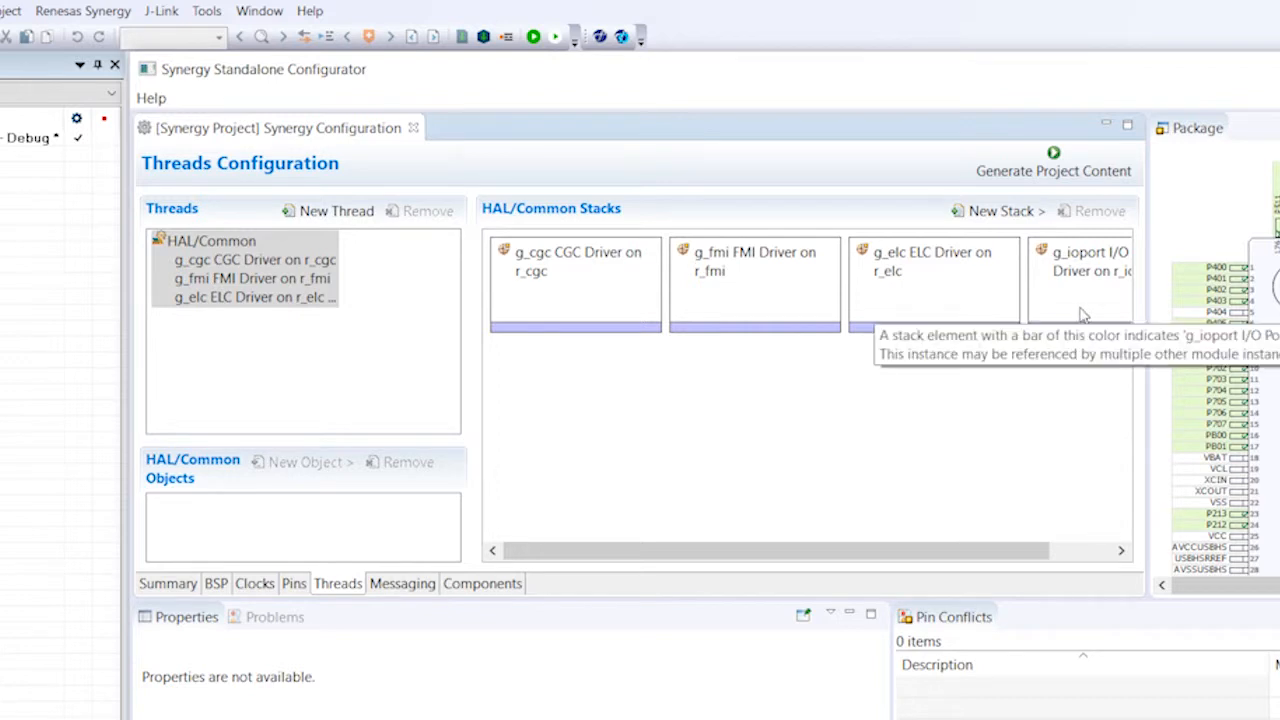
mouse_move(424, 384)
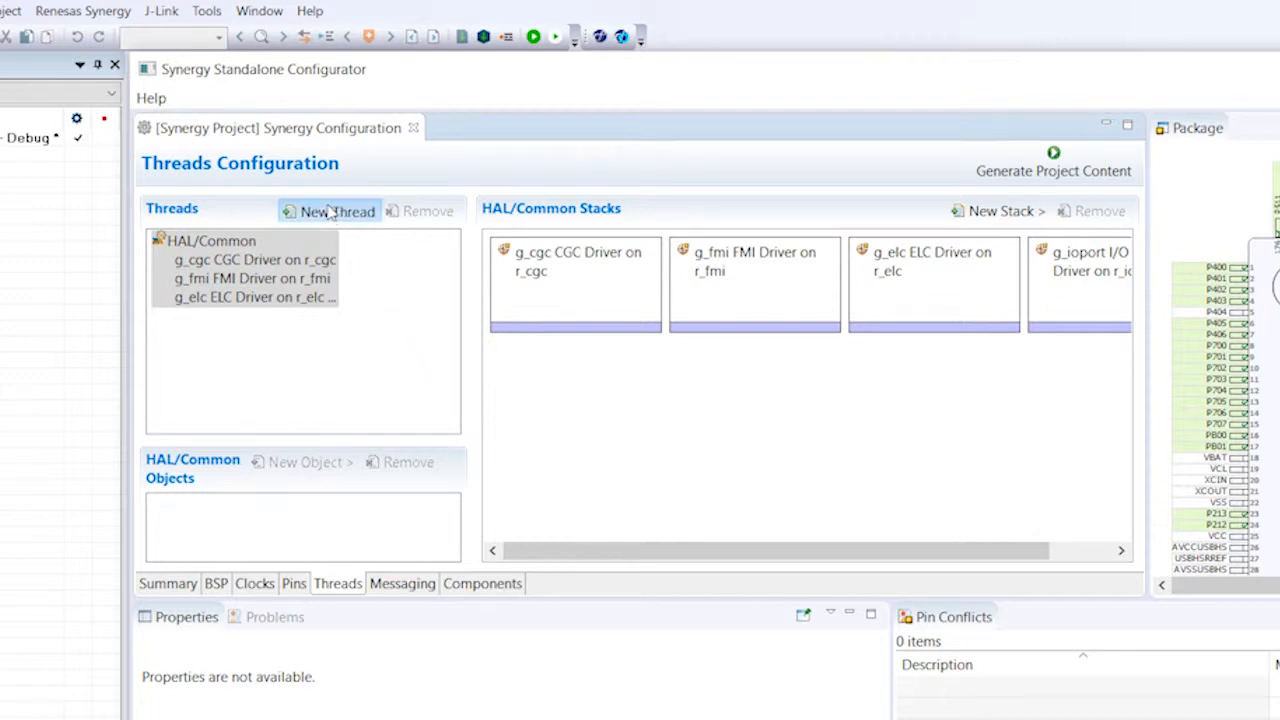
Add a New Thread entry under HAL/Common.
click(336, 212)
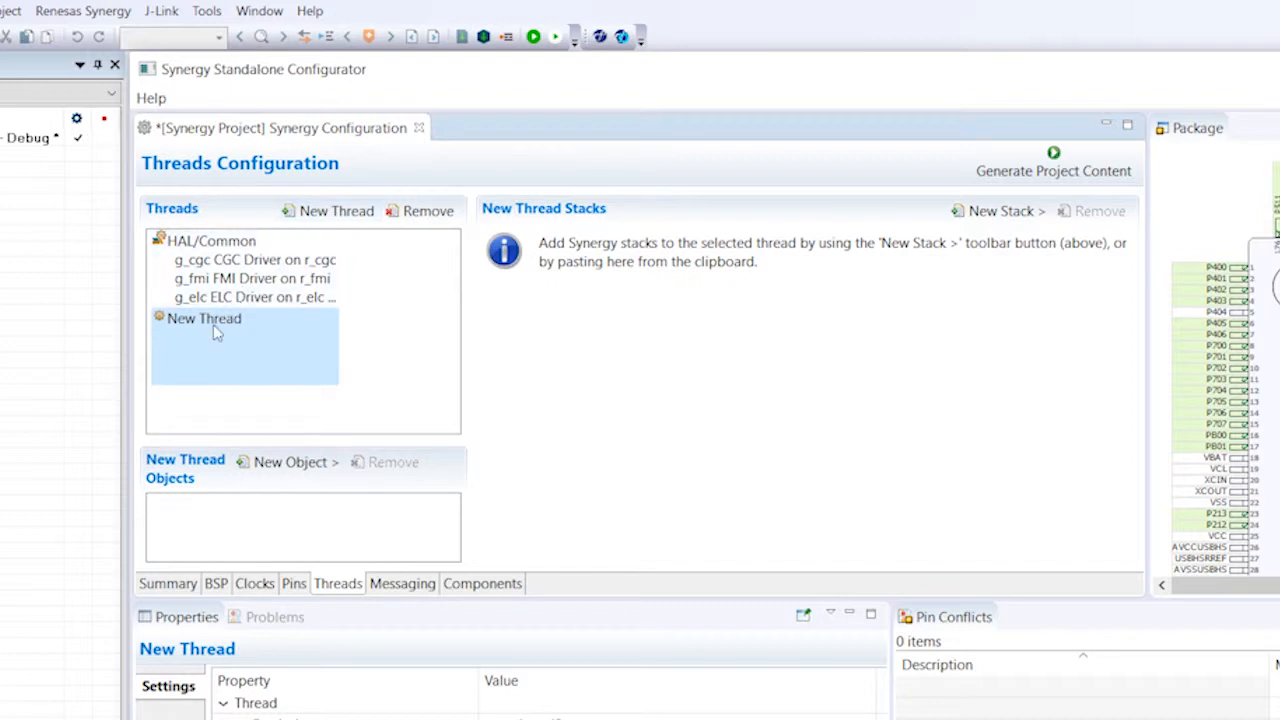
mouse_move(312, 370)
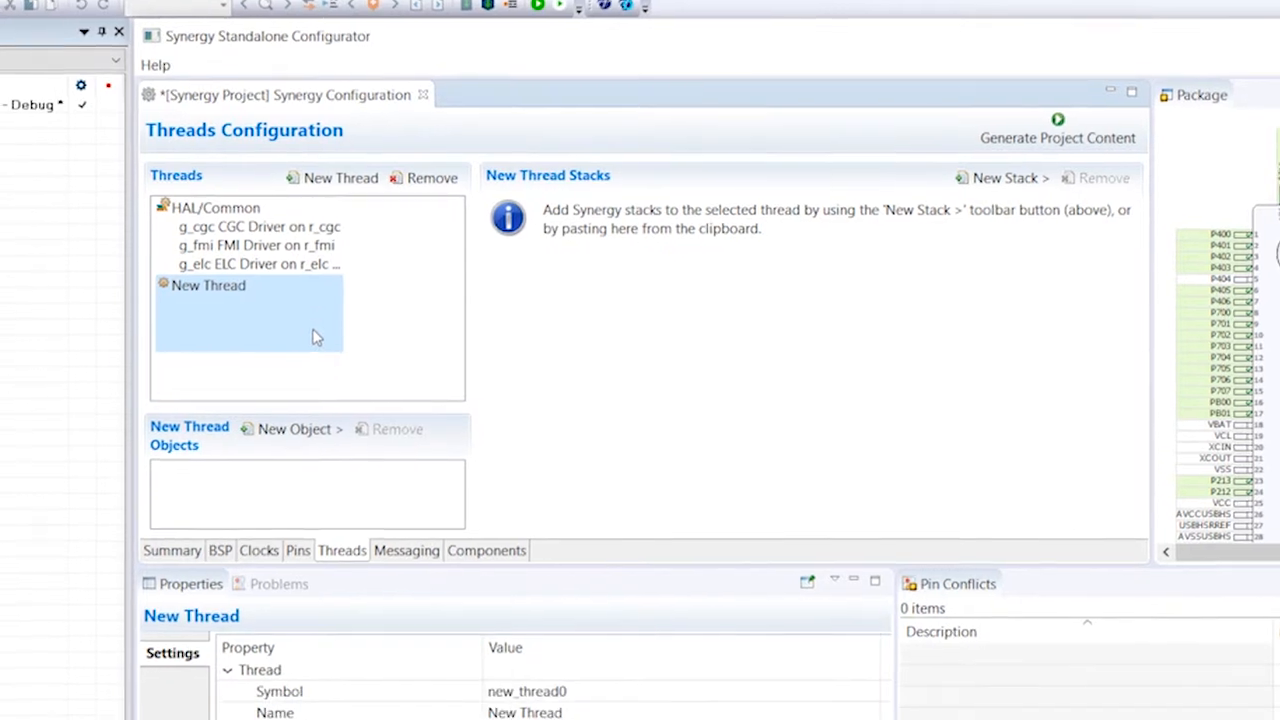
Set the new thread's symbol to led_thread in the Properties view.
scroll(down, 3)
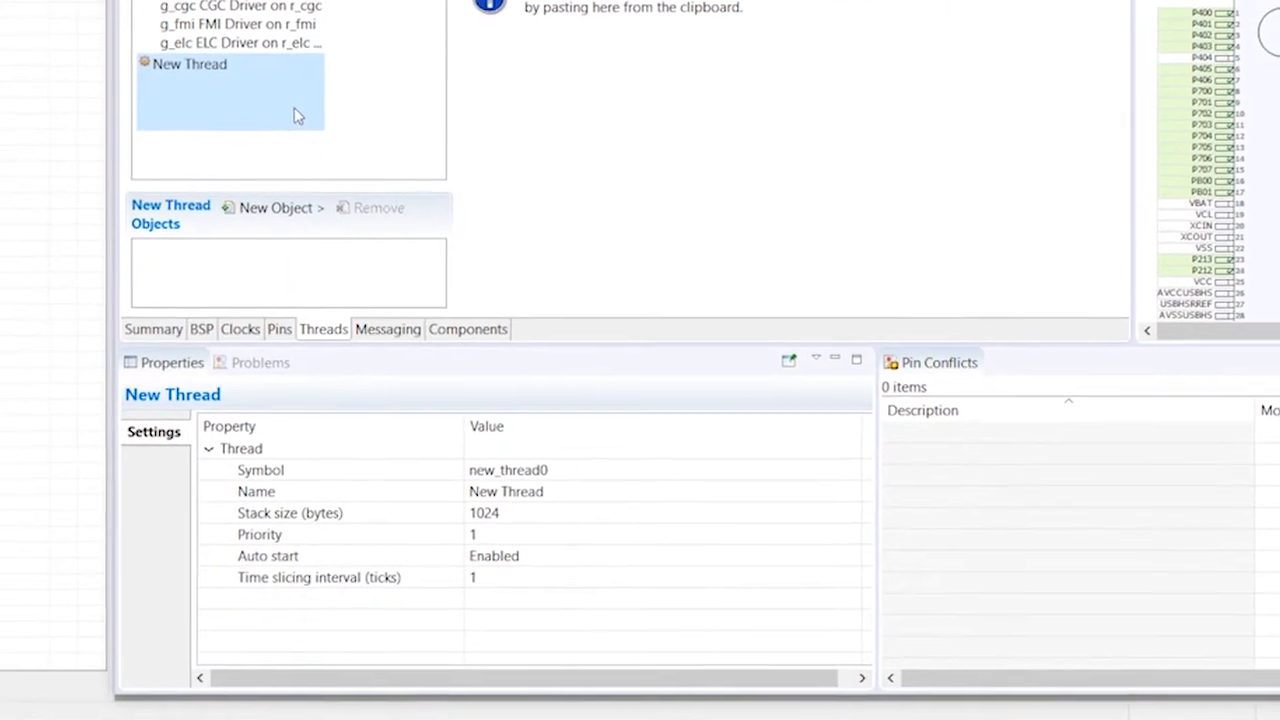
double_click(508, 470)
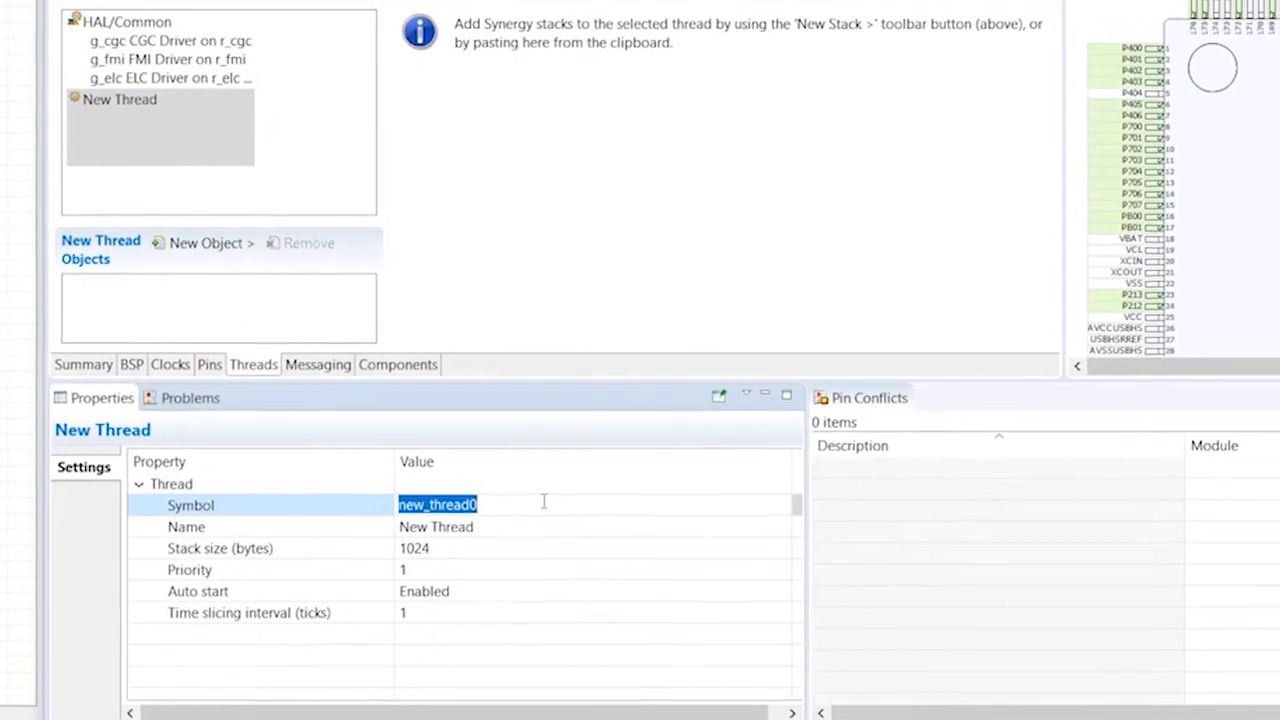
text(led_thread)
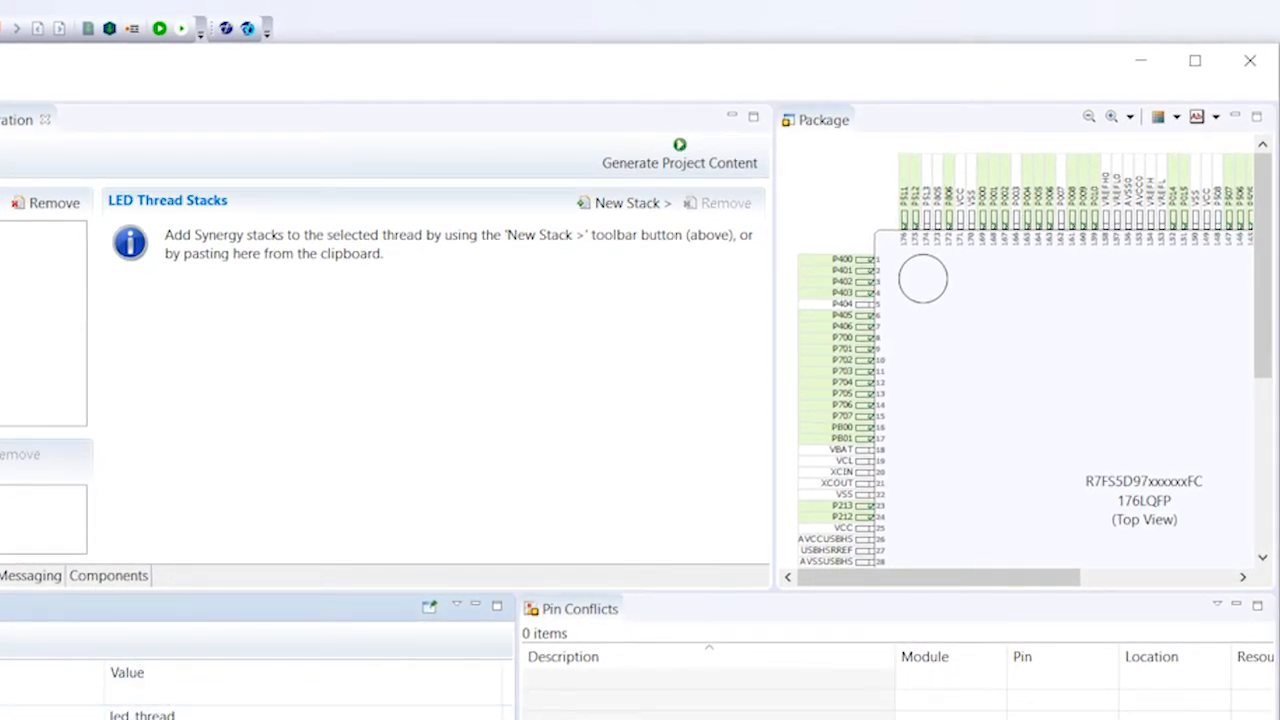
mouse_move(664, 224)
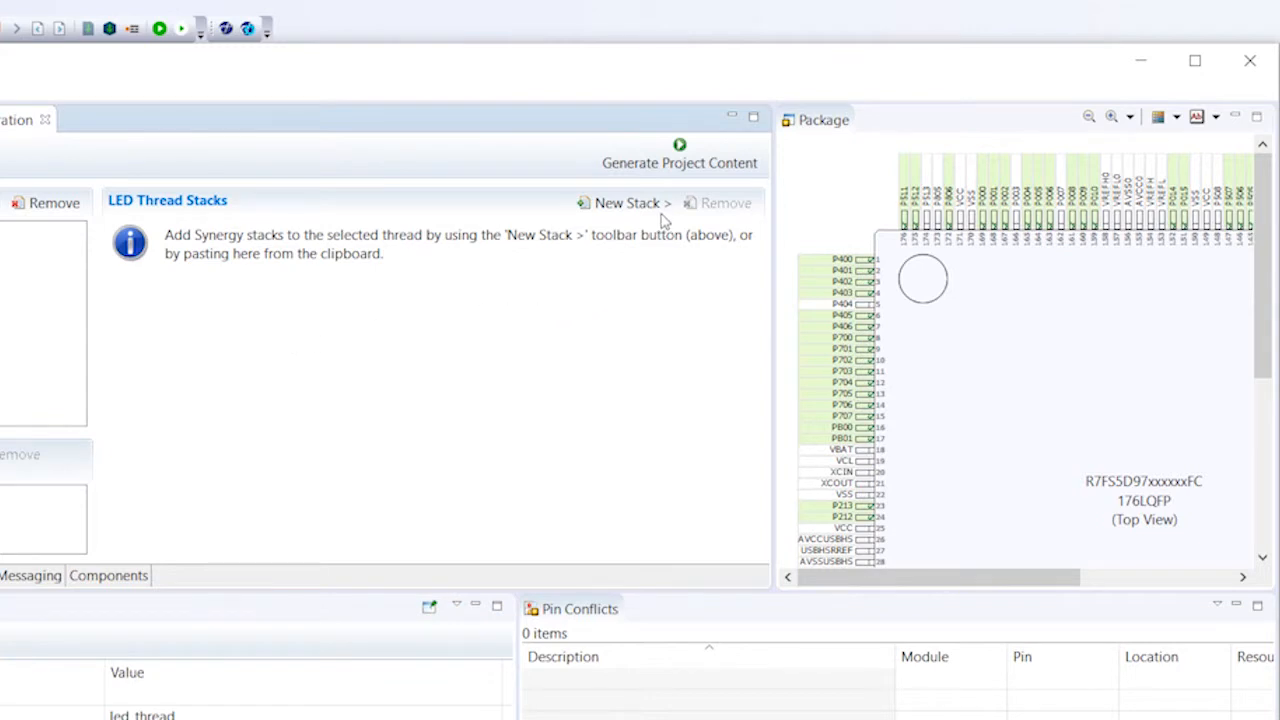
Add an External IRQ Driver stack to LED Thread on channel 11 named g_external_irq11.
click(628, 204)
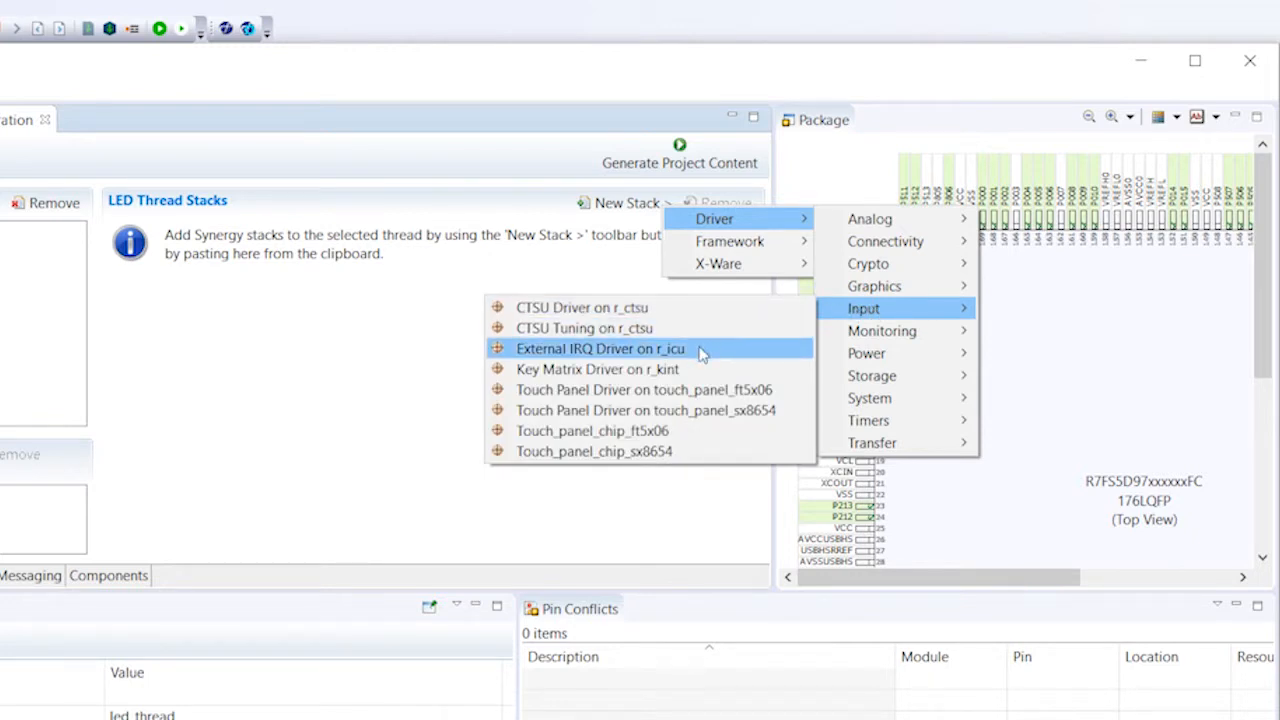
click(600, 348)
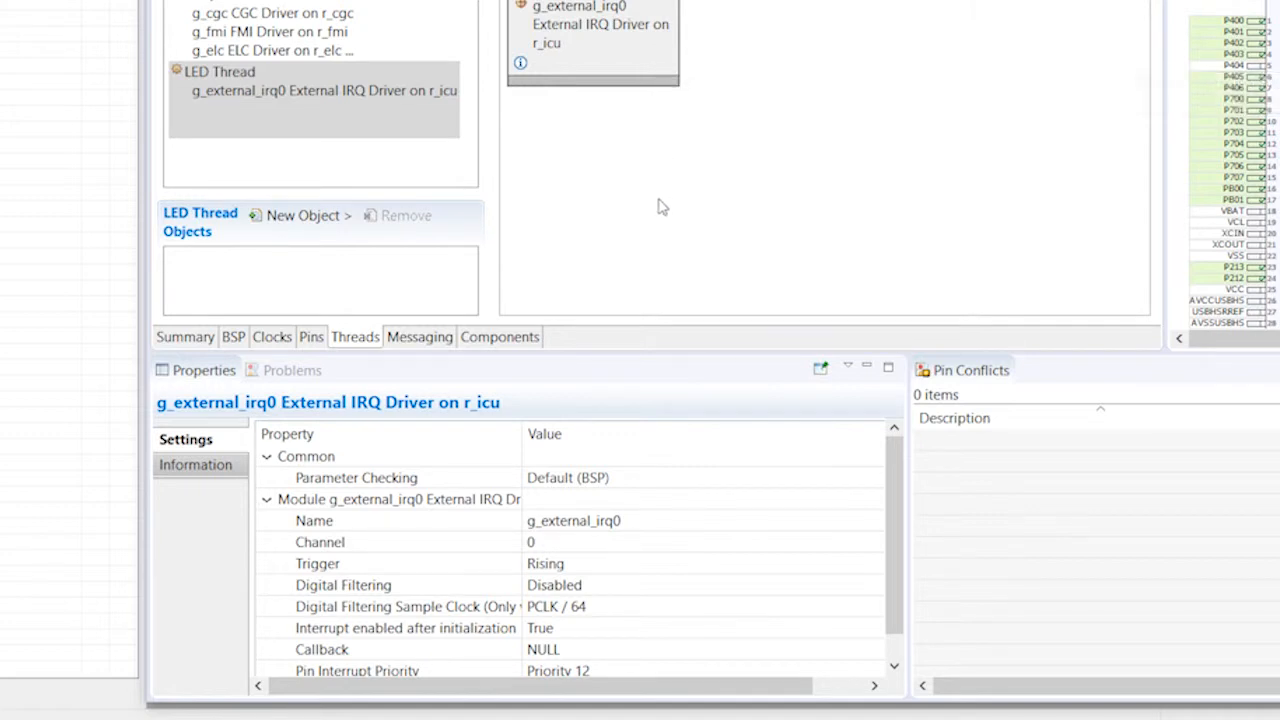
mouse_move(620, 520)
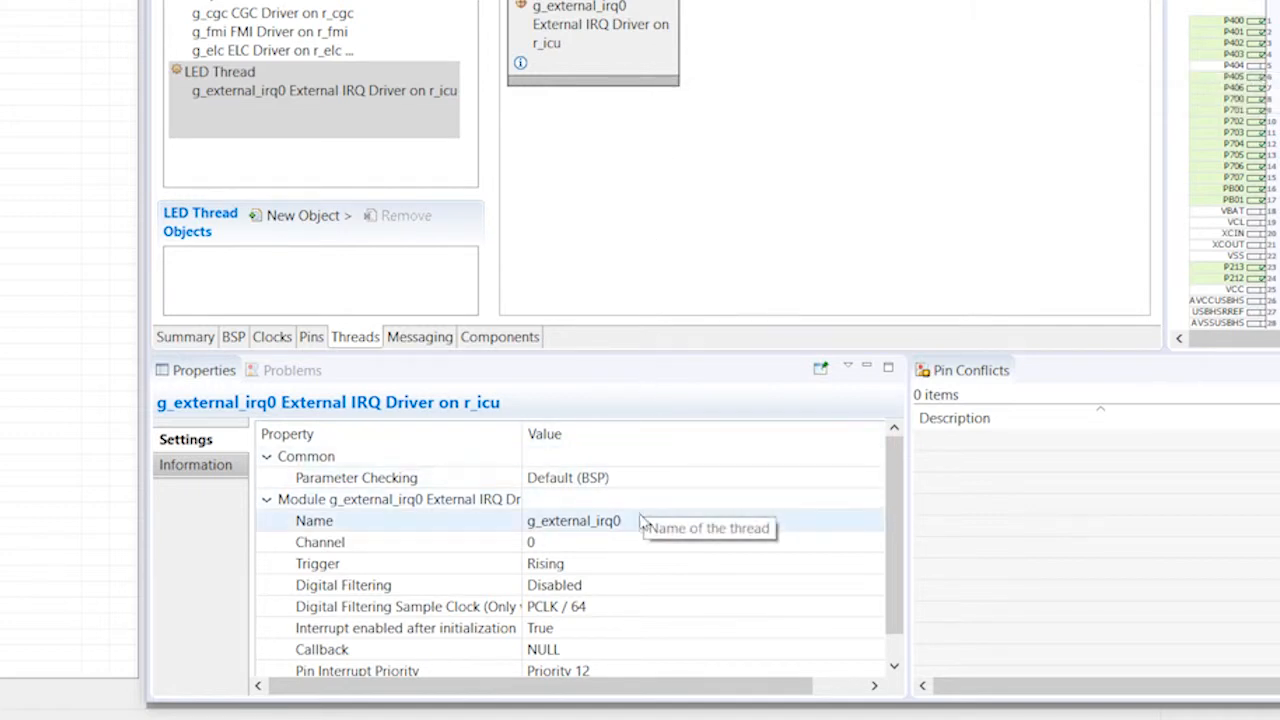
click(550, 540)
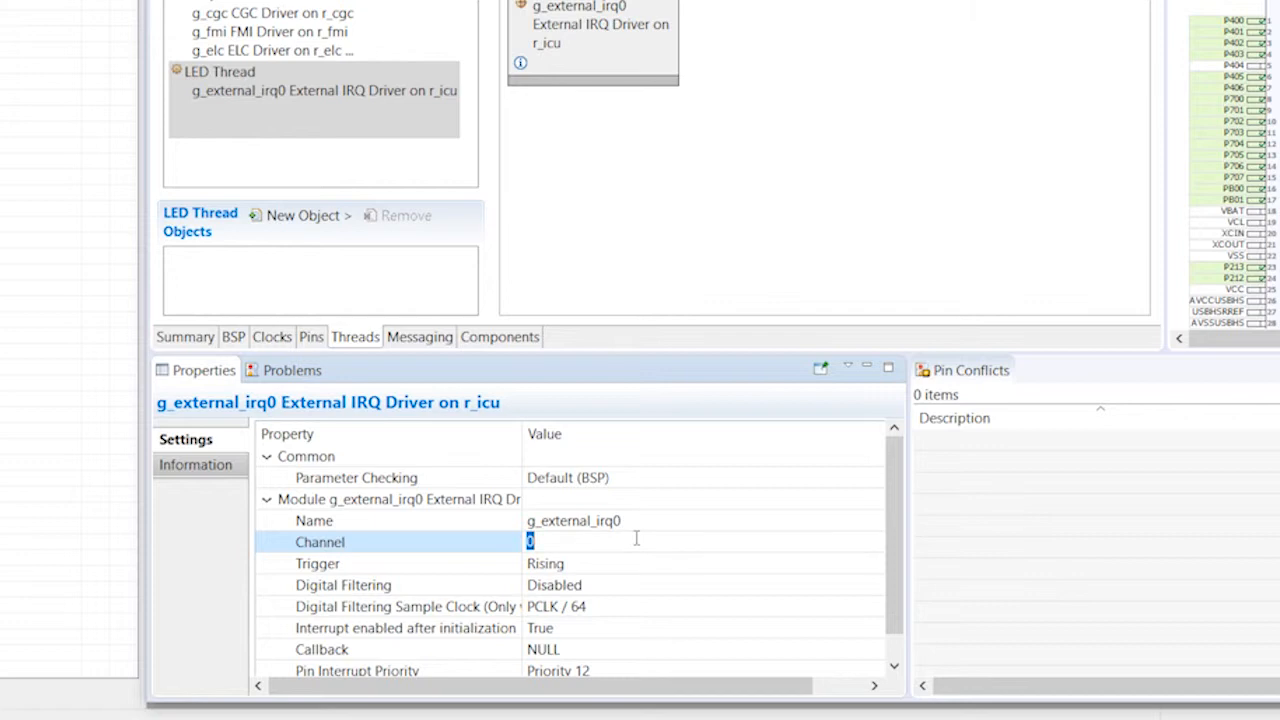
text(11)
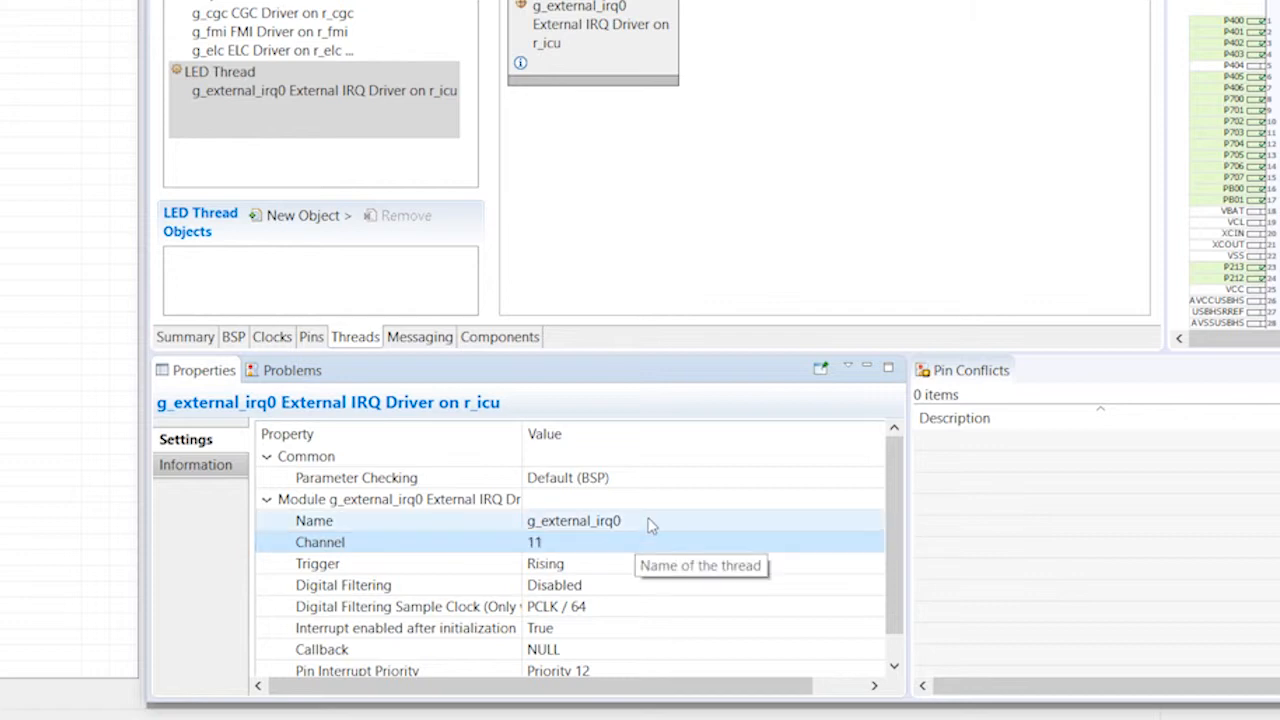
double_click(574, 520)
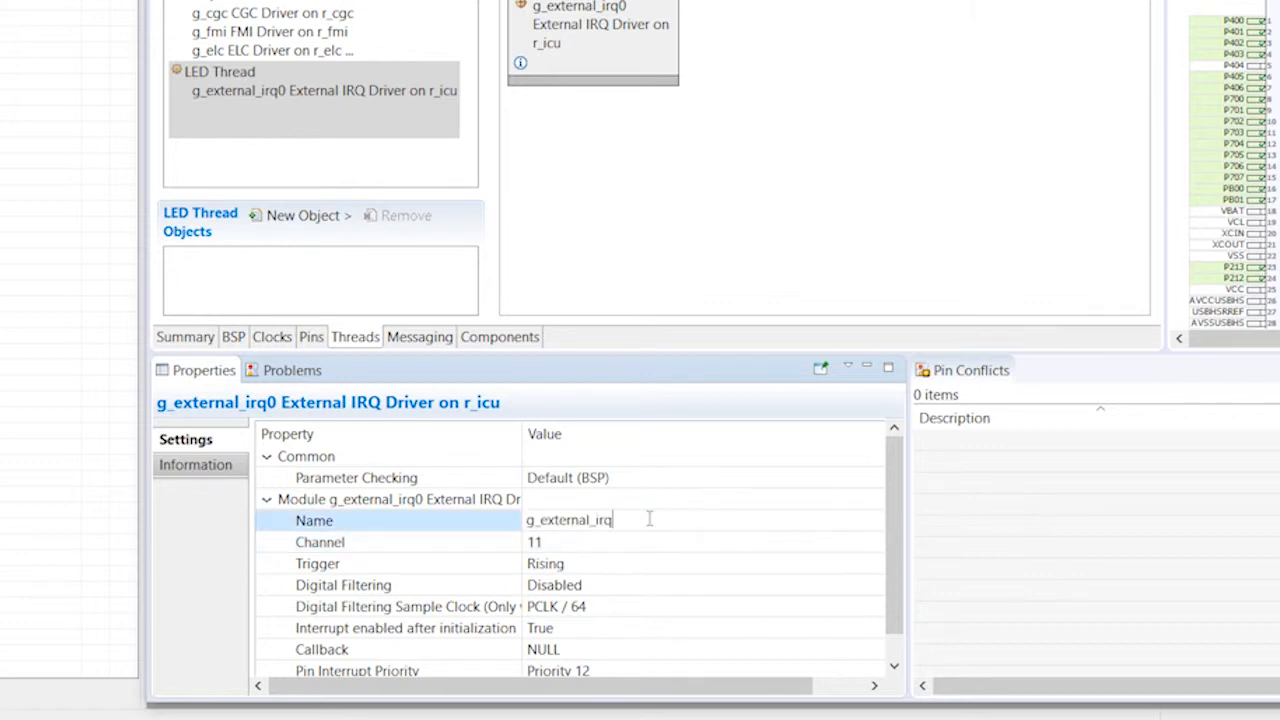
text(11)
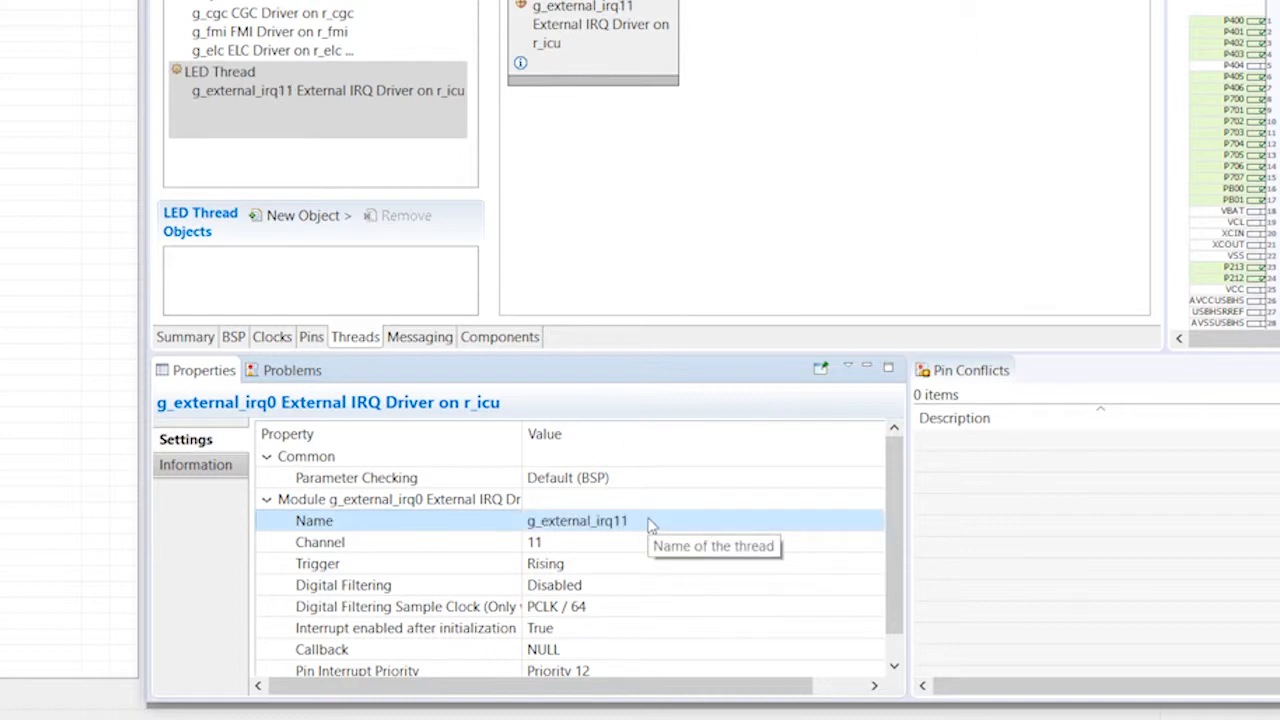
mouse_move(650, 524)
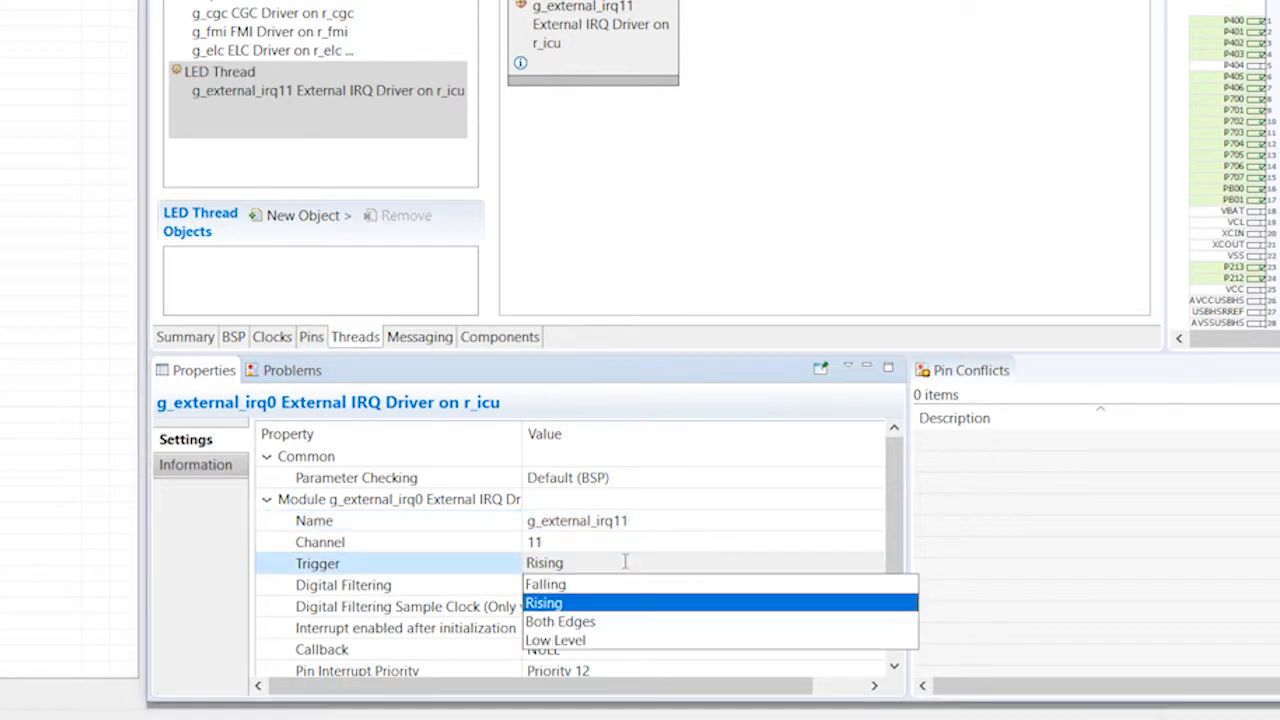
Set falling-edge trigger, digital filtering at PCLK / 32, and callback external_irq11_callback.
click(546, 584)
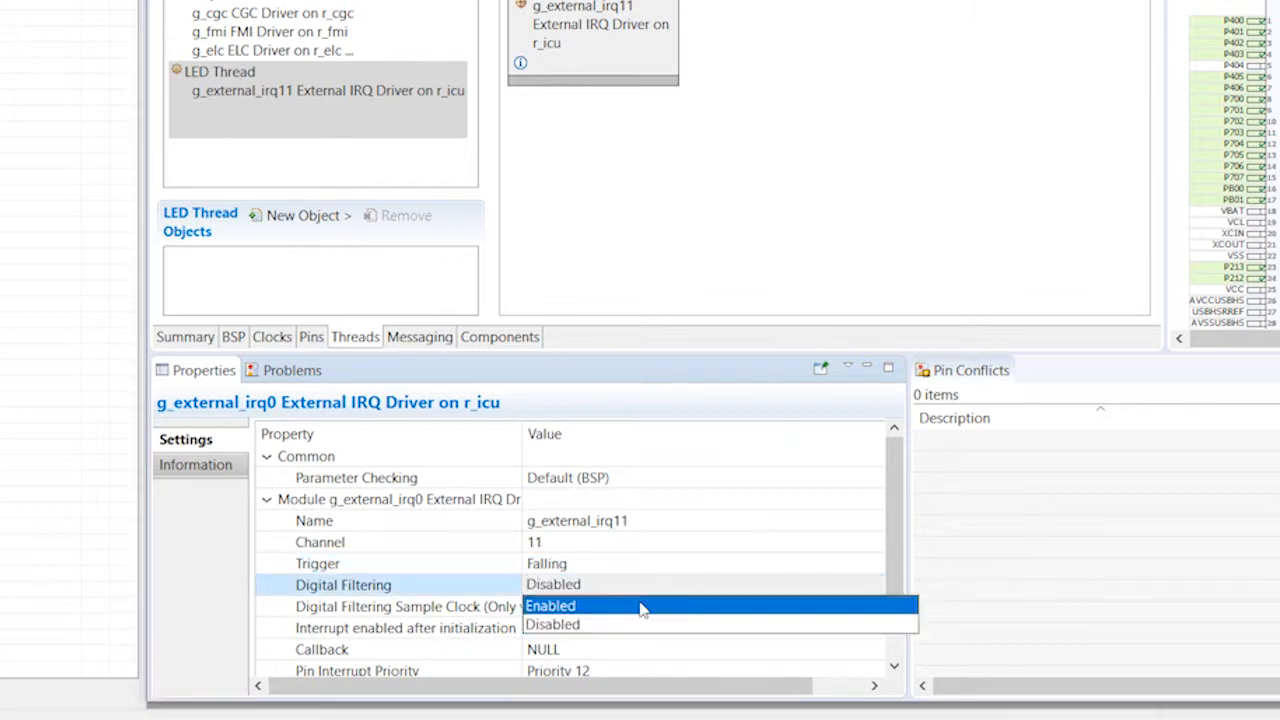
click(552, 604)
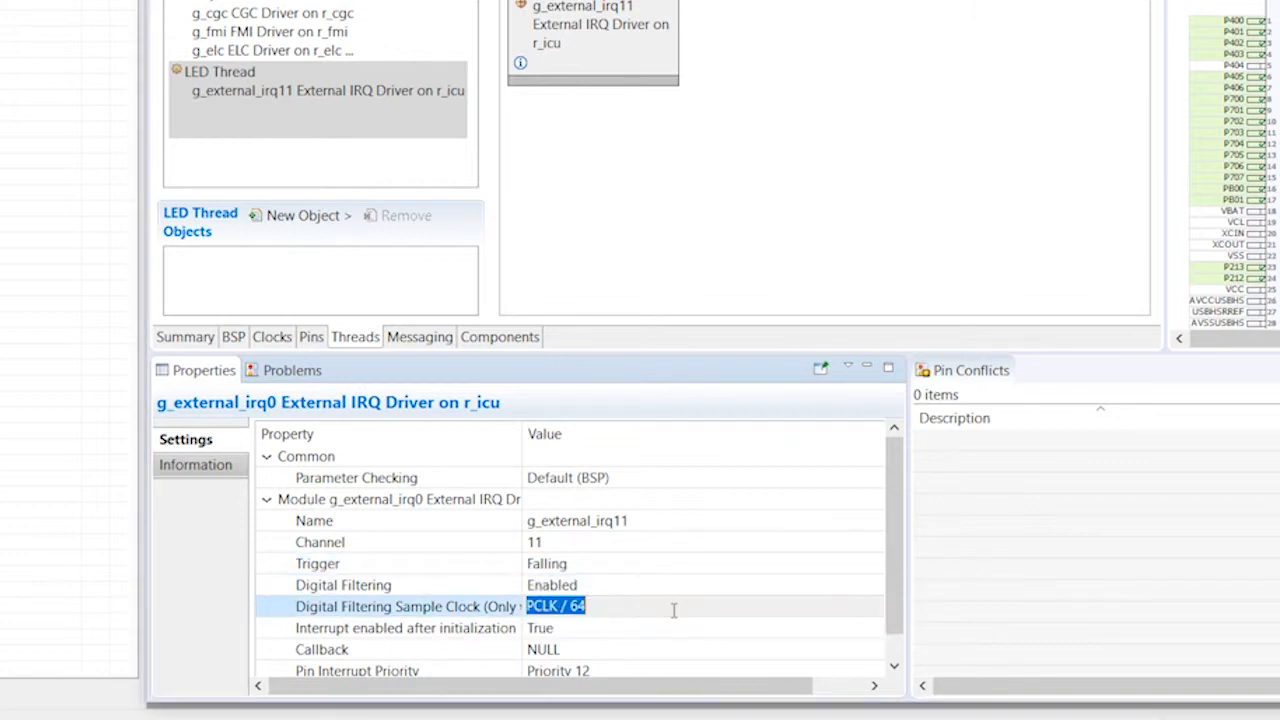
click(556, 606)
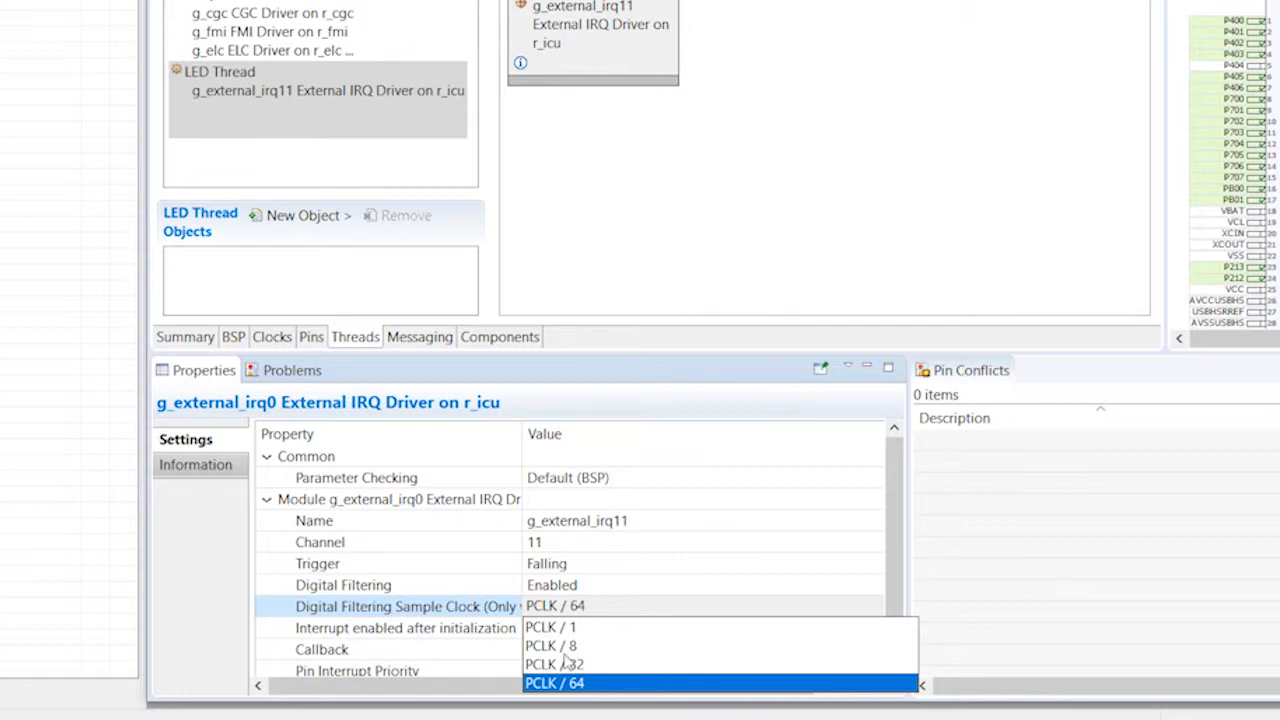
click(554, 664)
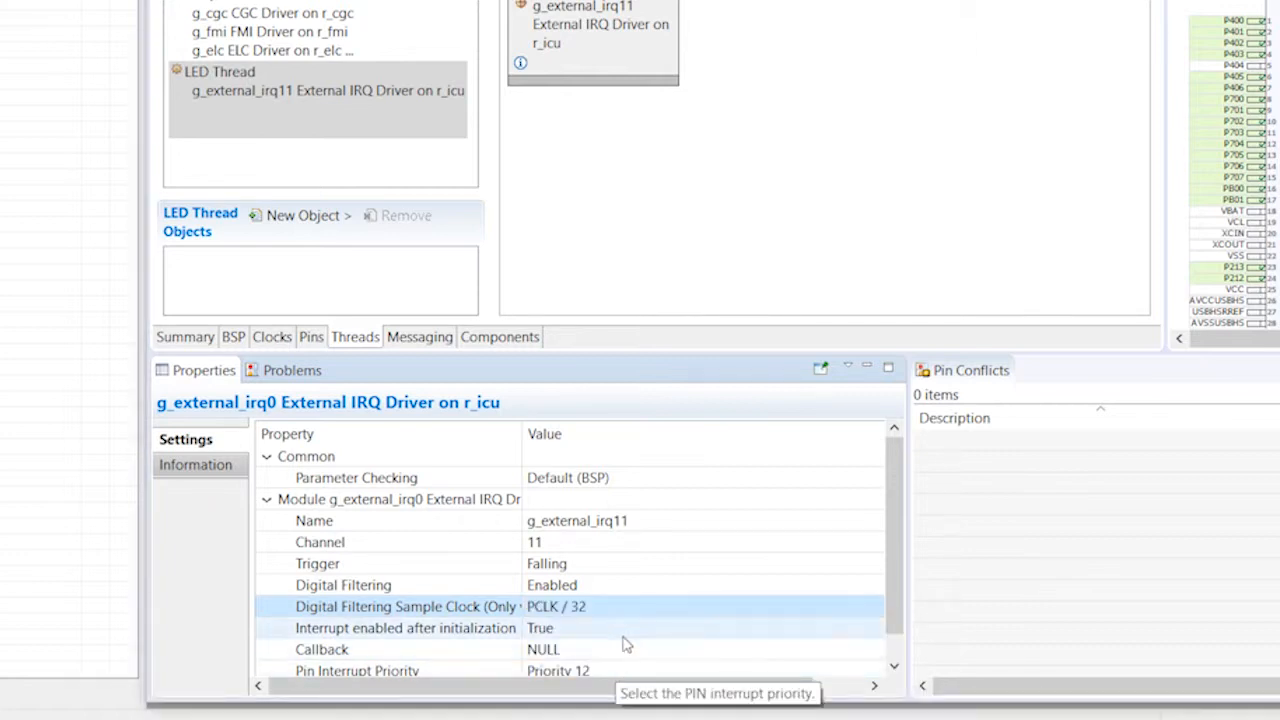
mouse_move(630, 630)
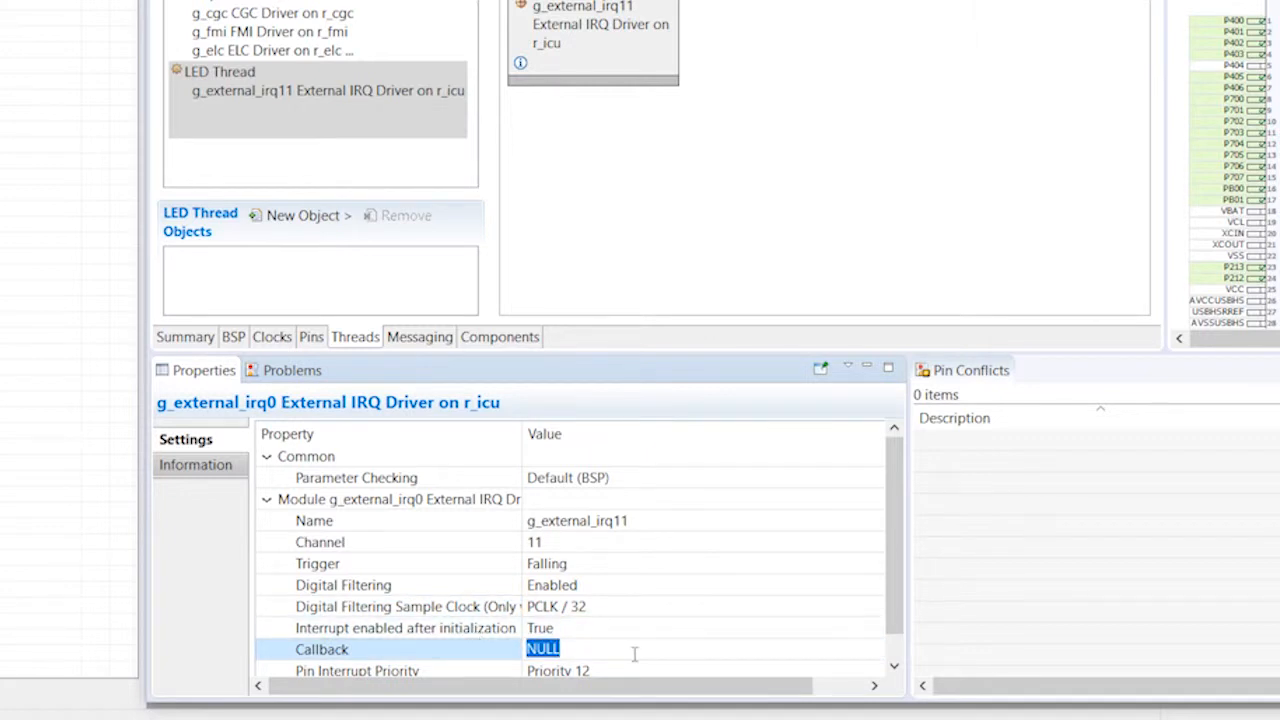
text(external)
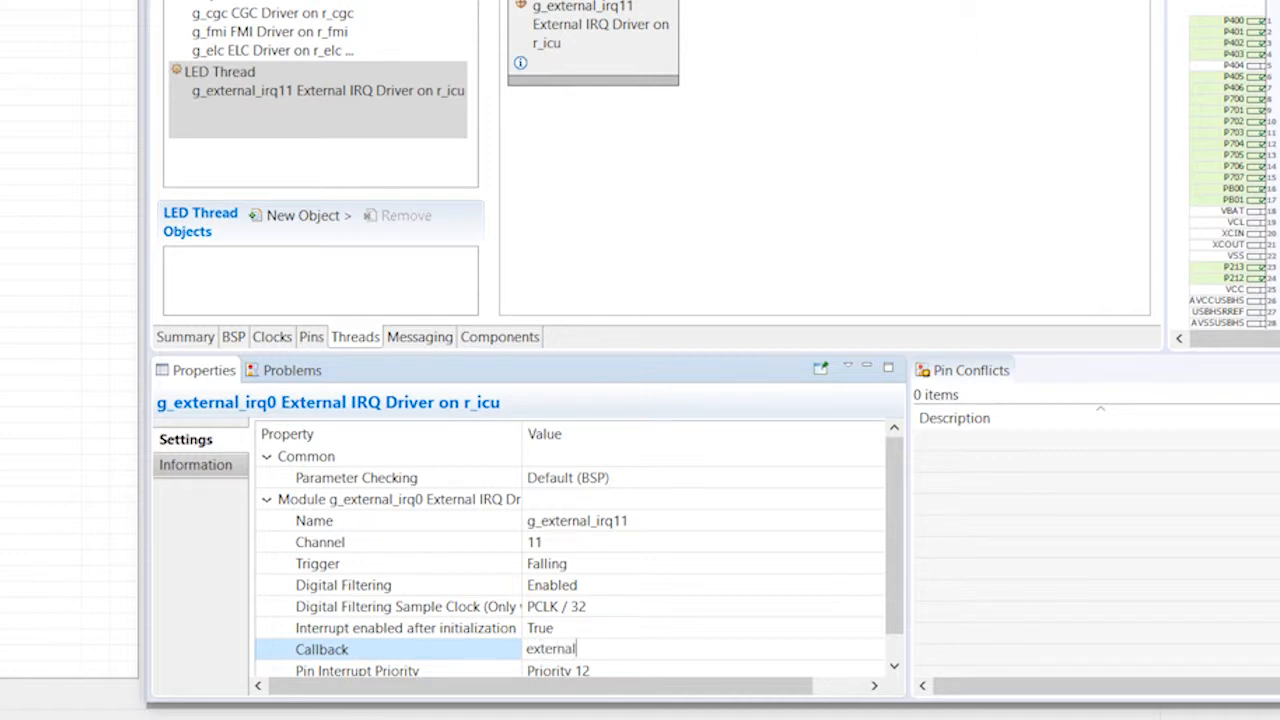
text(_irq1)
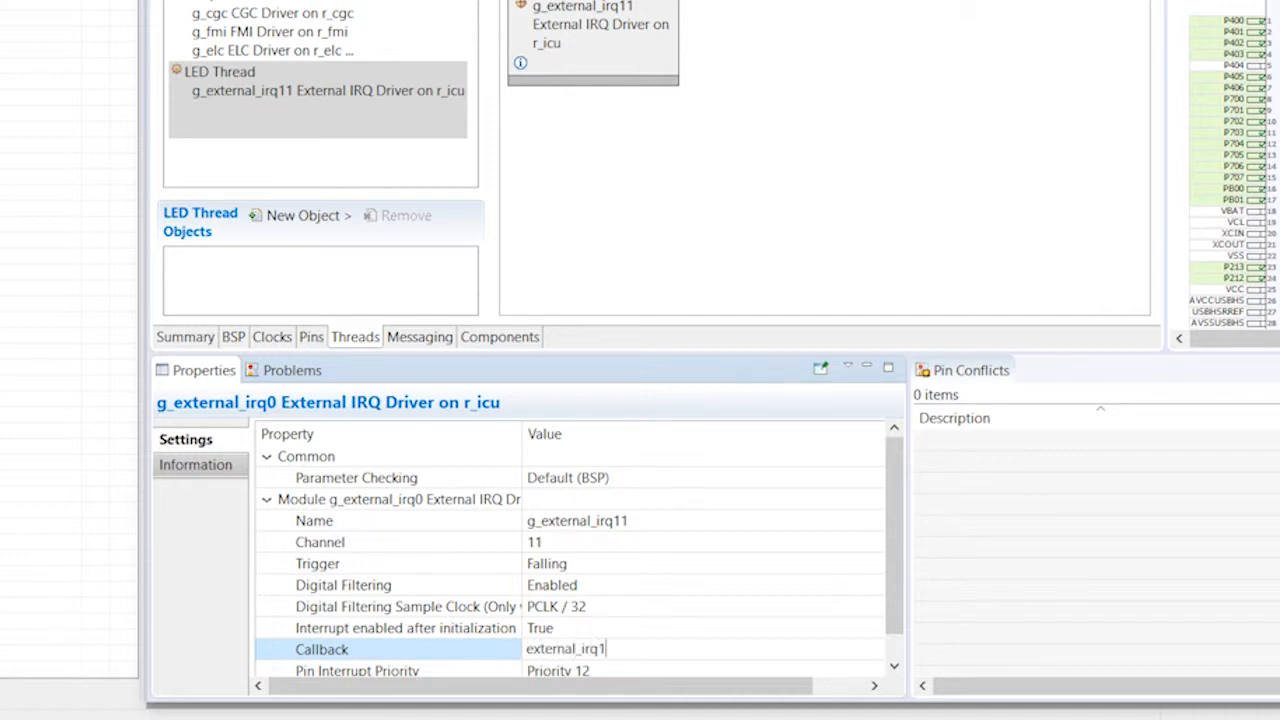
text(1)
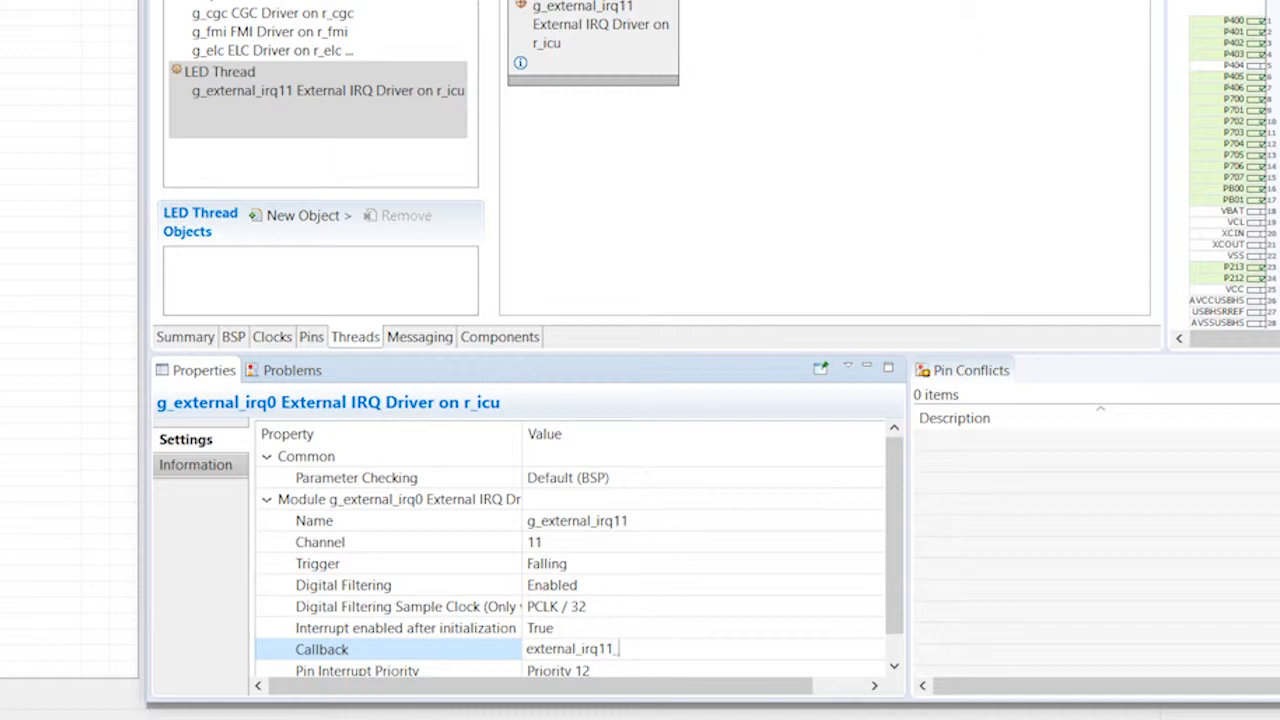
text(_callback)
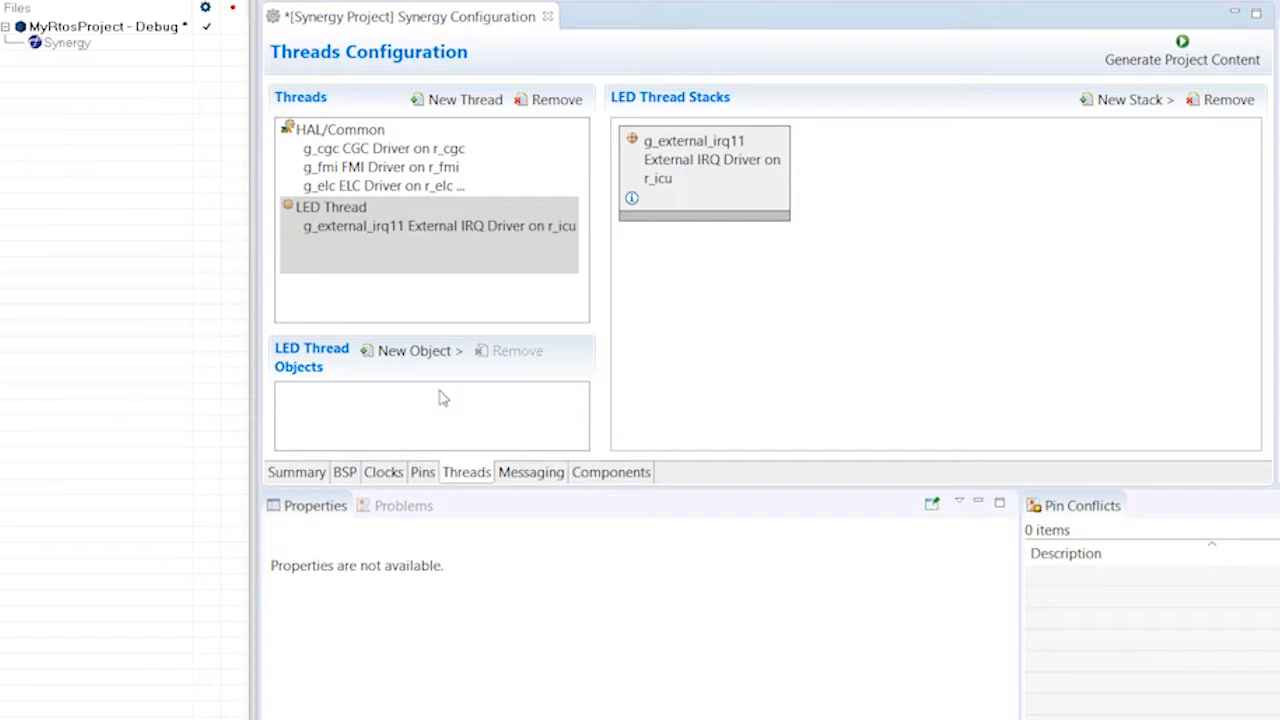
mouse_move(400, 308)
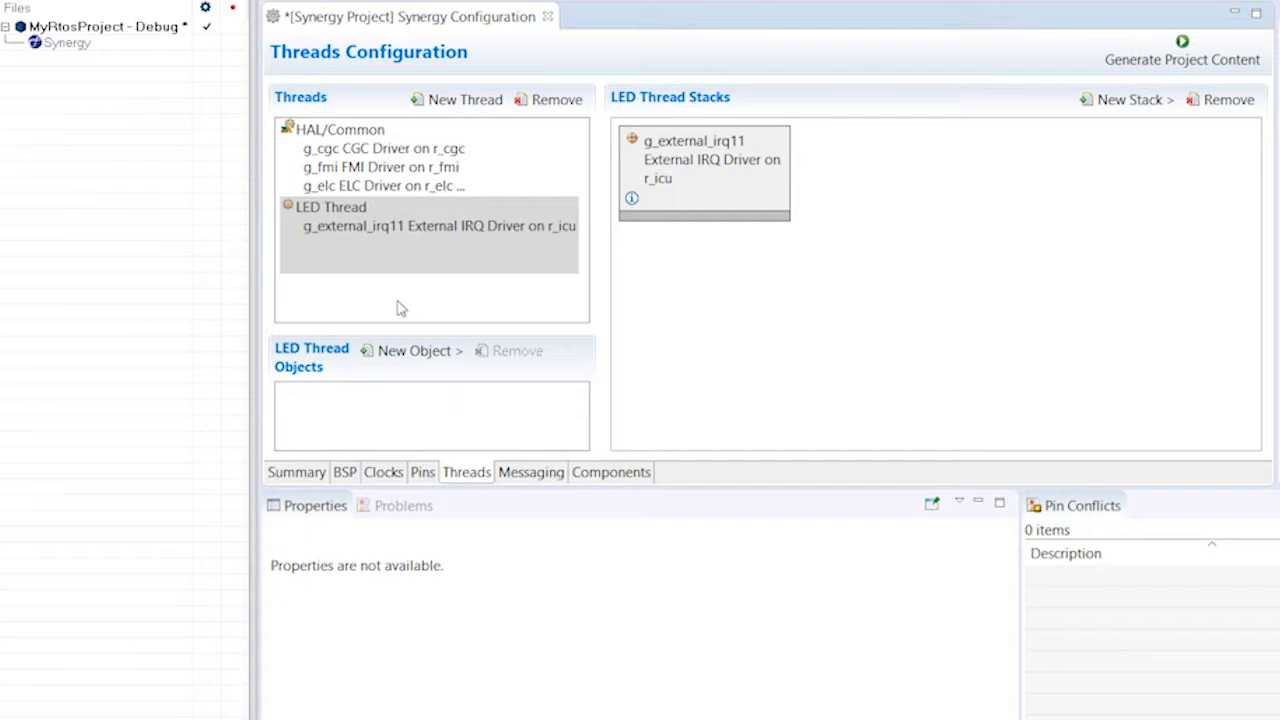
Add a Semaphore object to LED Thread and rename it g_sw4_semaphore.
click(412, 350)
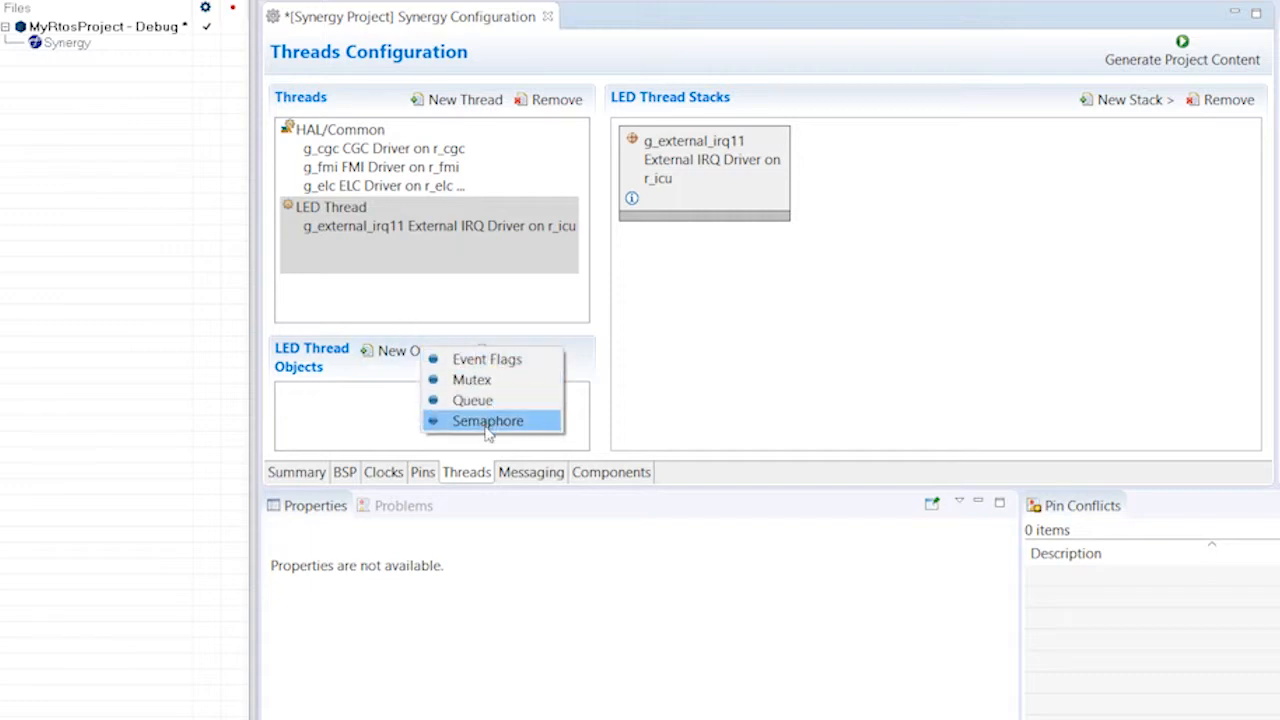
click(488, 420)
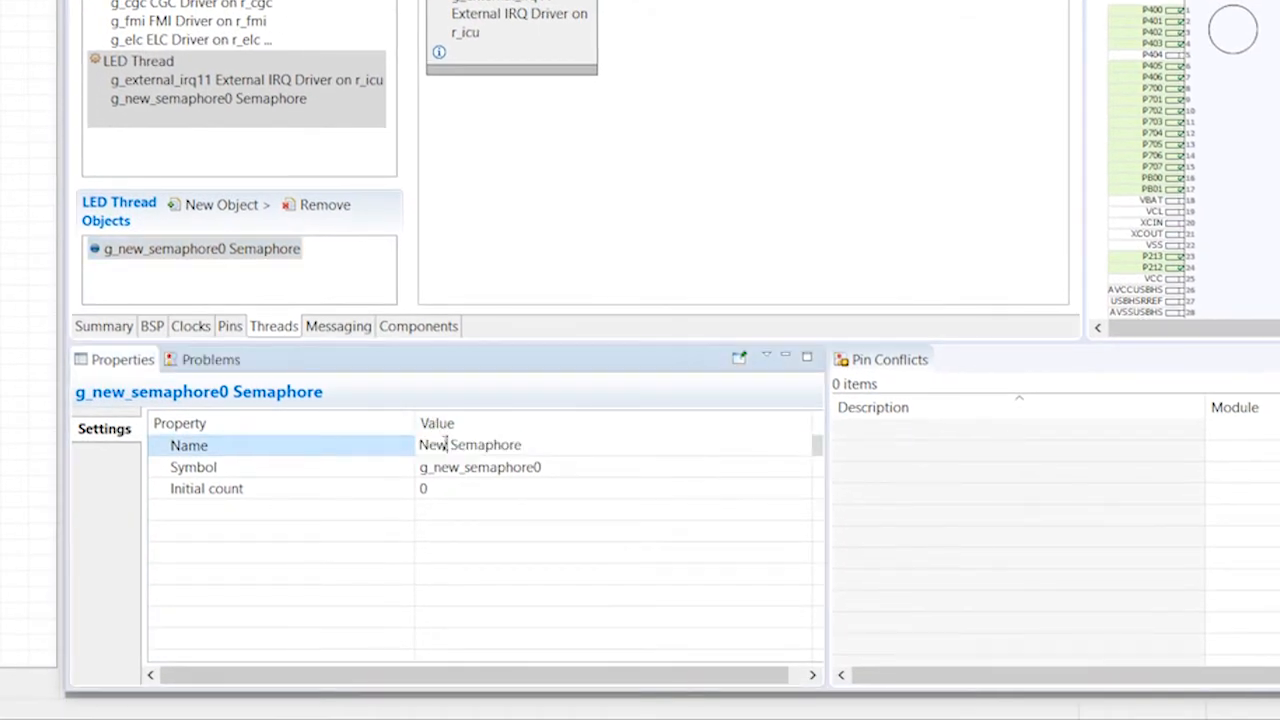
double_click(432, 444)
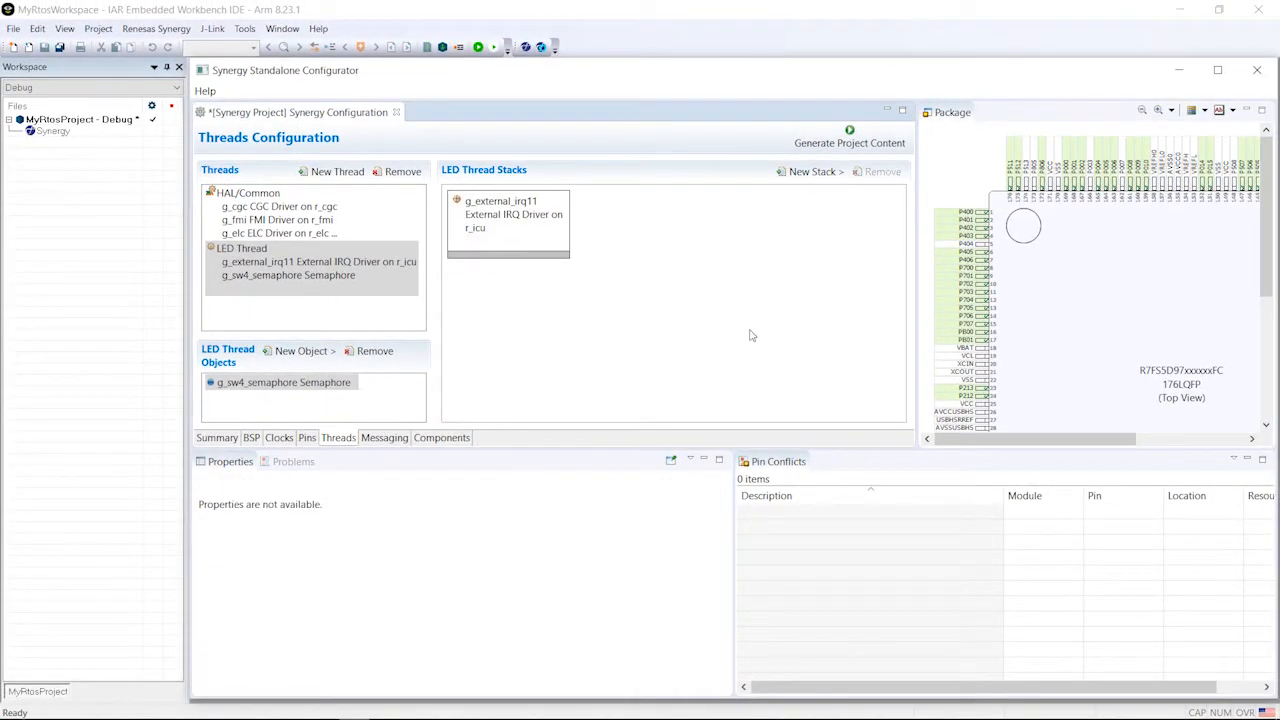
mouse_move(838, 140)
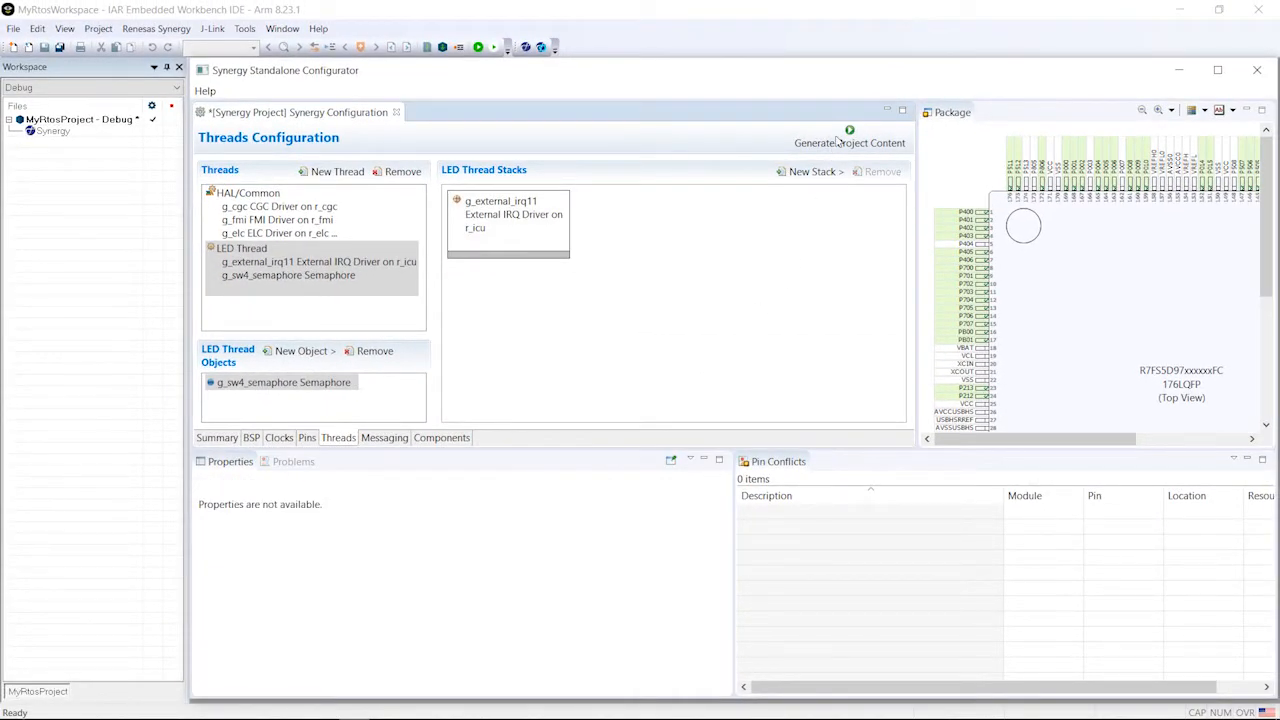
Generate the project content so MyRtosProject gains Synergy, Source Files and Output groups.
click(848, 142)
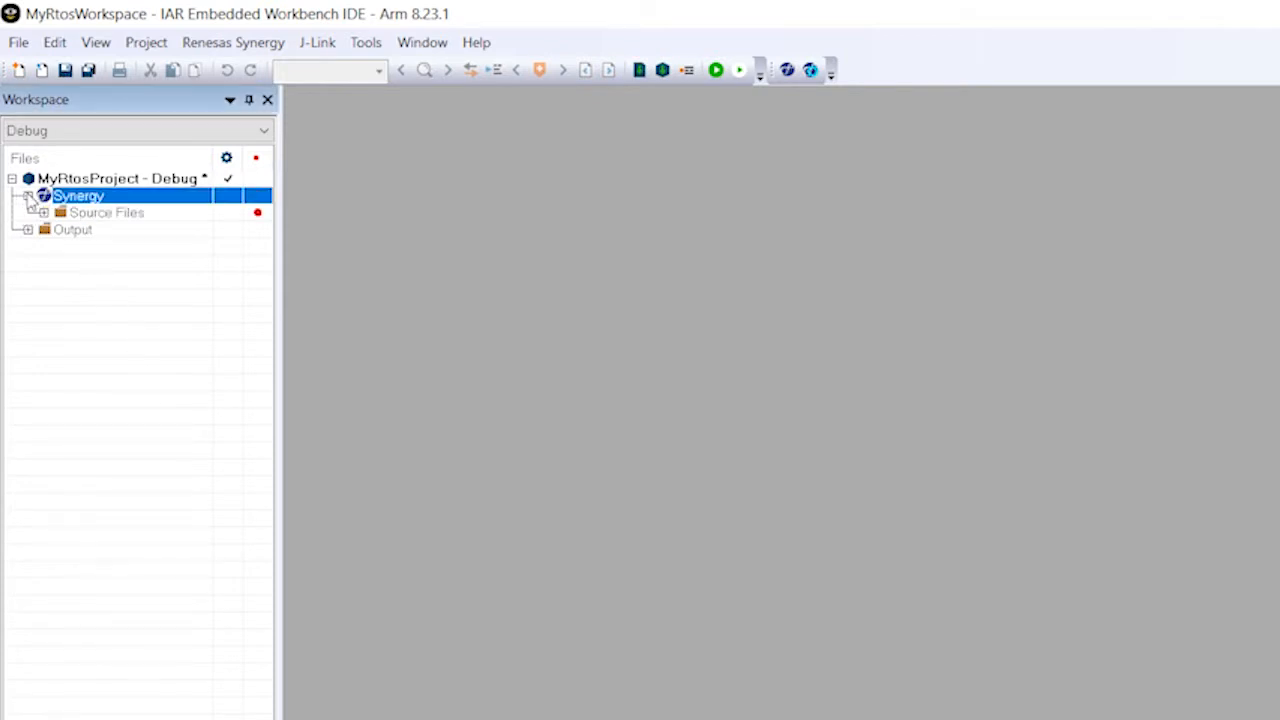
Open led_thread_entry.c from Synergy > Source Files > src in the editor.
click(60, 212)
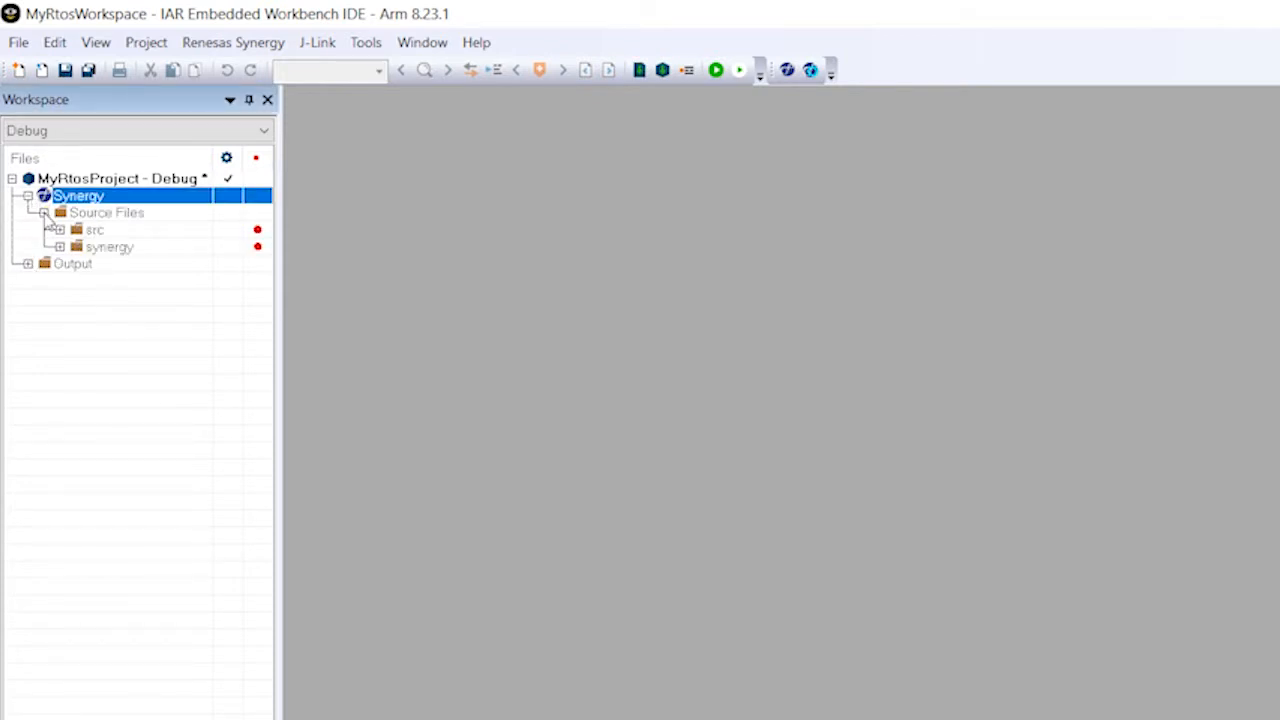
click(60, 230)
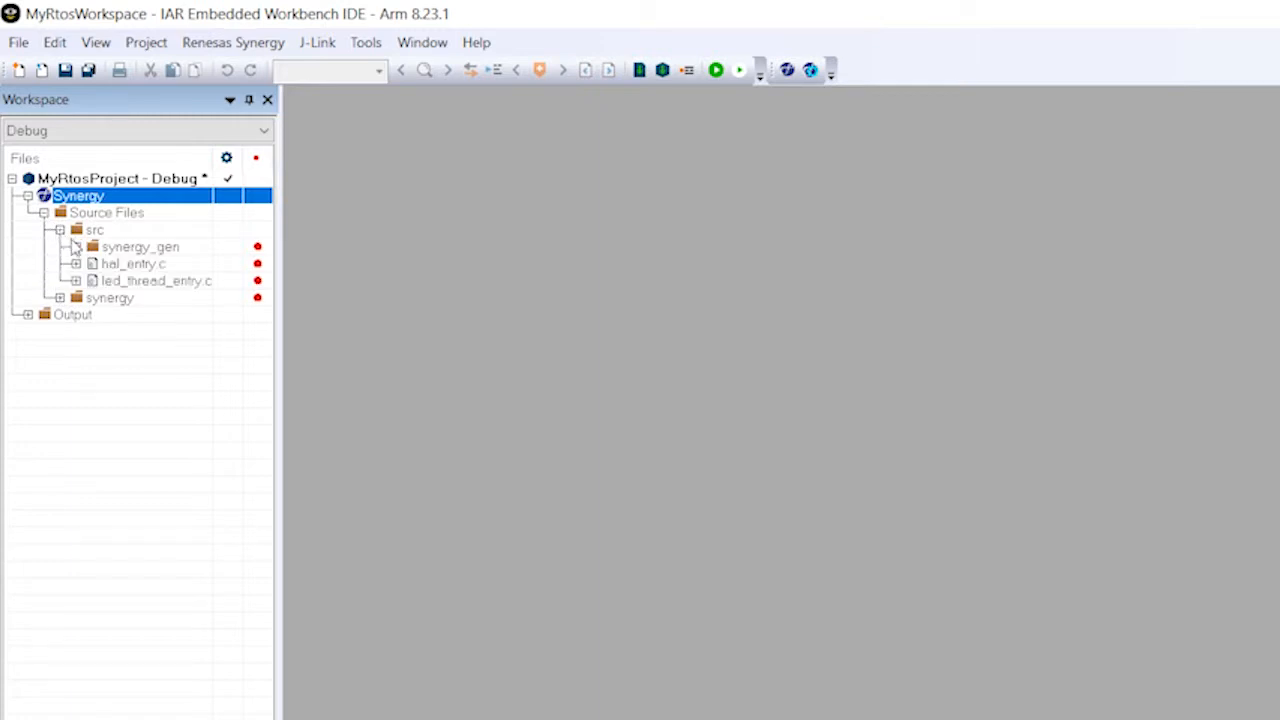
click(156, 280)
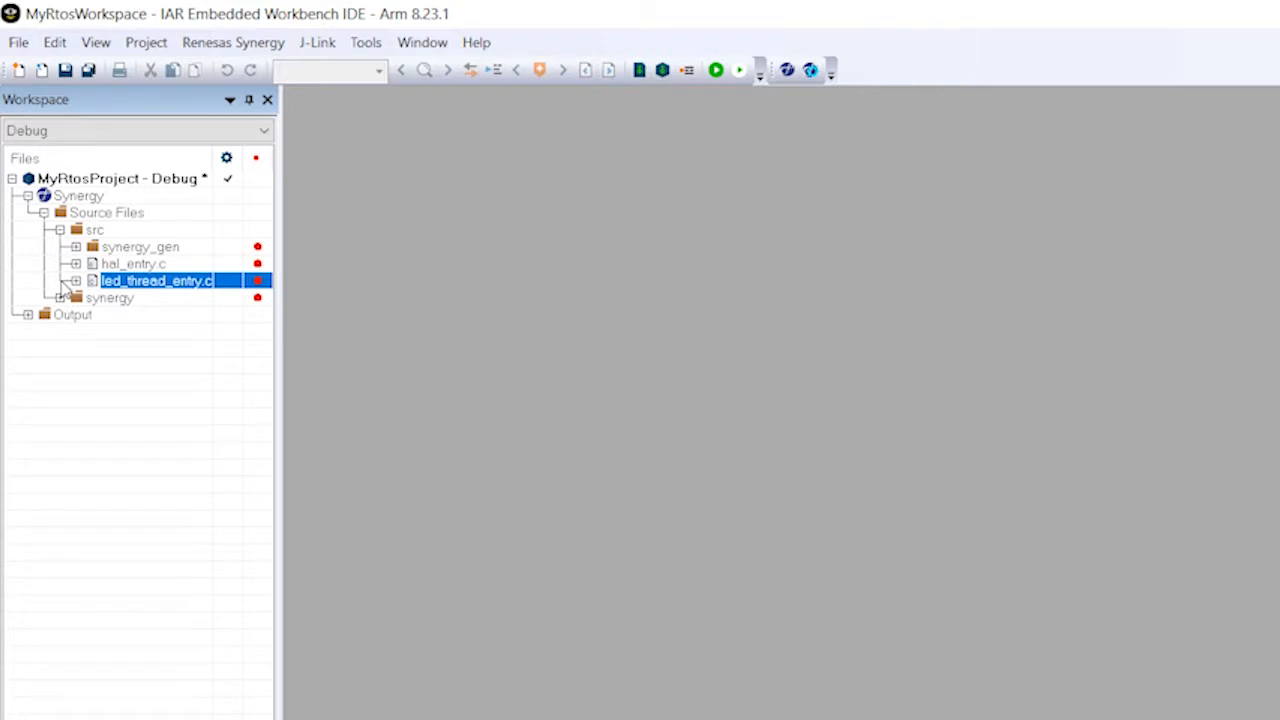
double_click(156, 280)
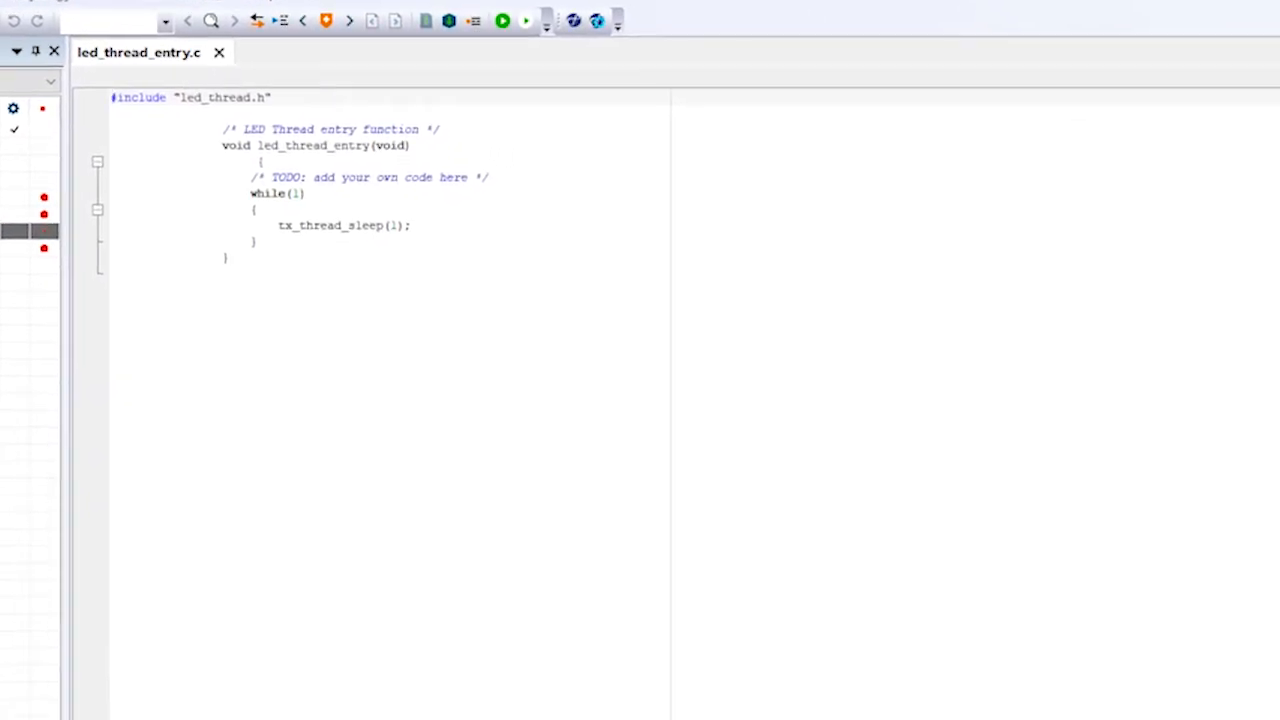
Replace the TODO with R_BSP_LedsGet(&Leds) and declare ioport_level_t led_level=IOPORT_LEVEL_HIGH;.
triple_click(364, 176)
text(bsp_leds_t Leds;)
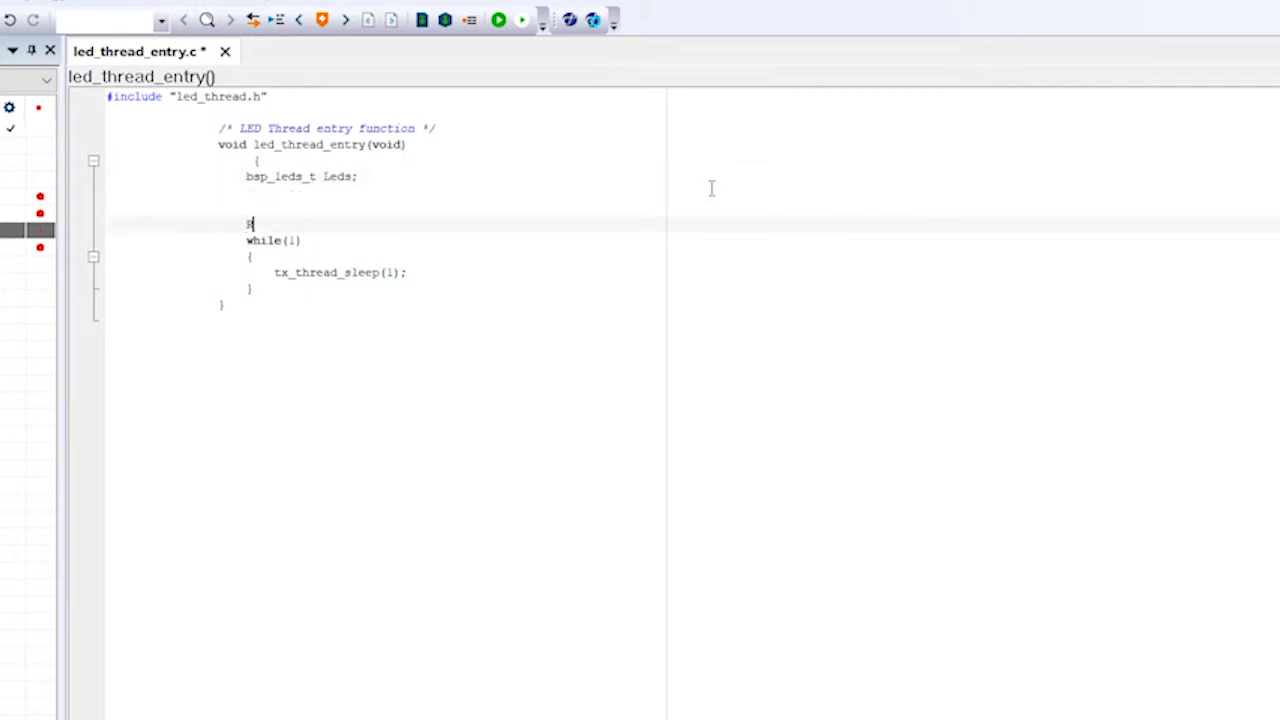
text(R_BSP_)
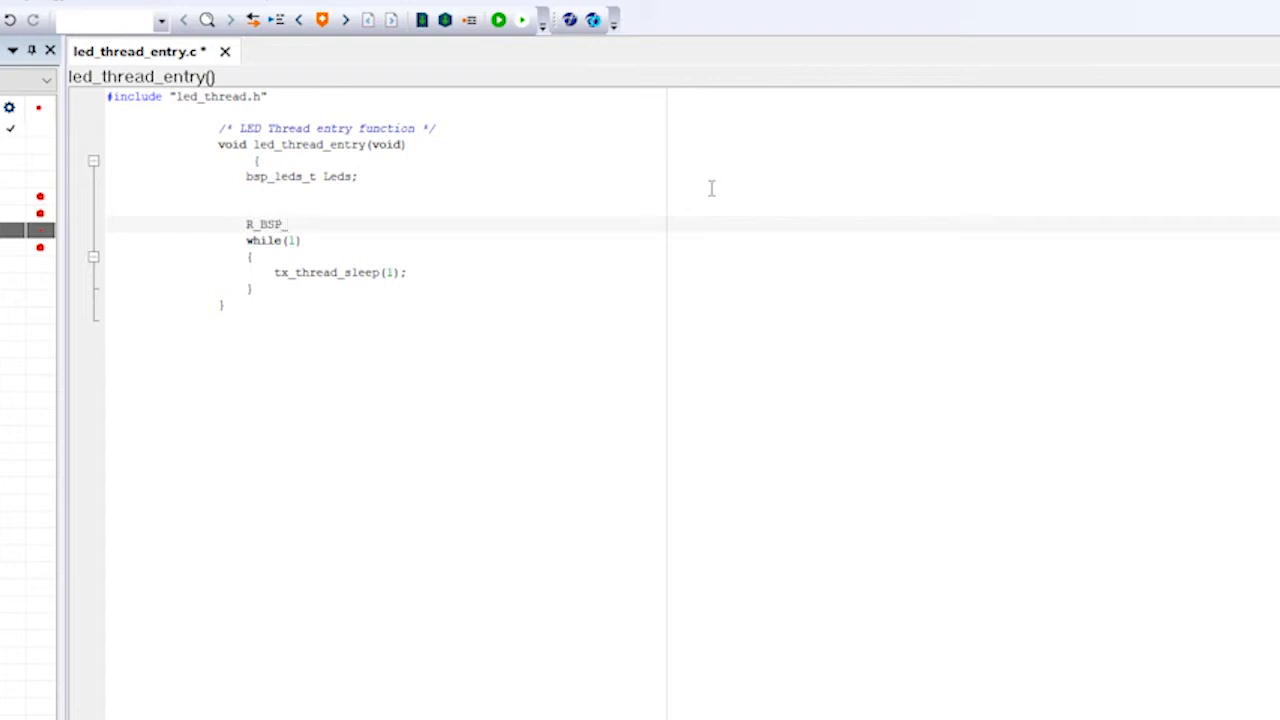
text(LedsGet)
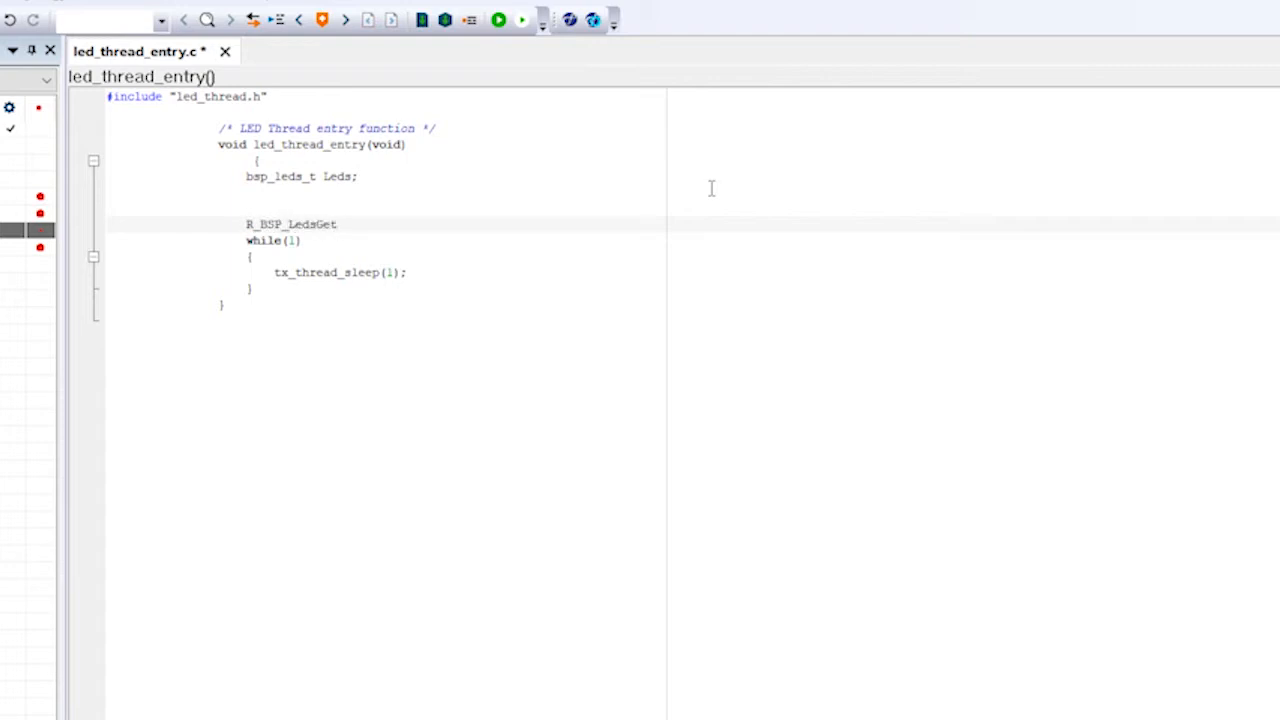
text((&l)
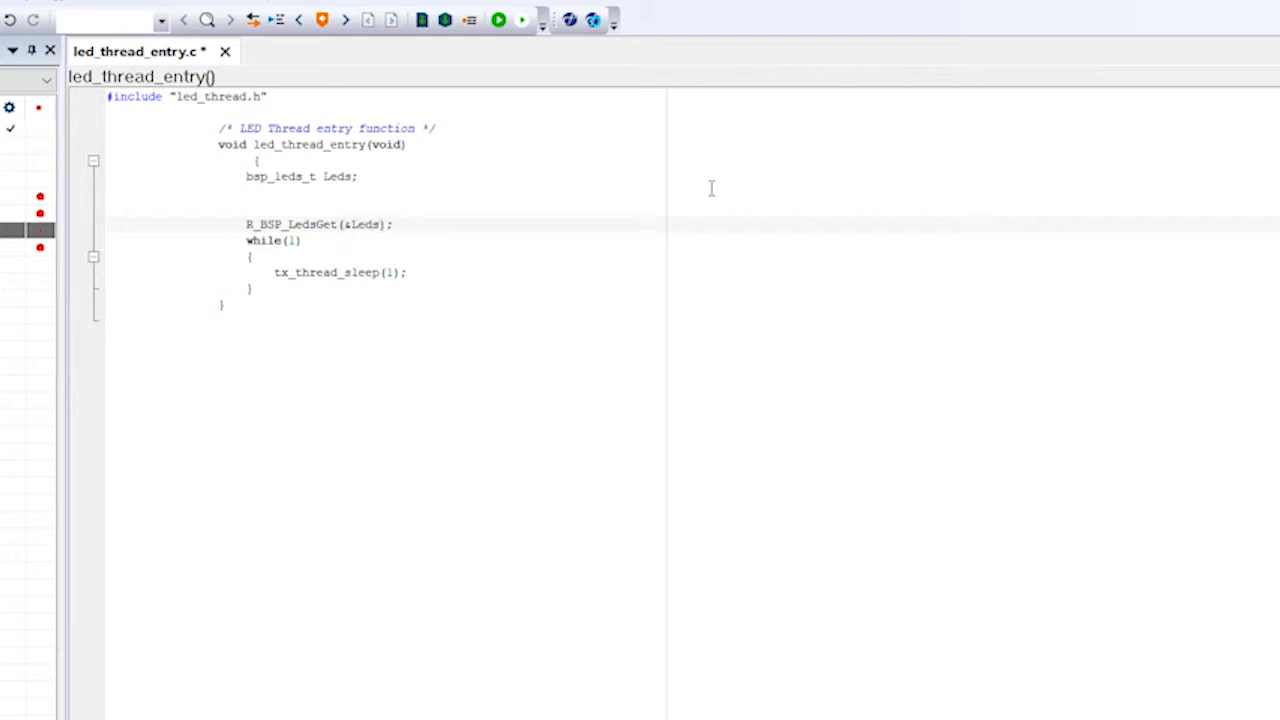
text(ioport_)
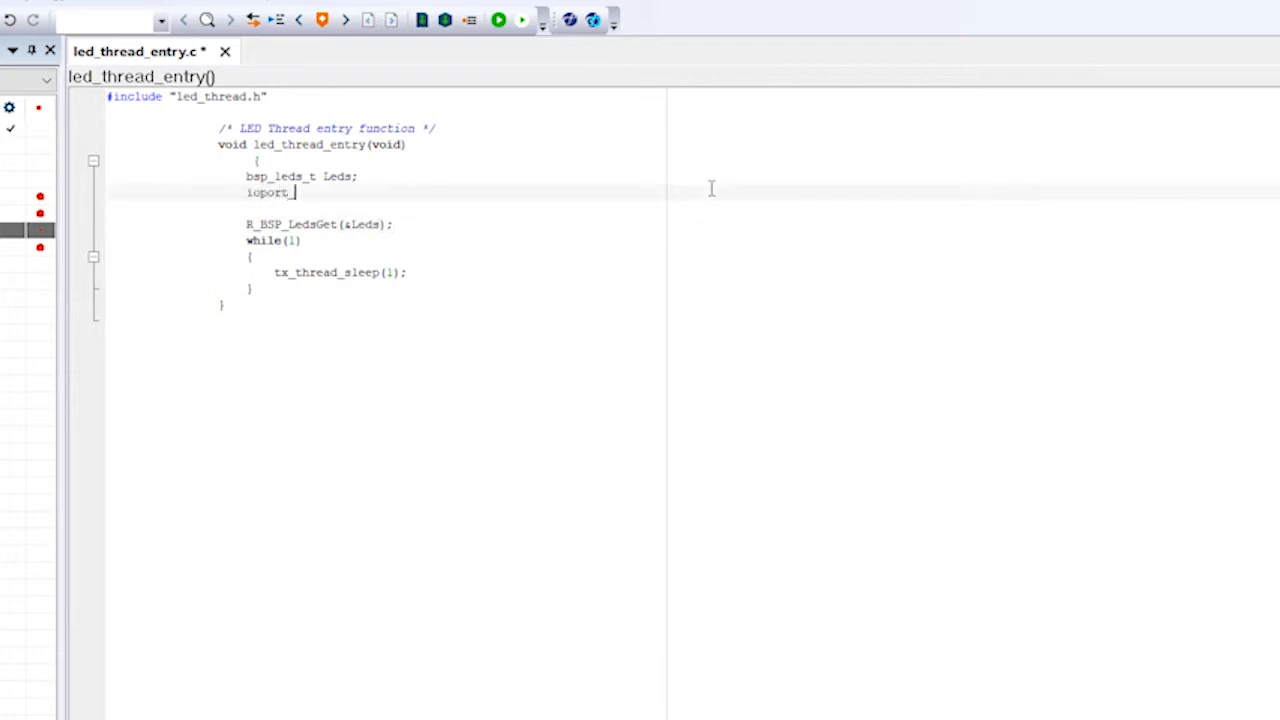
text(_level_t)
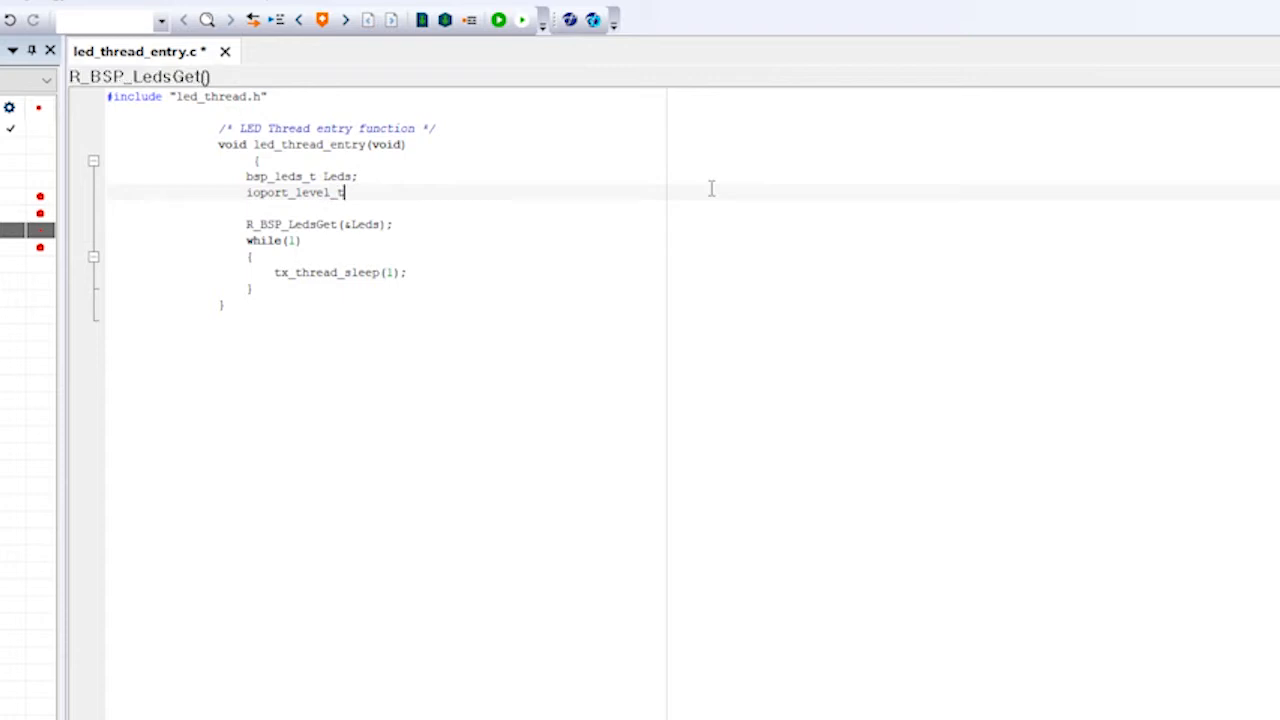
text(led_level)
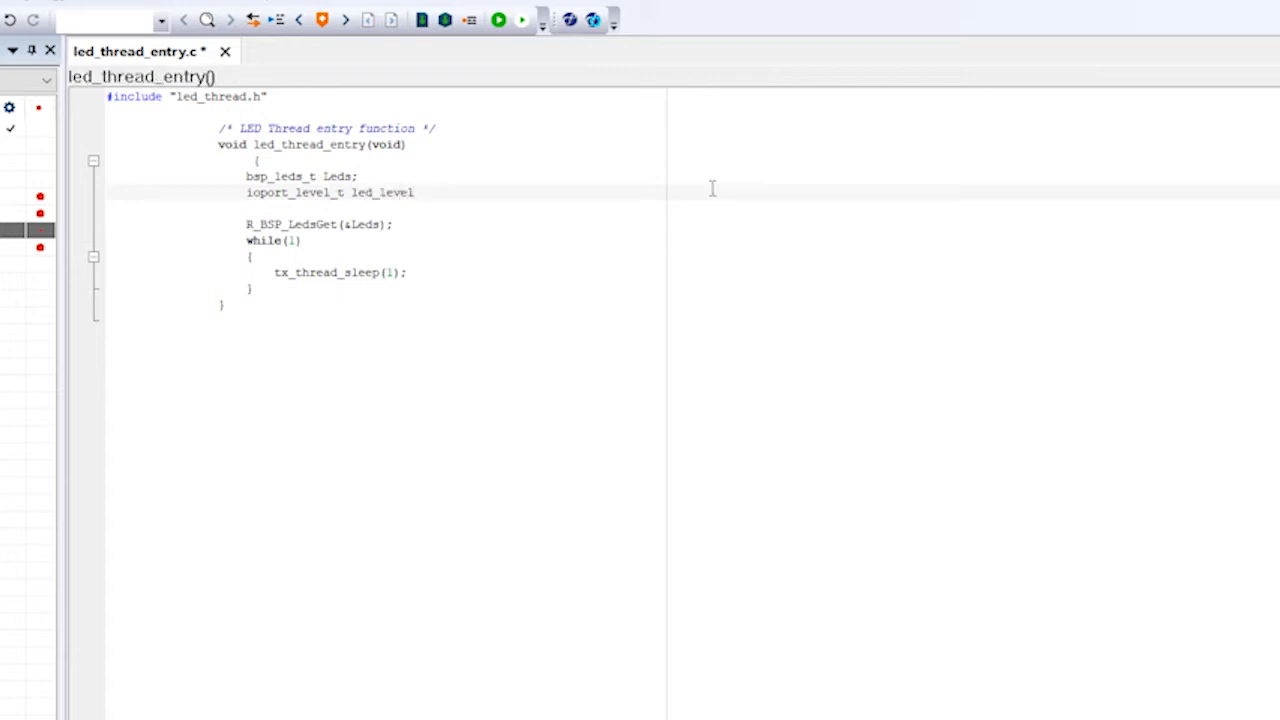
text(=IOPORT)
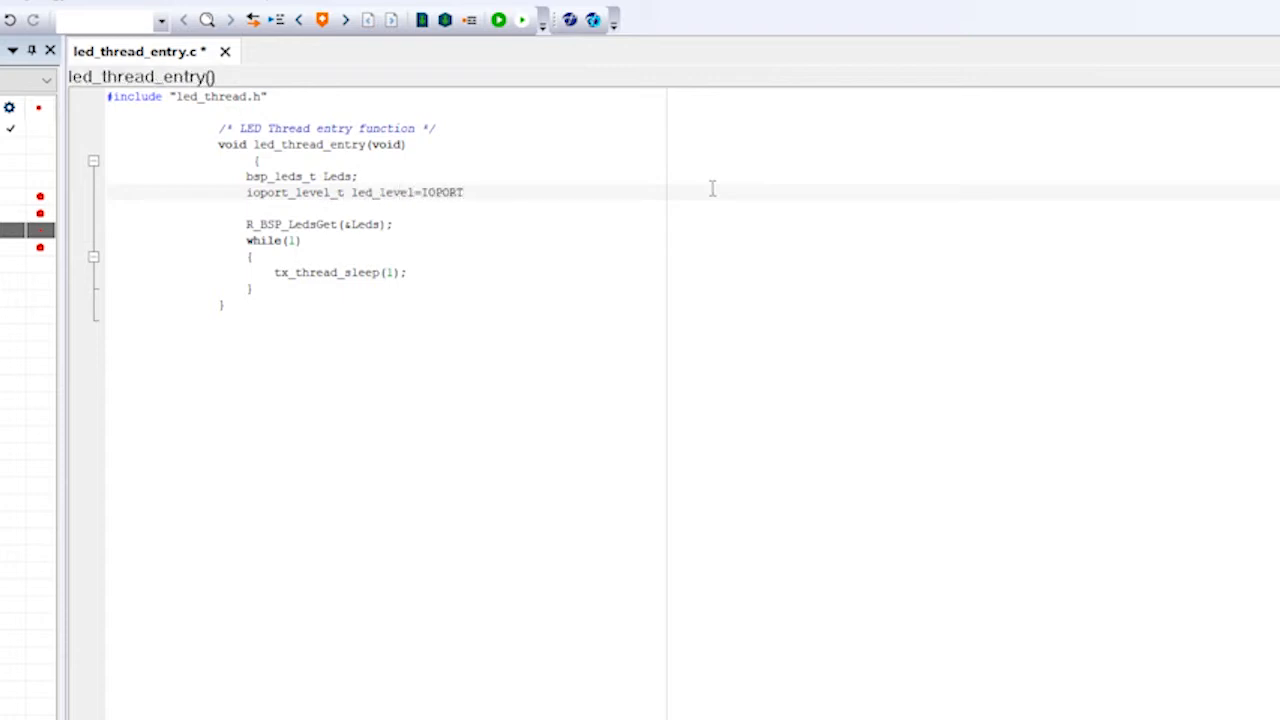
text(_LEVEL_)
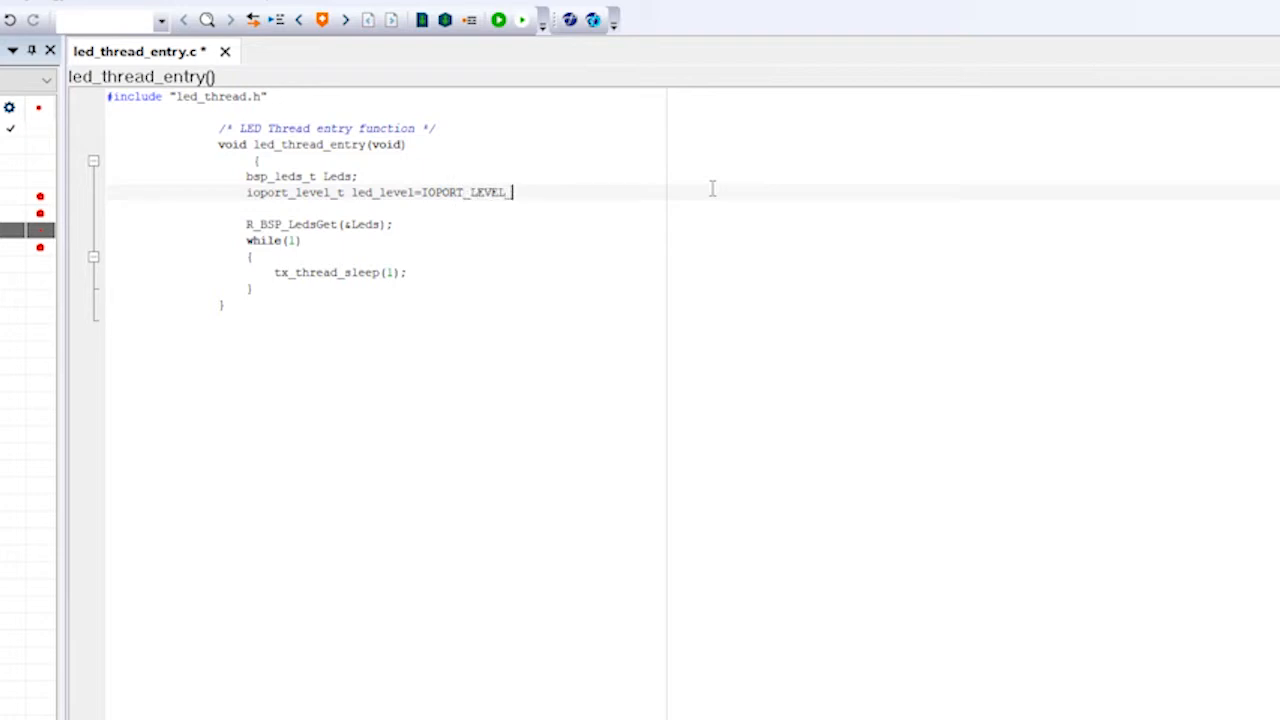
text(HIGH;)
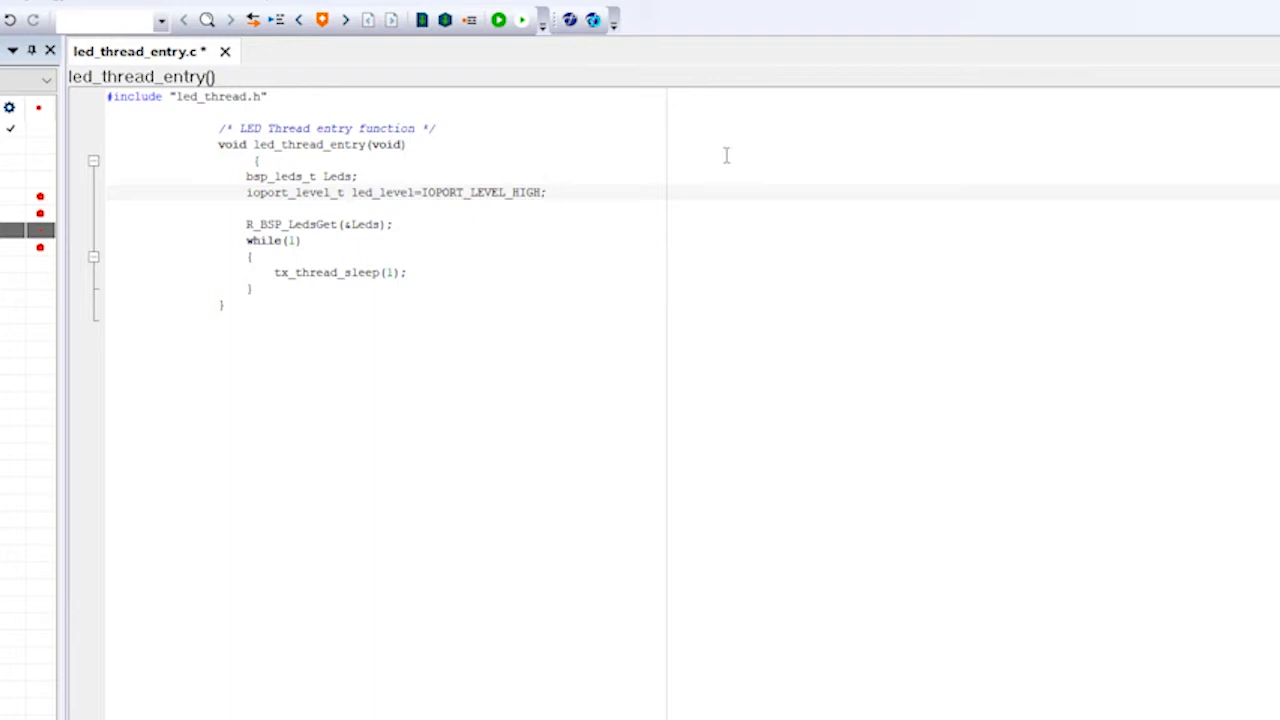
click(436, 220)
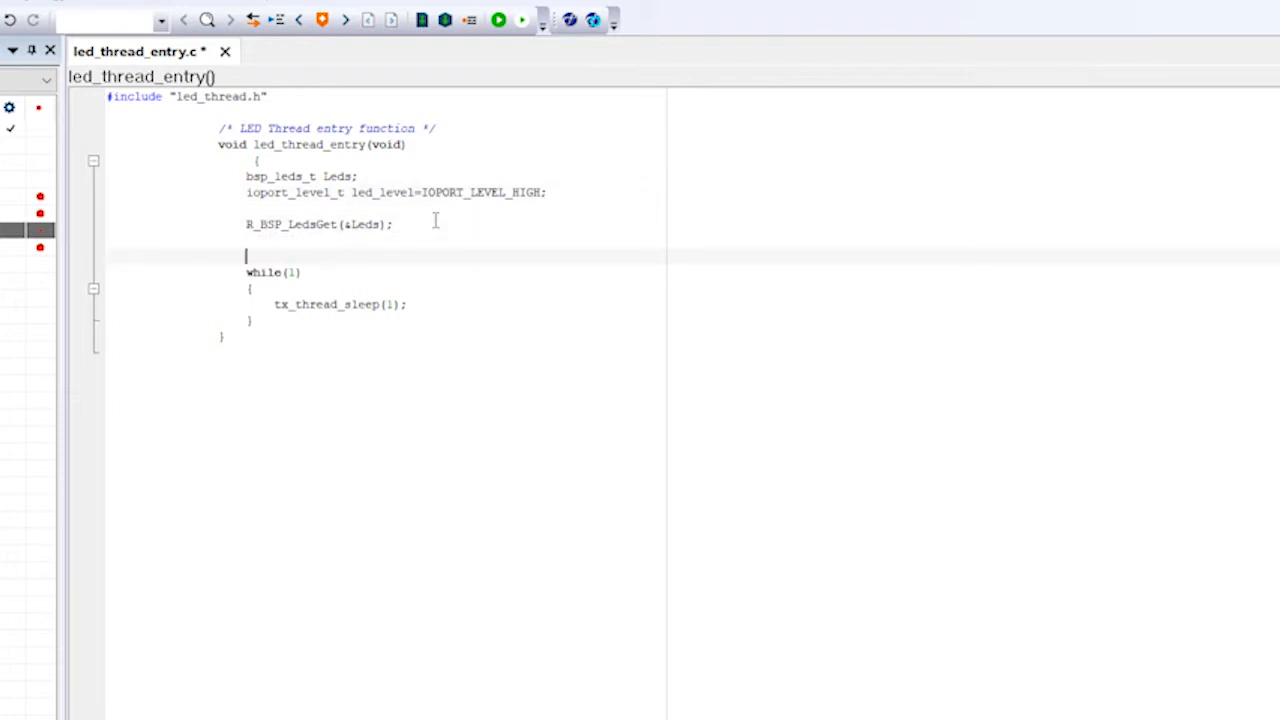
Add g_external_irq11.p_api->open(g_external_irq11.p_ctrl, g_external_irq11.p_cfg); after fetching the LEDs.
text(g_external_)
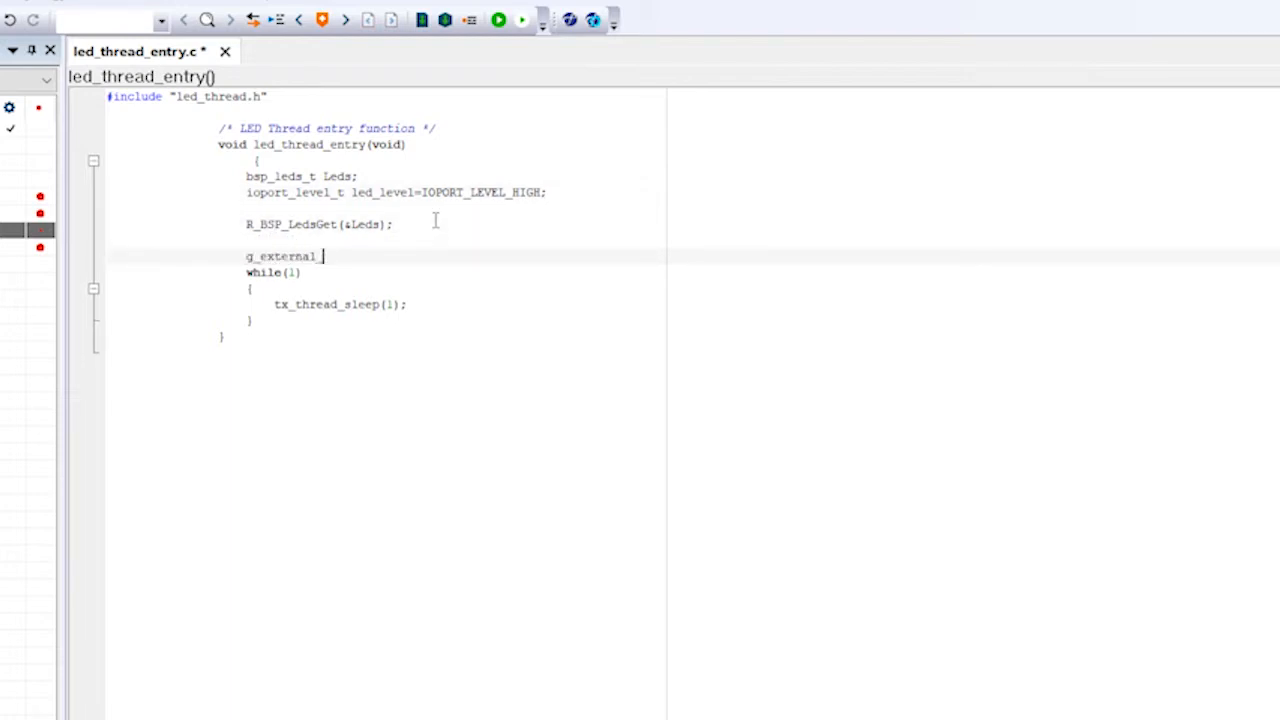
text(i)
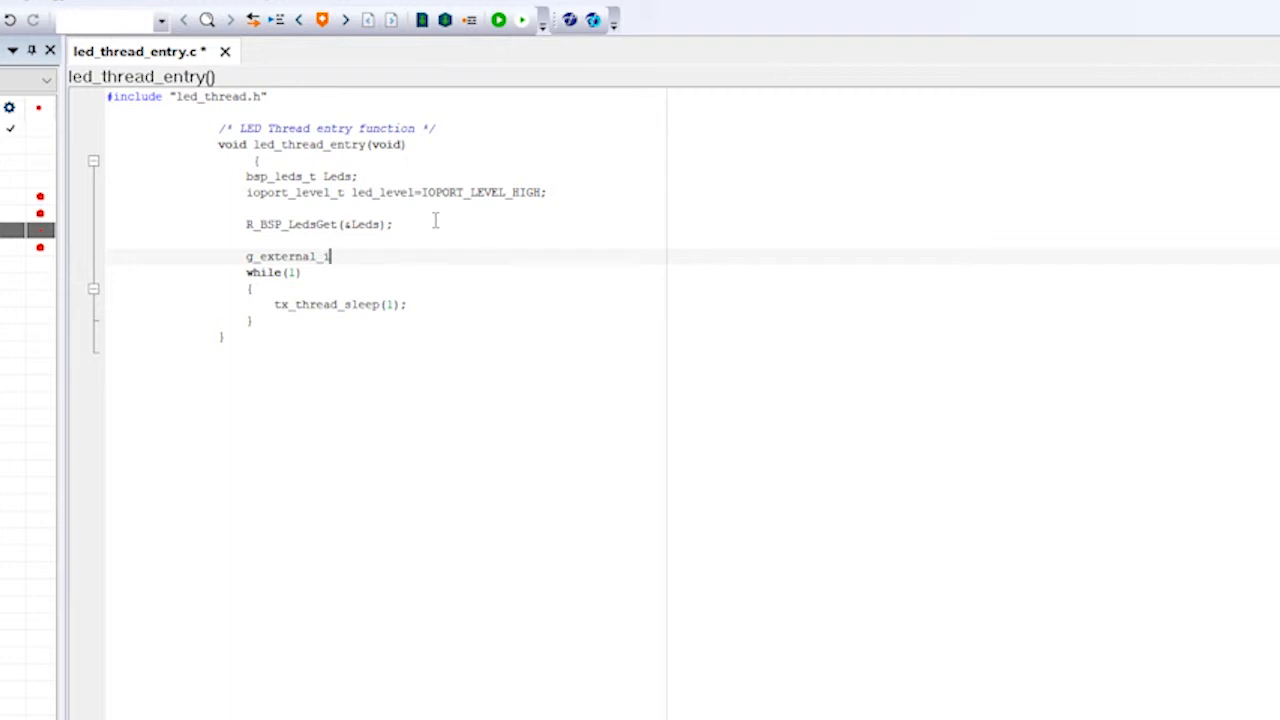
text(irq1)
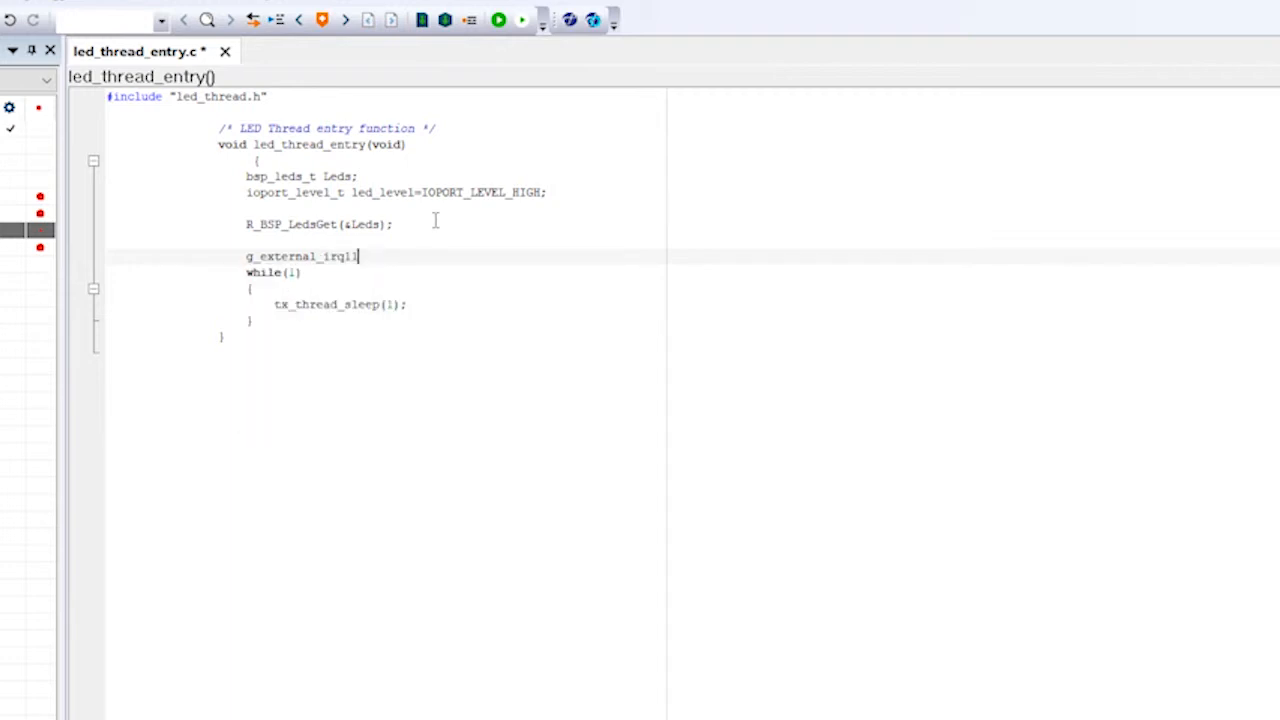
text(.)
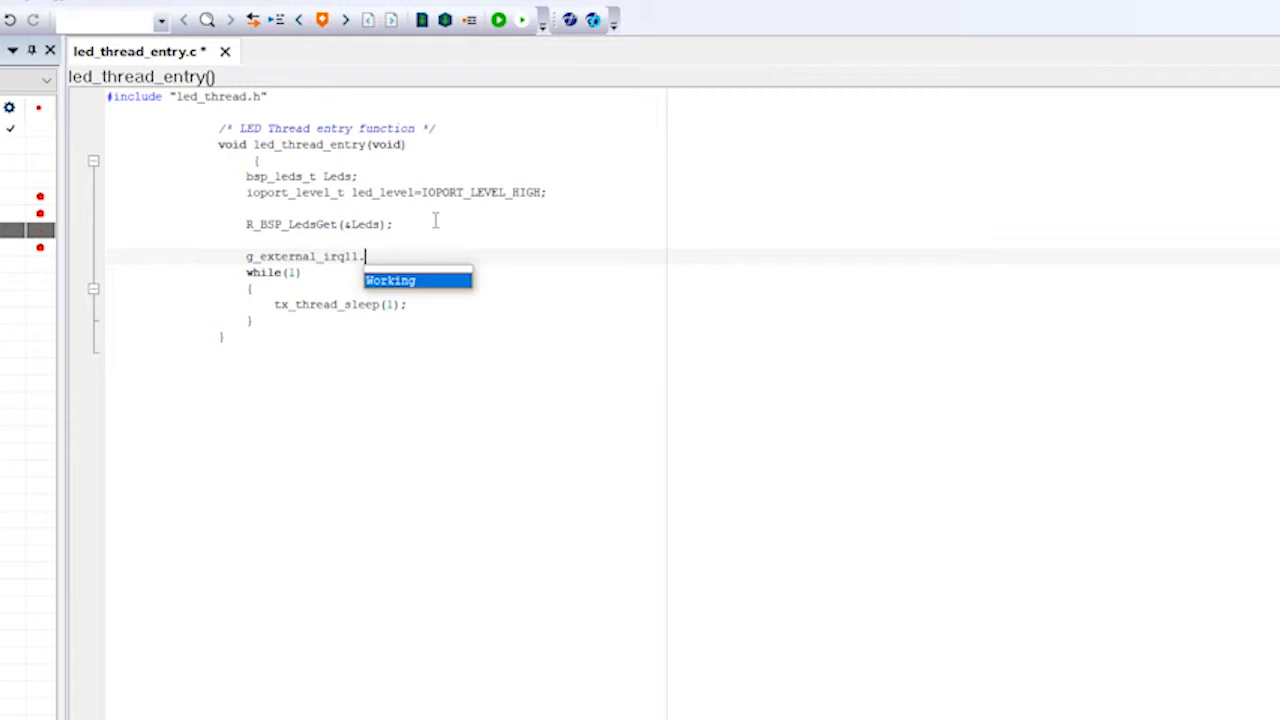
text(p_api)
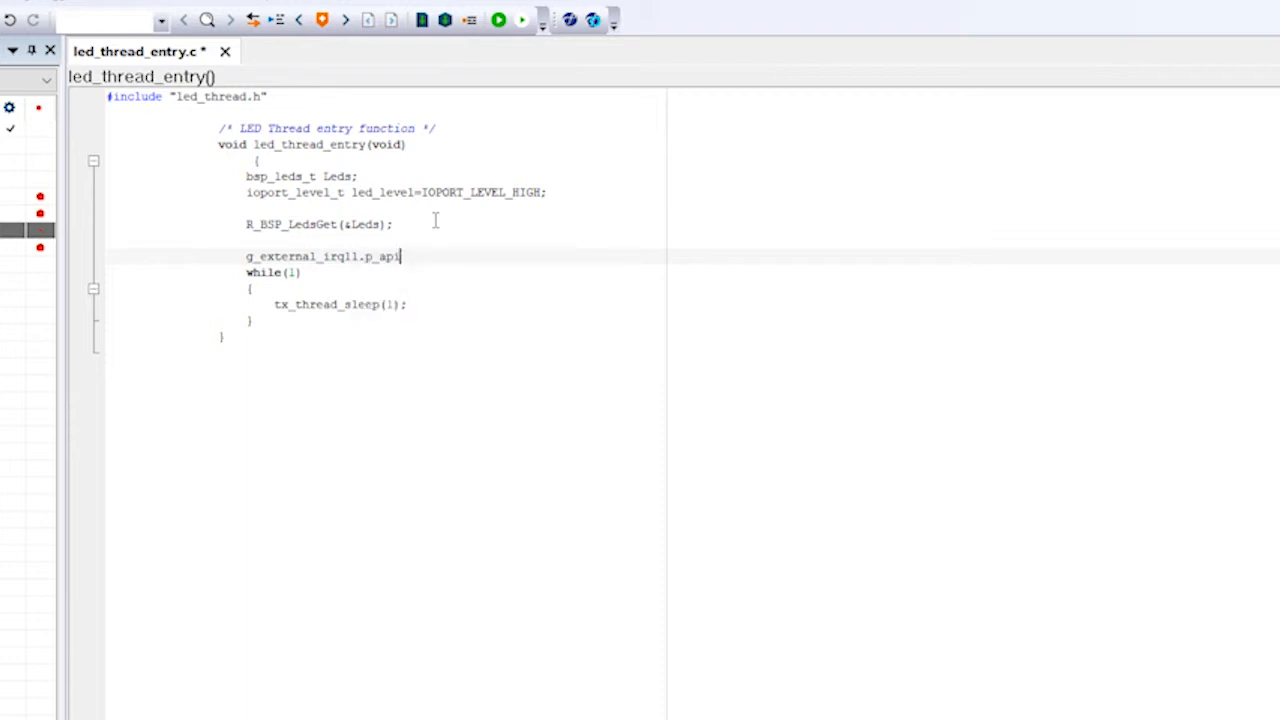
text(->open(g)
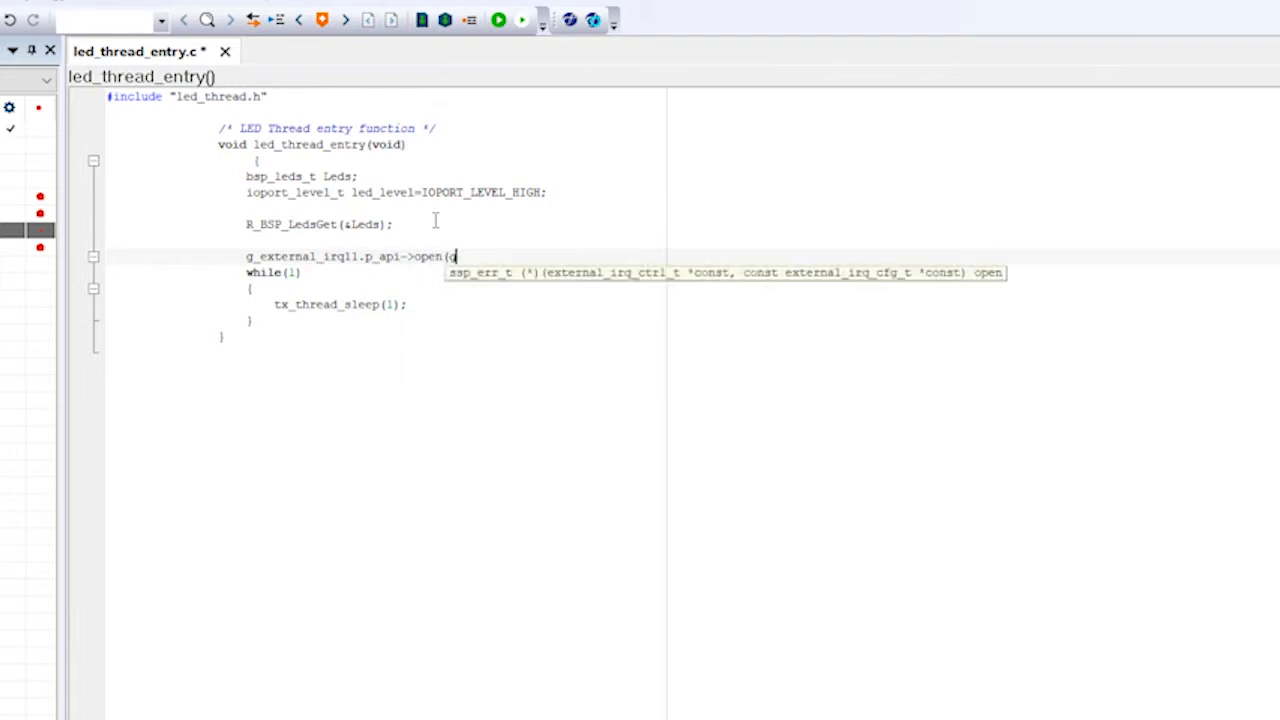
text(_externa)
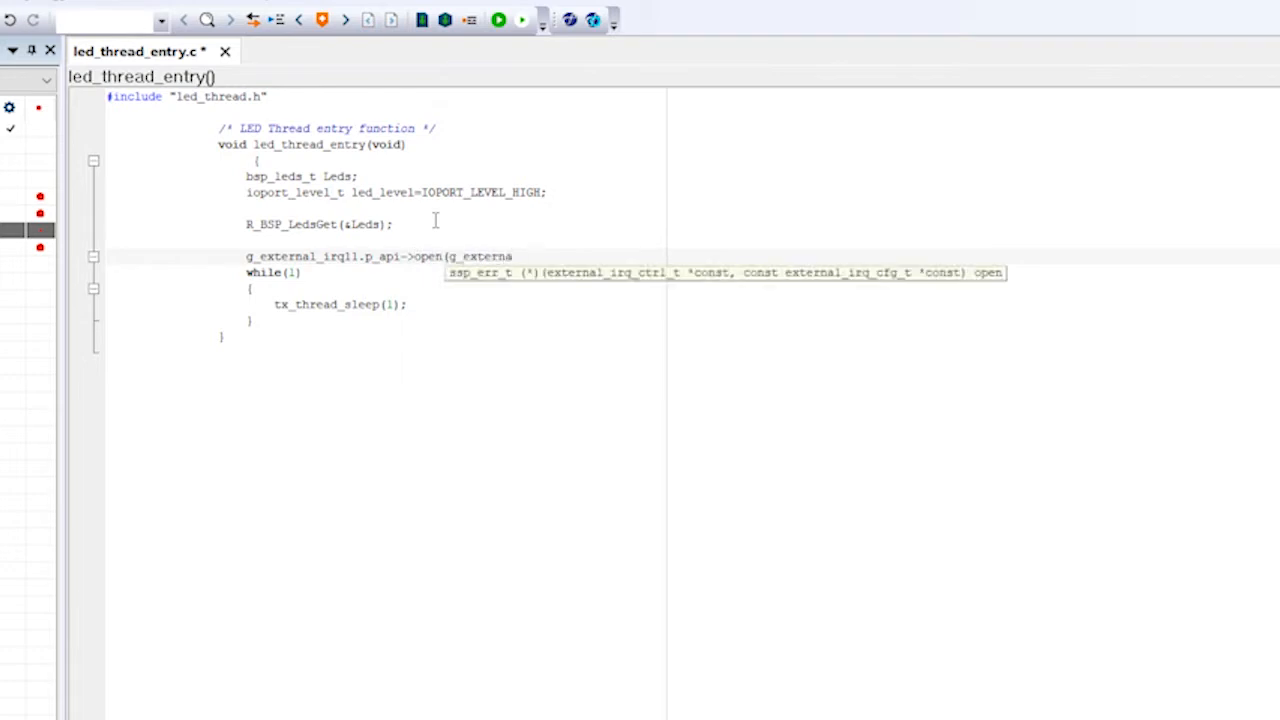
text(l_ir)
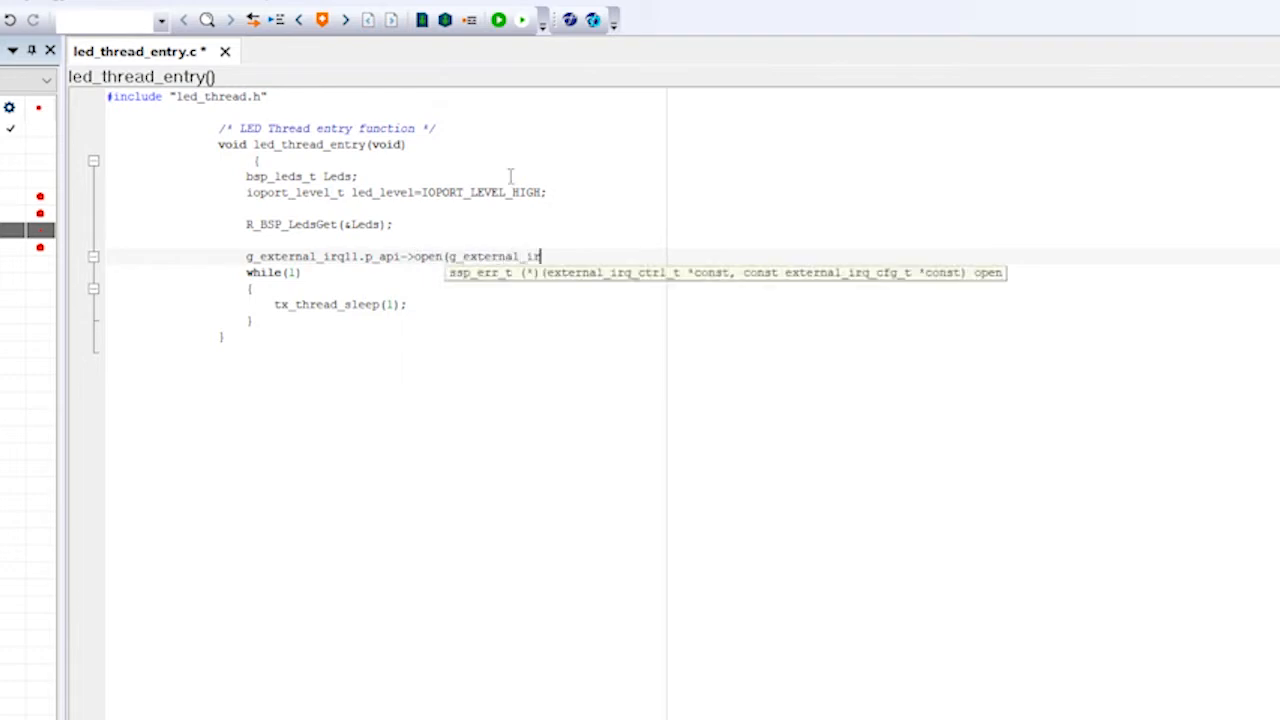
text(11)
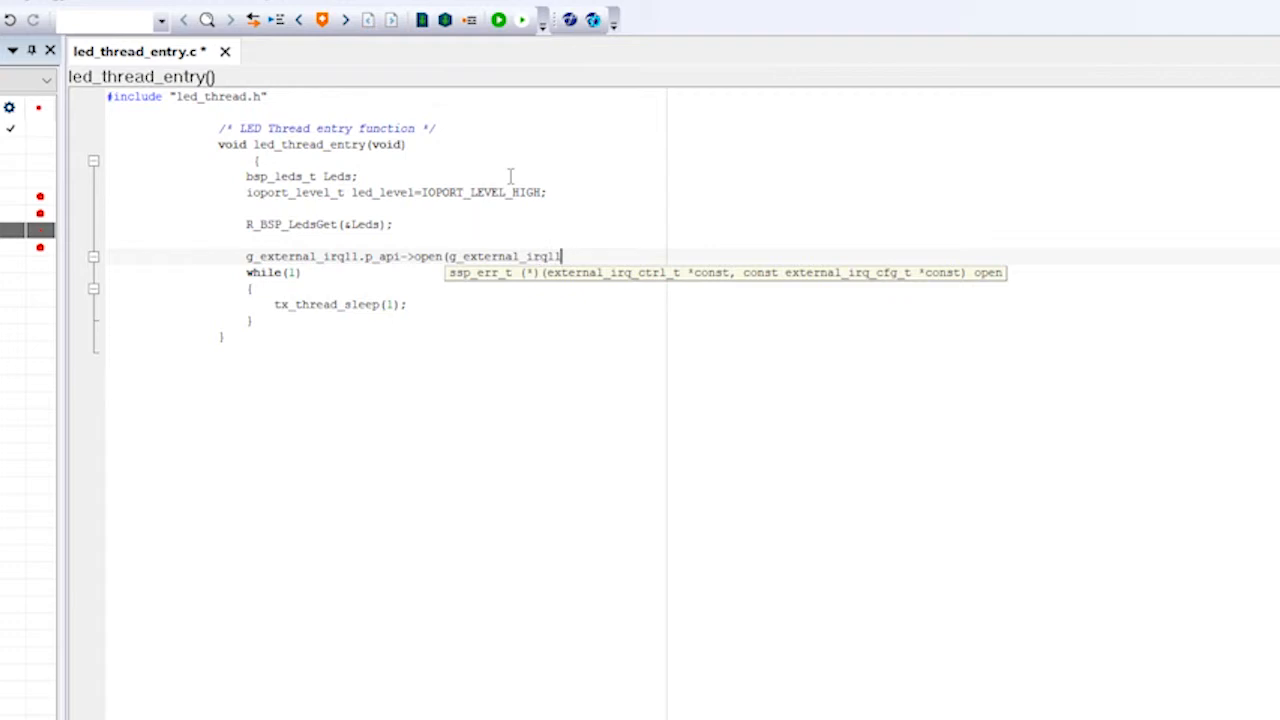
text(.p_ctr)
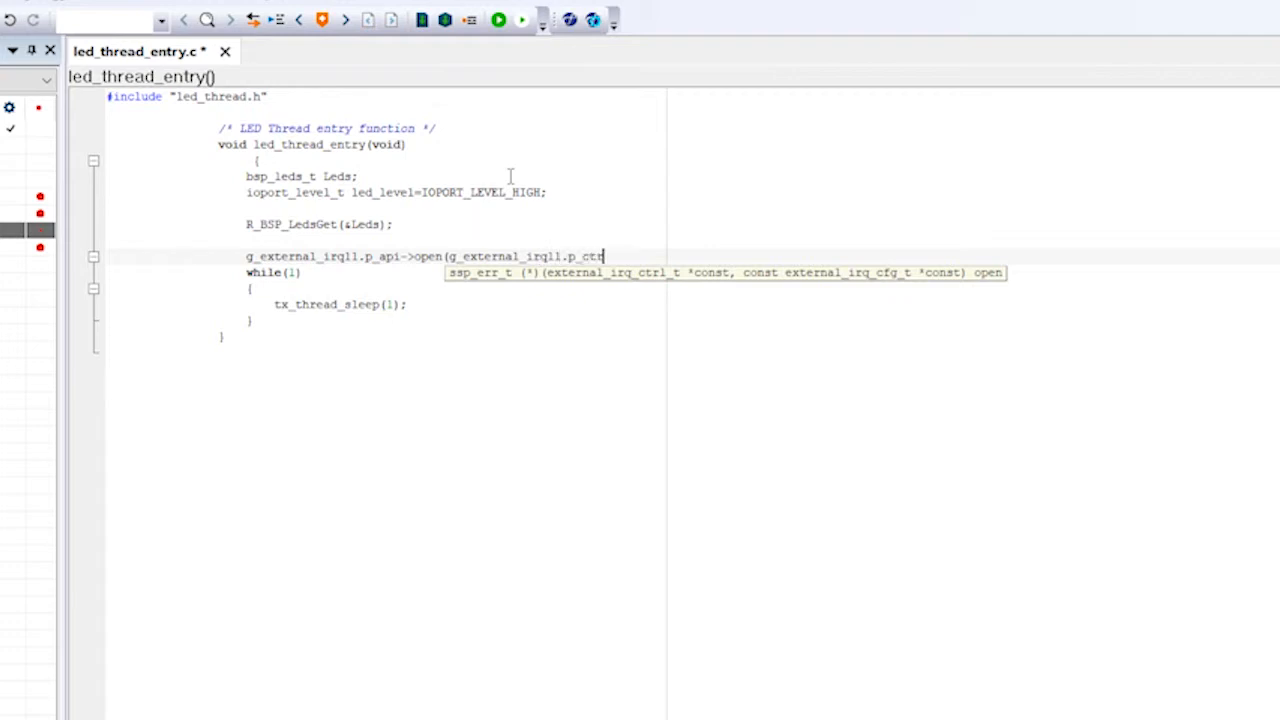
text(l, g_external)
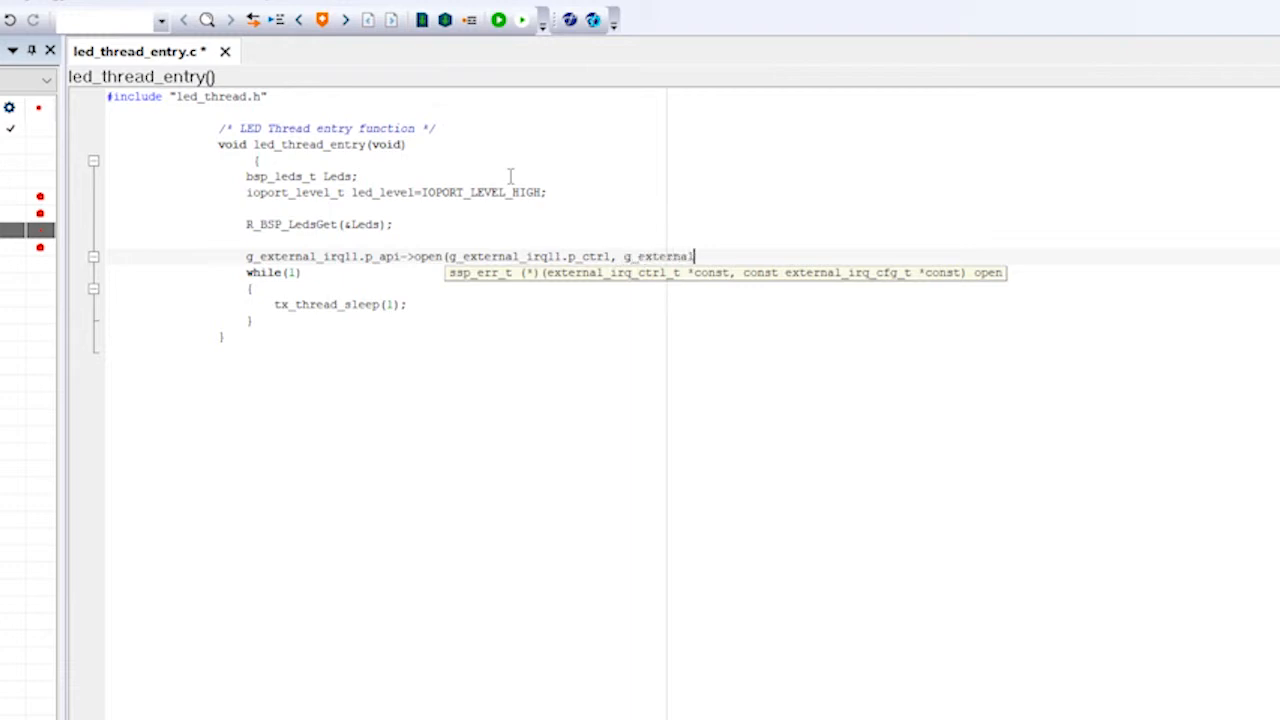
text(_irq11.p_cfg))
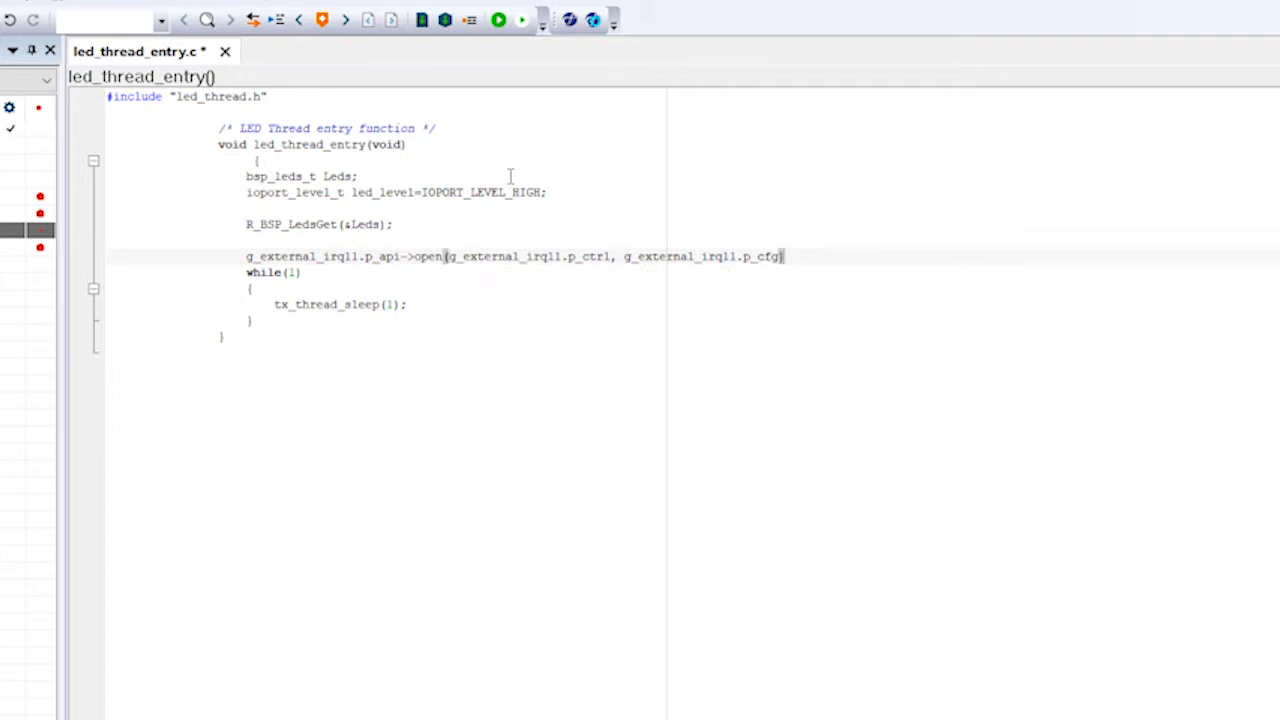
text(;)
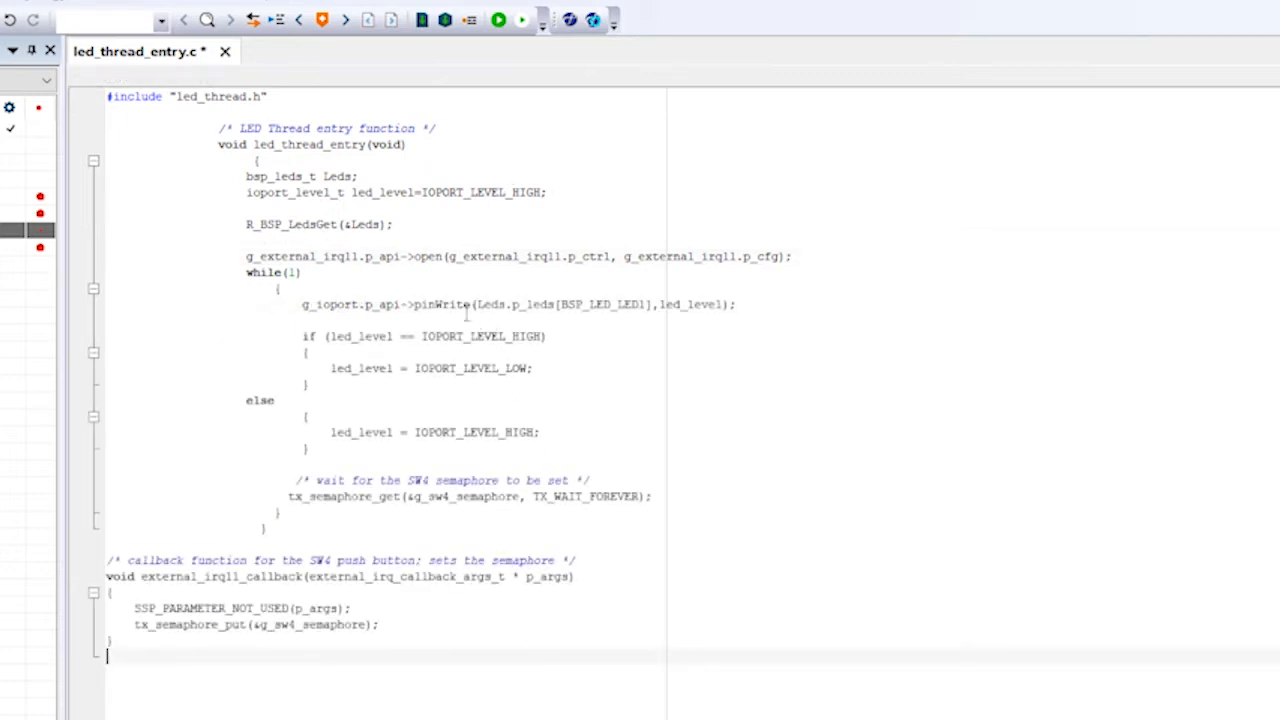
mouse_move(444, 304)
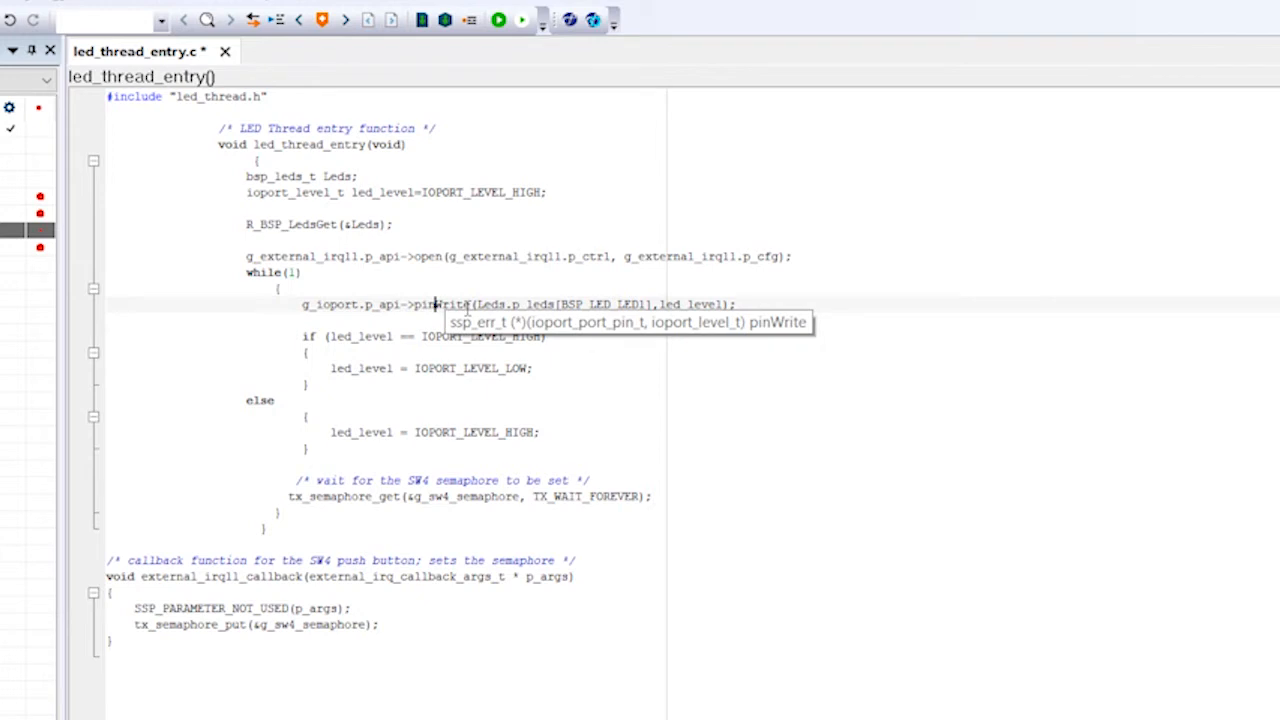
Review pinWrite, tx_semaphore_get, tx_semaphore_put and the unused p_args in the finished loop and callback.
double_click(444, 304)
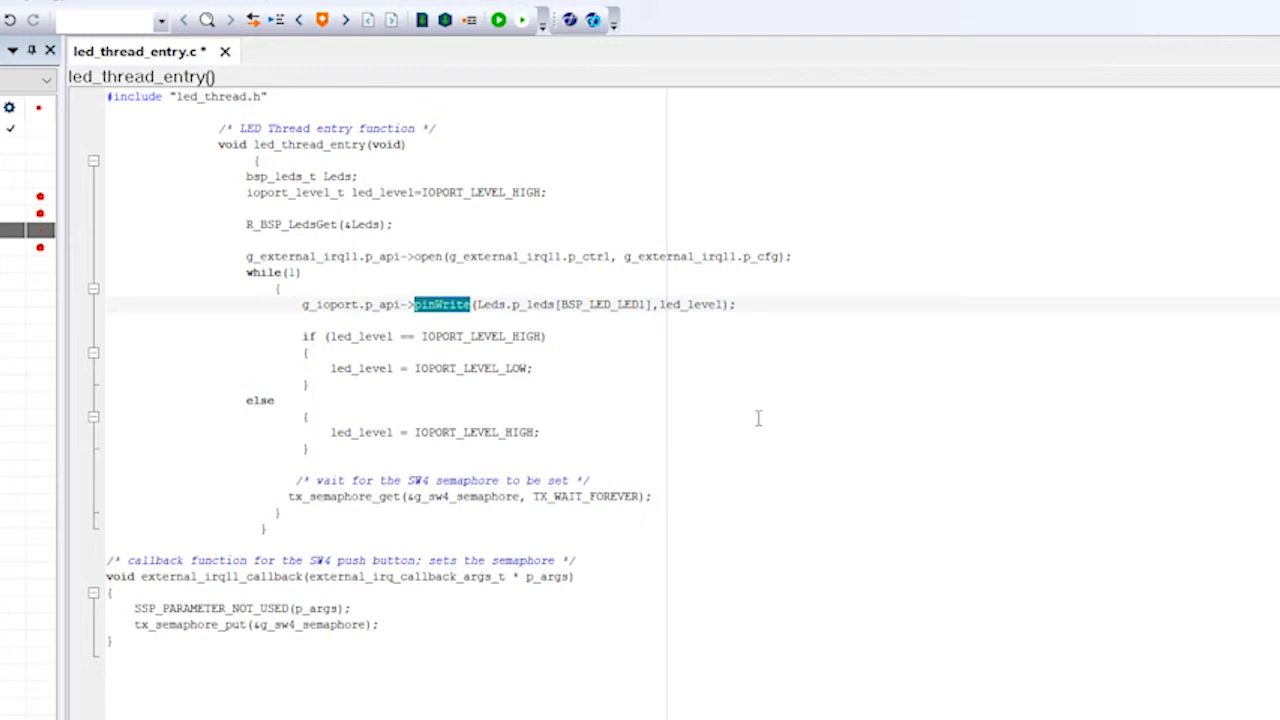
double_click(344, 496)
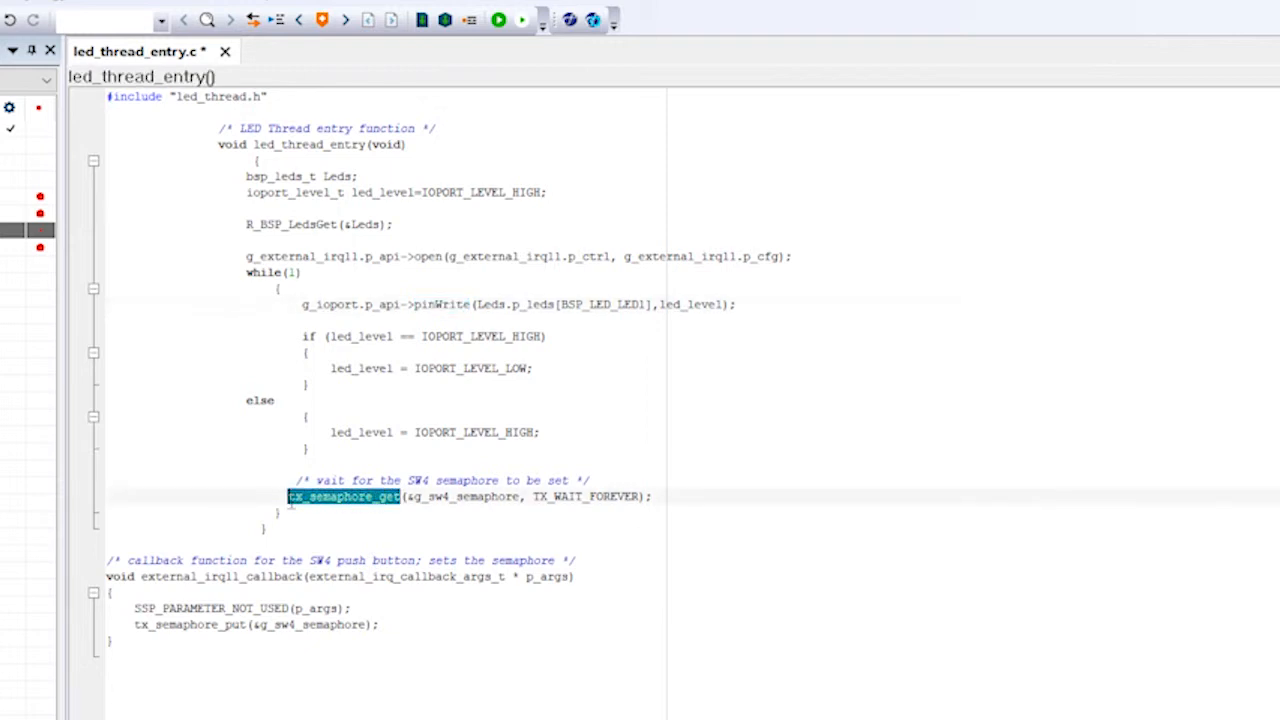
mouse_move(670, 596)
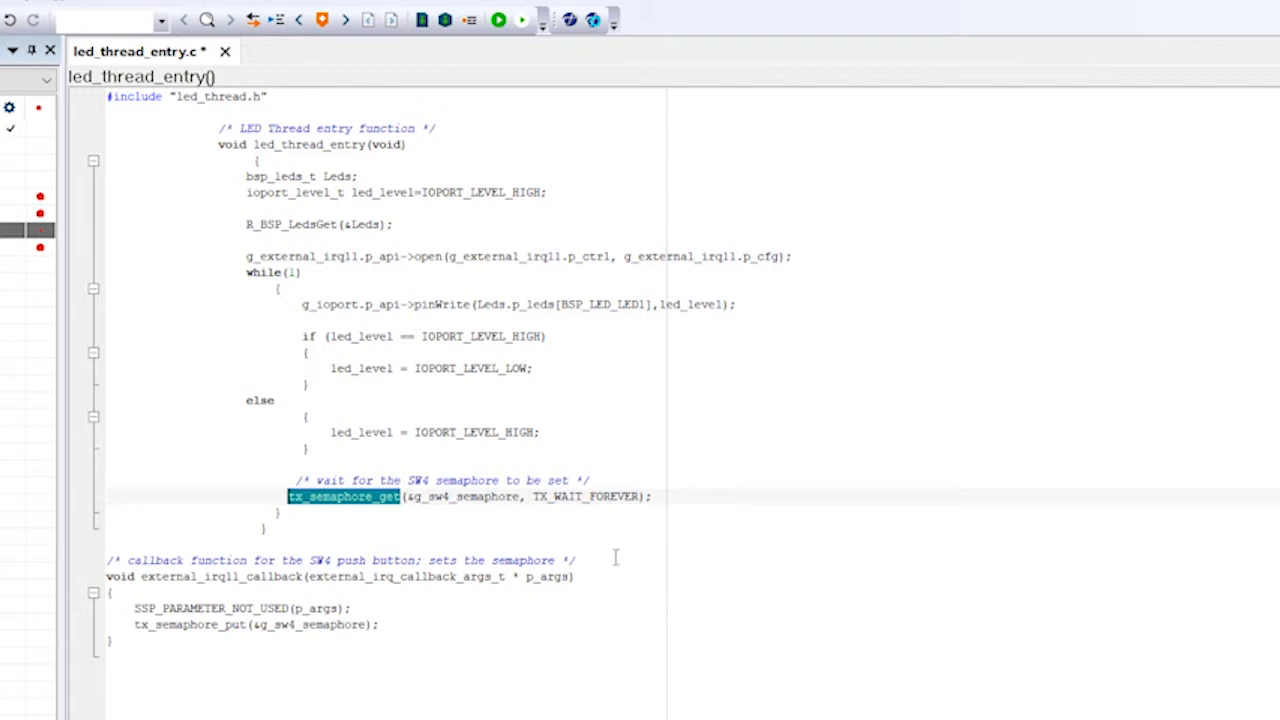
double_click(578, 496)
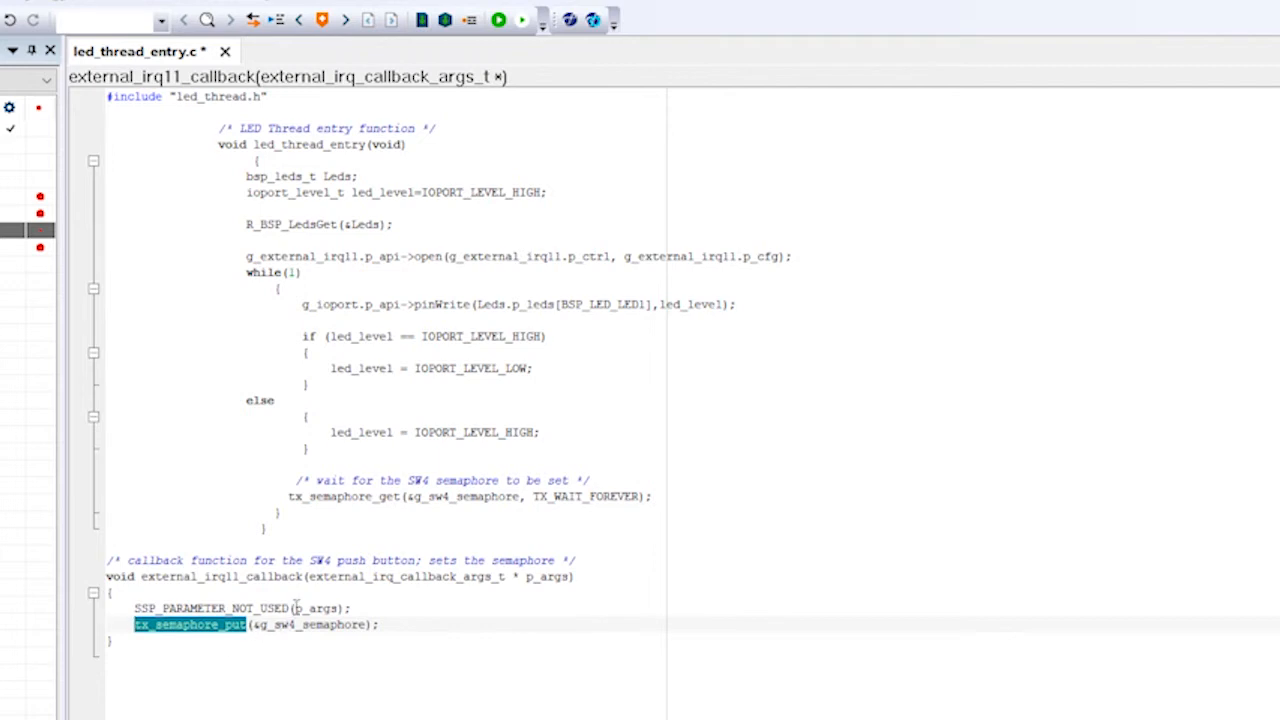
double_click(316, 608)
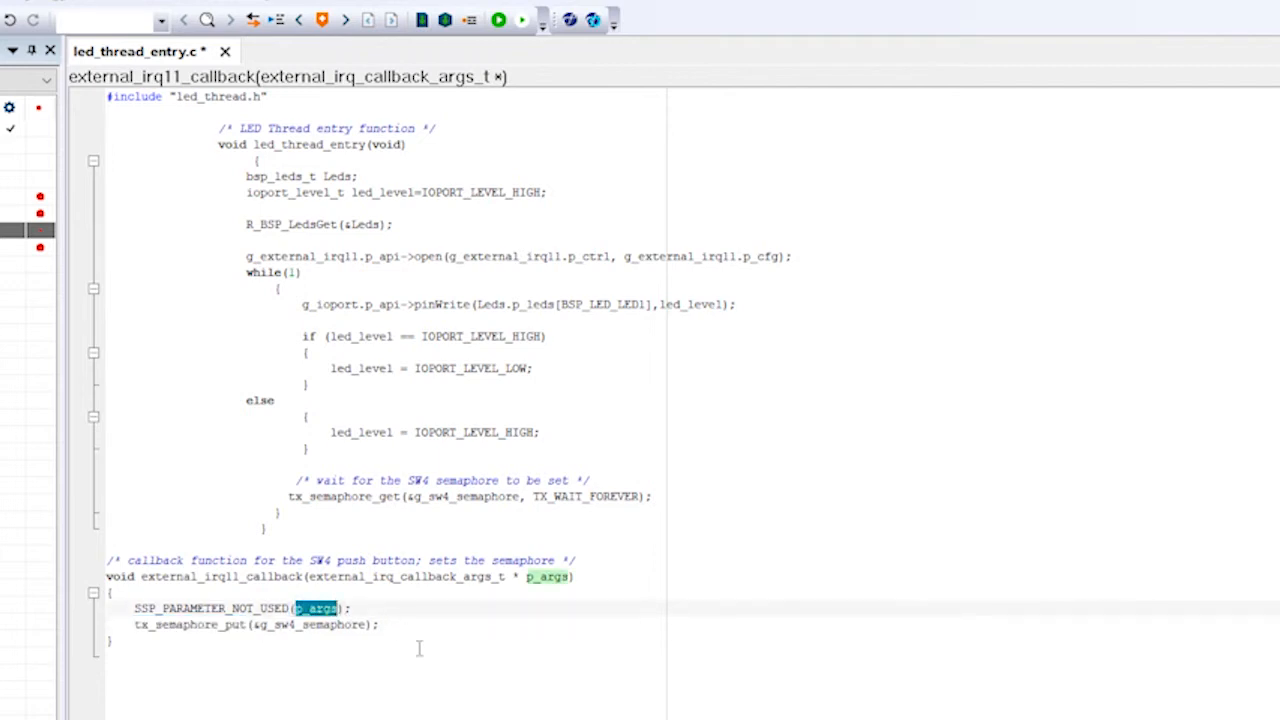
mouse_move(500, 712)
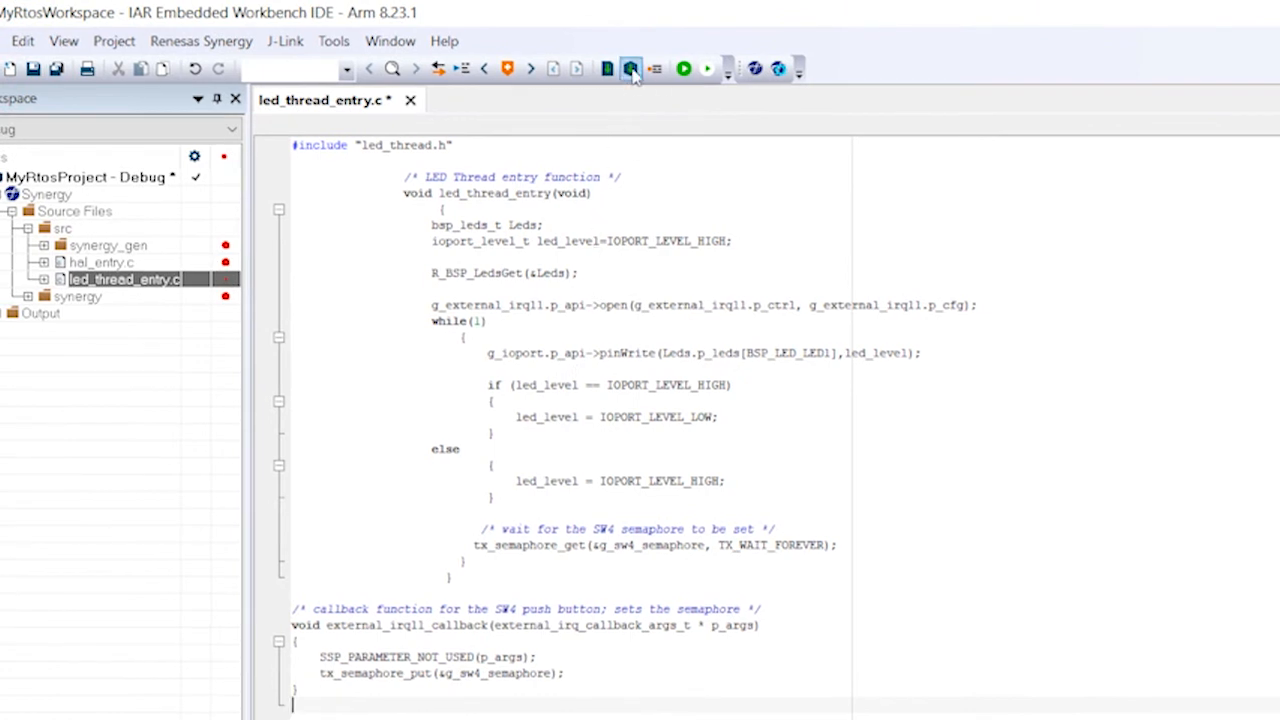
mouse_move(632, 68)
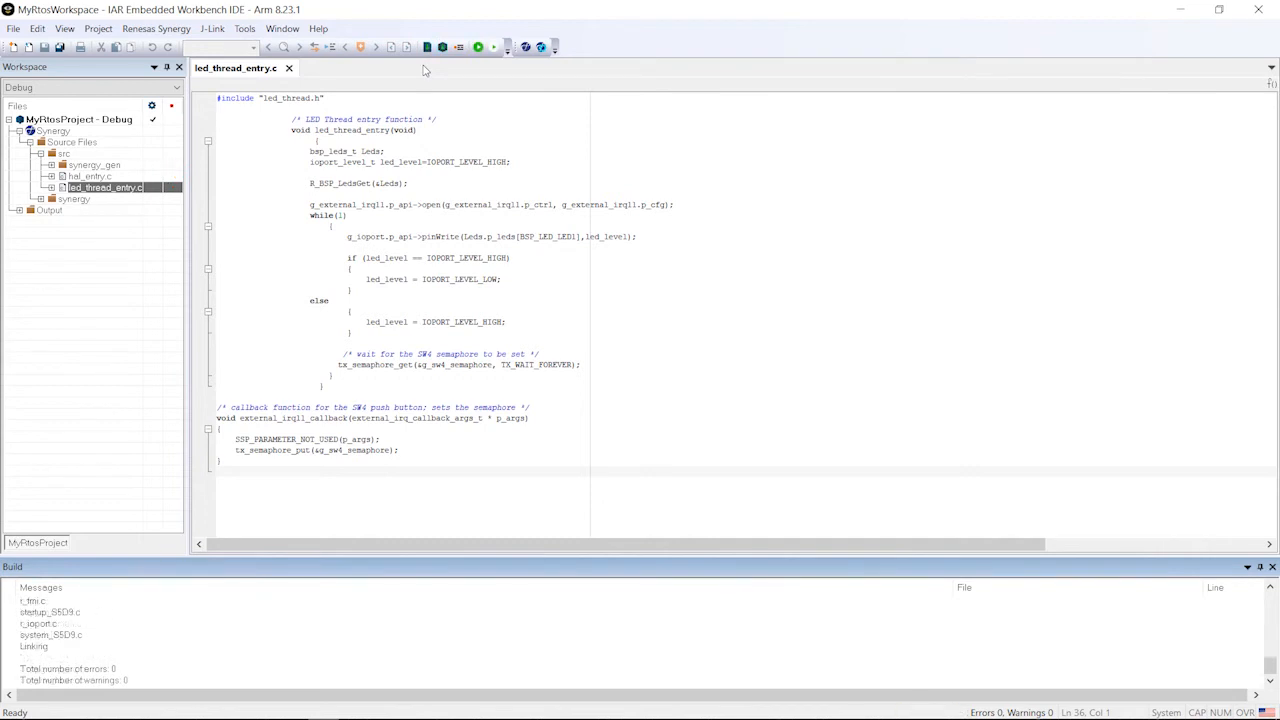
mouse_move(452, 72)
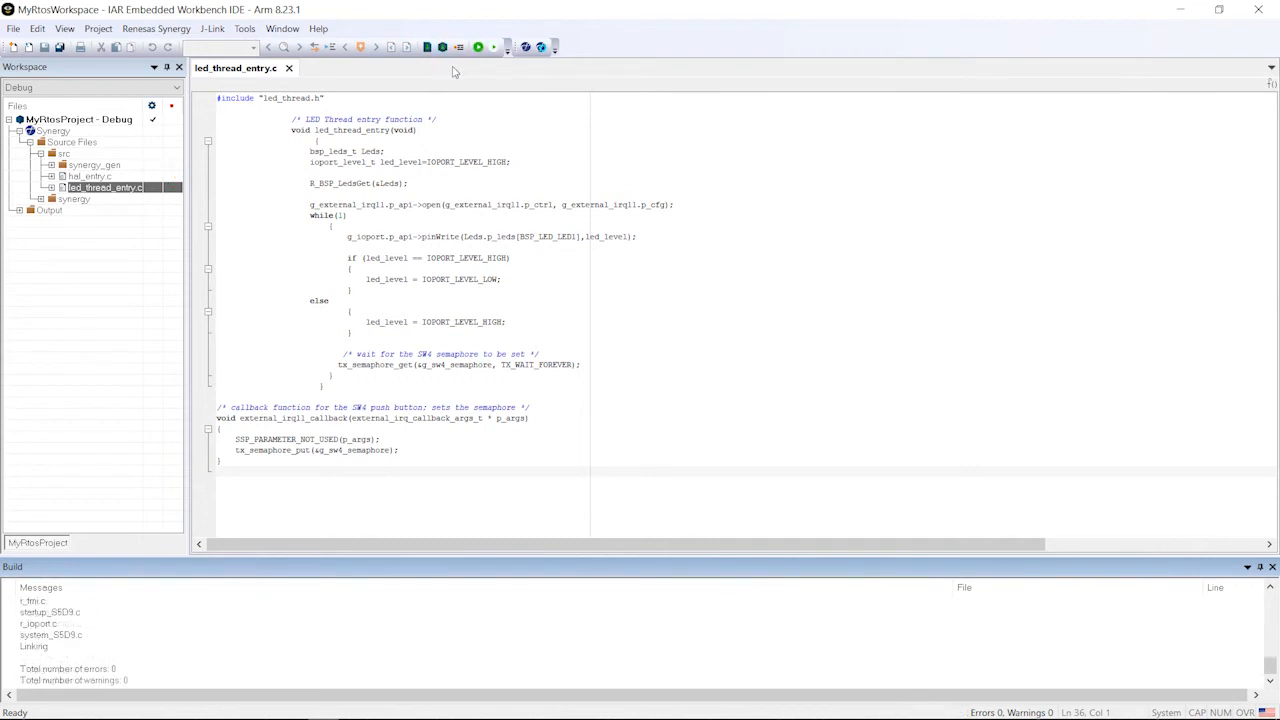
mouse_move(478, 48)
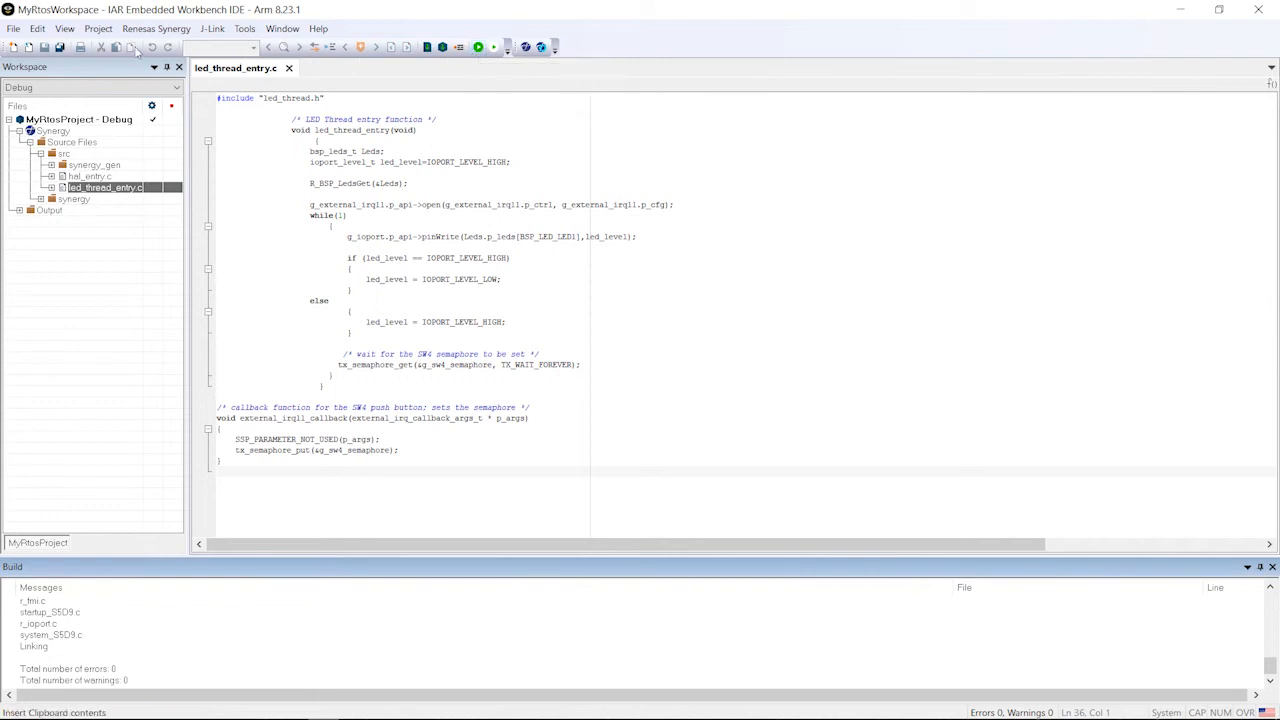
Download MyRtosProject to the board and start a debug session halted at main().
click(98, 28)
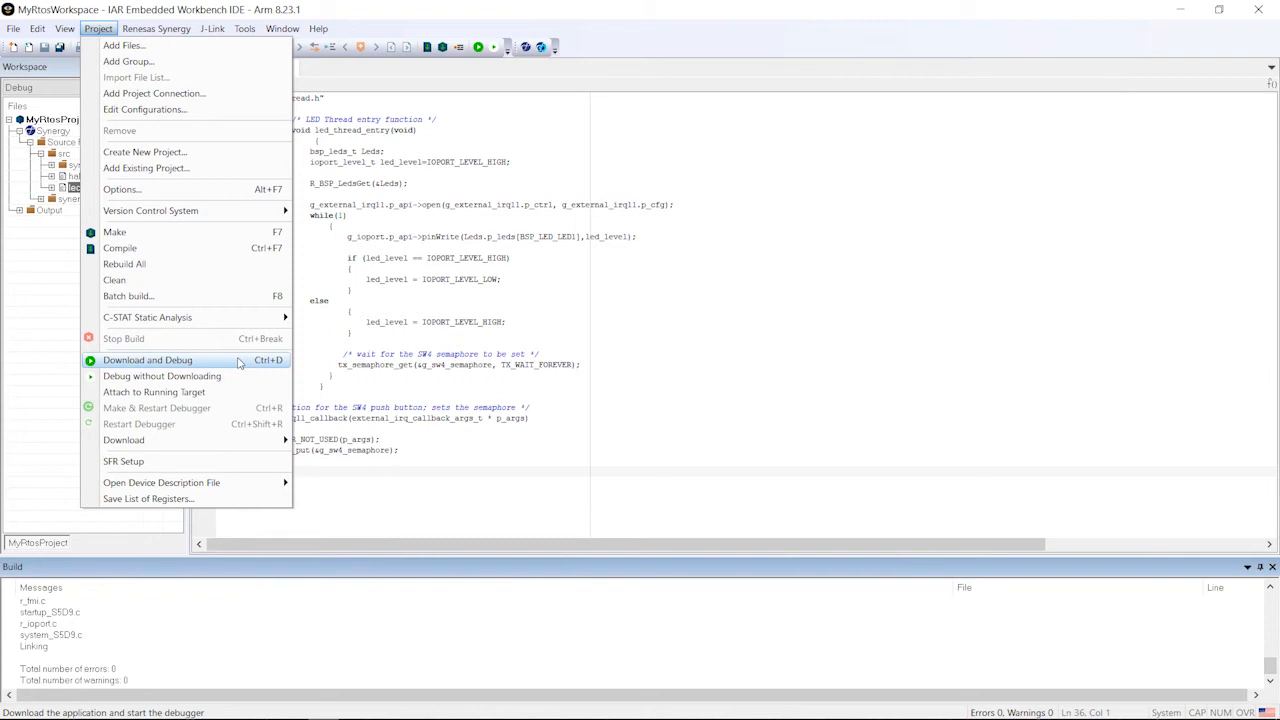
click(148, 360)
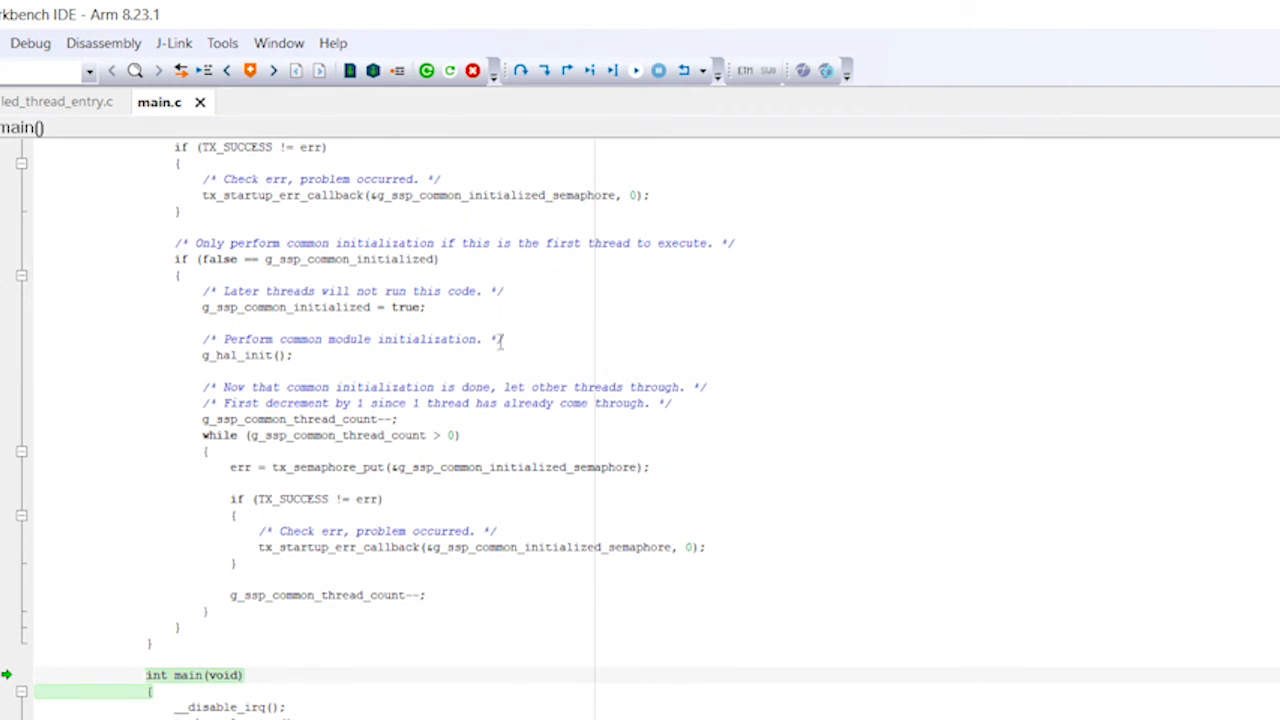
mouse_move(636, 70)
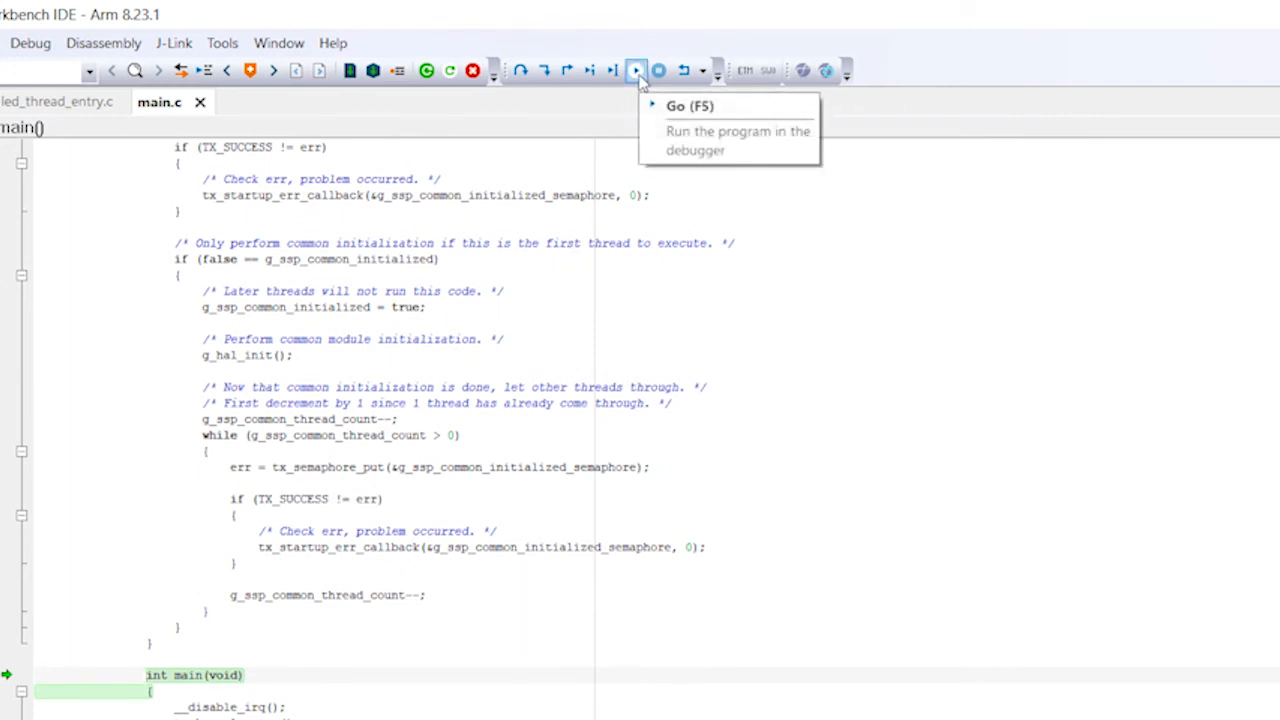
Run the program freely with Go so it no longer halts at main().
click(636, 70)
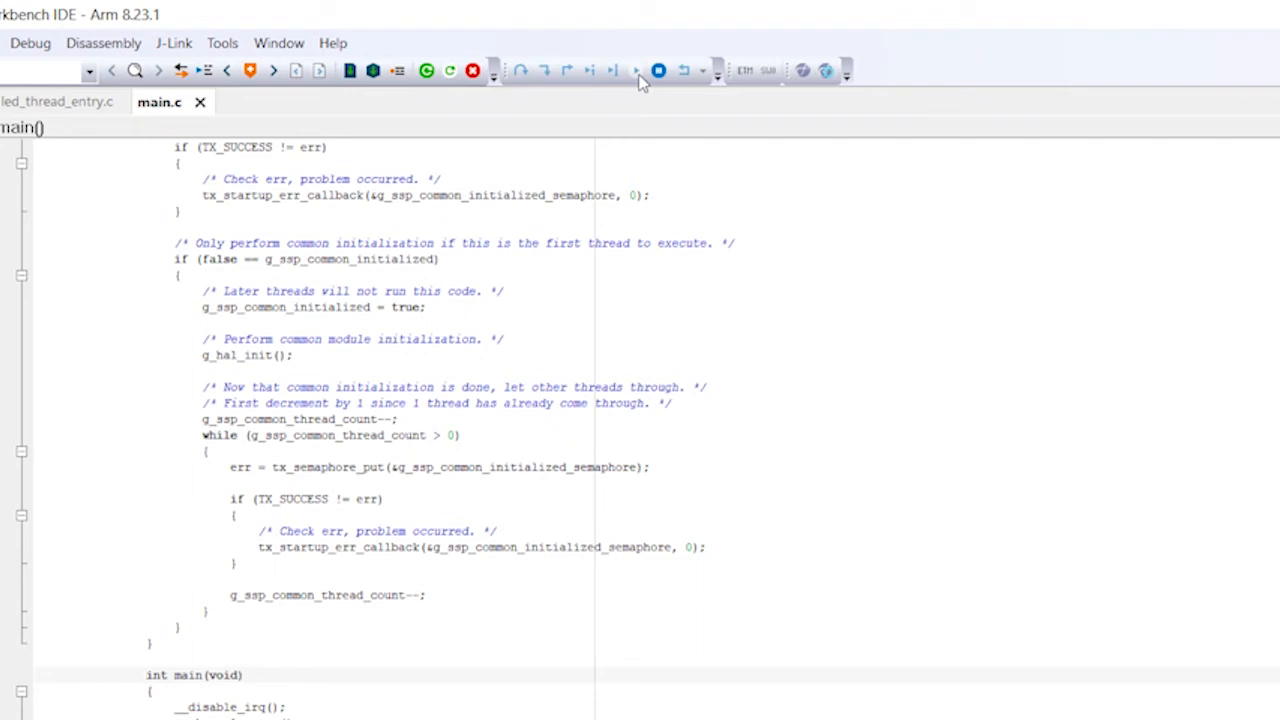
click(146, 674)
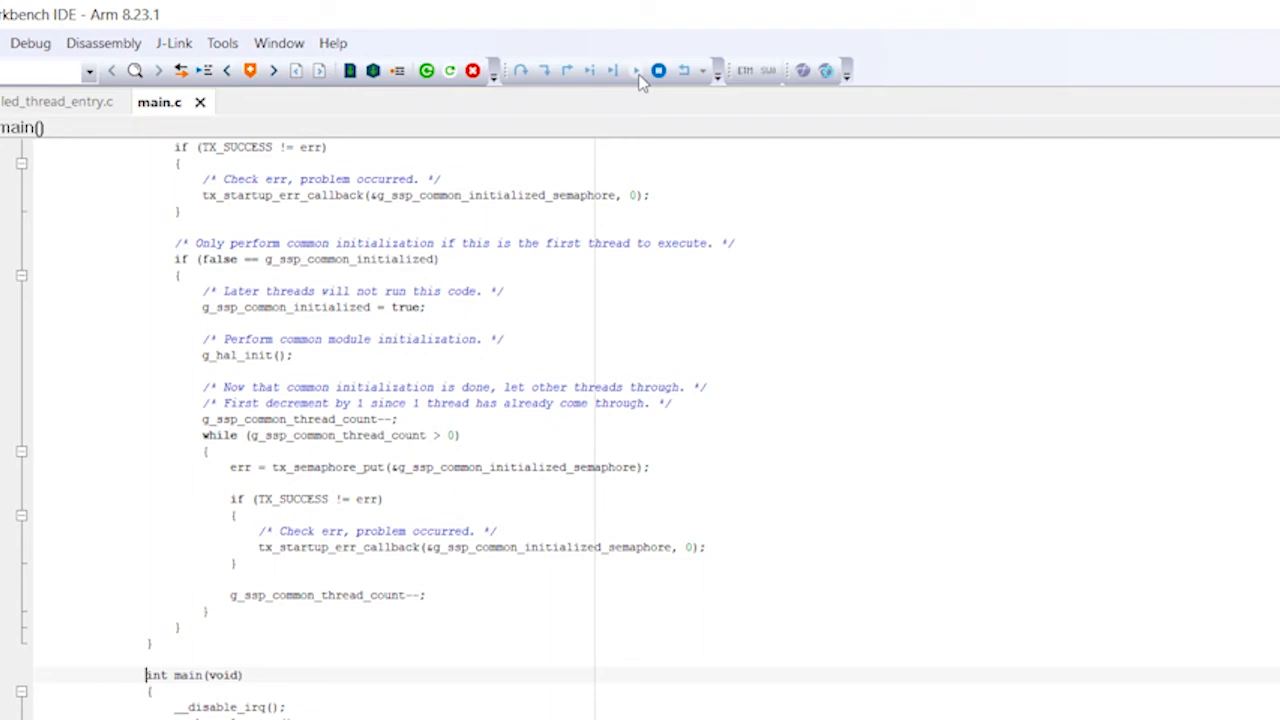